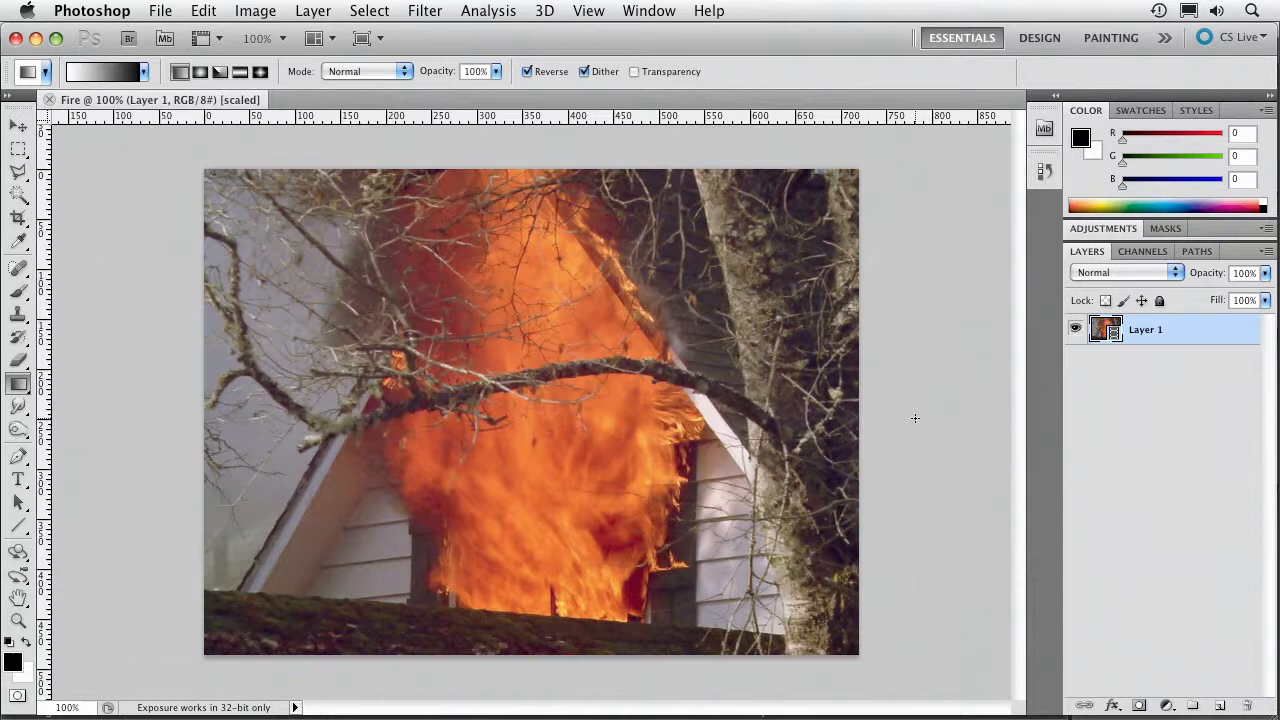
pyautogui.moveTo(1158, 694)
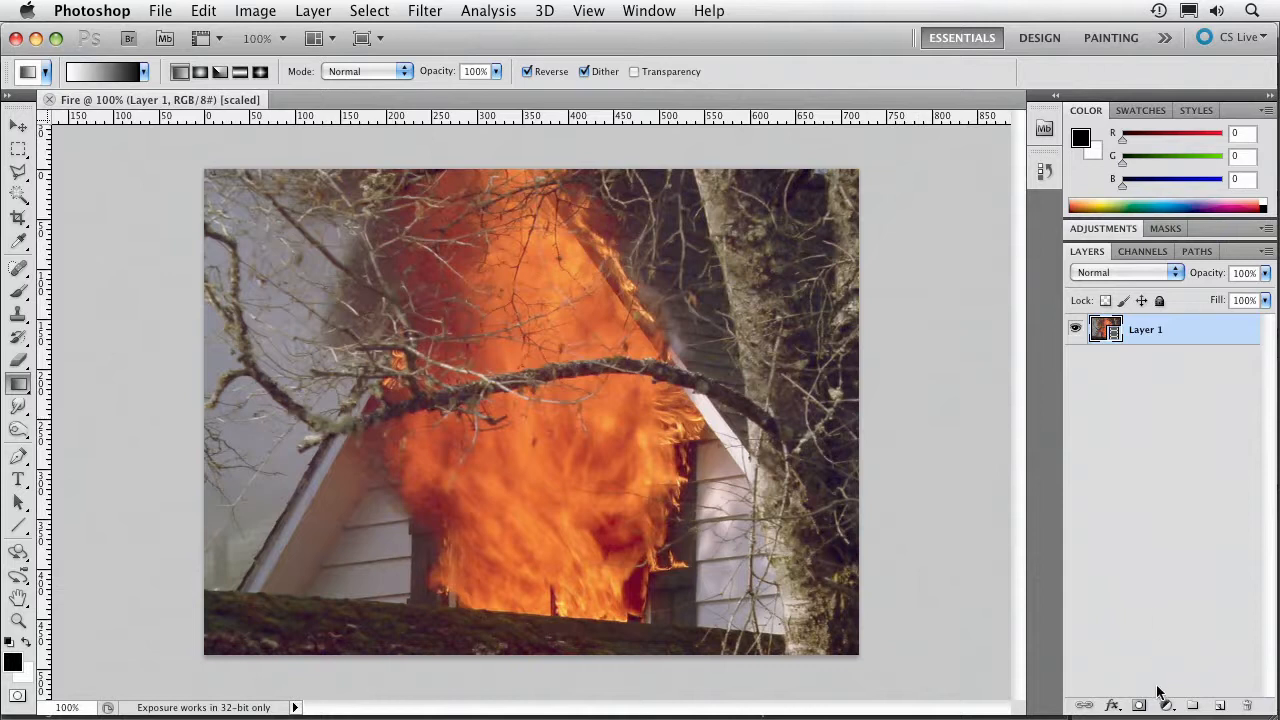
# Add a Black & White adjustment layer and brighten the flames' reds and yellows with the on-image tool
pyautogui.click(1166, 704)
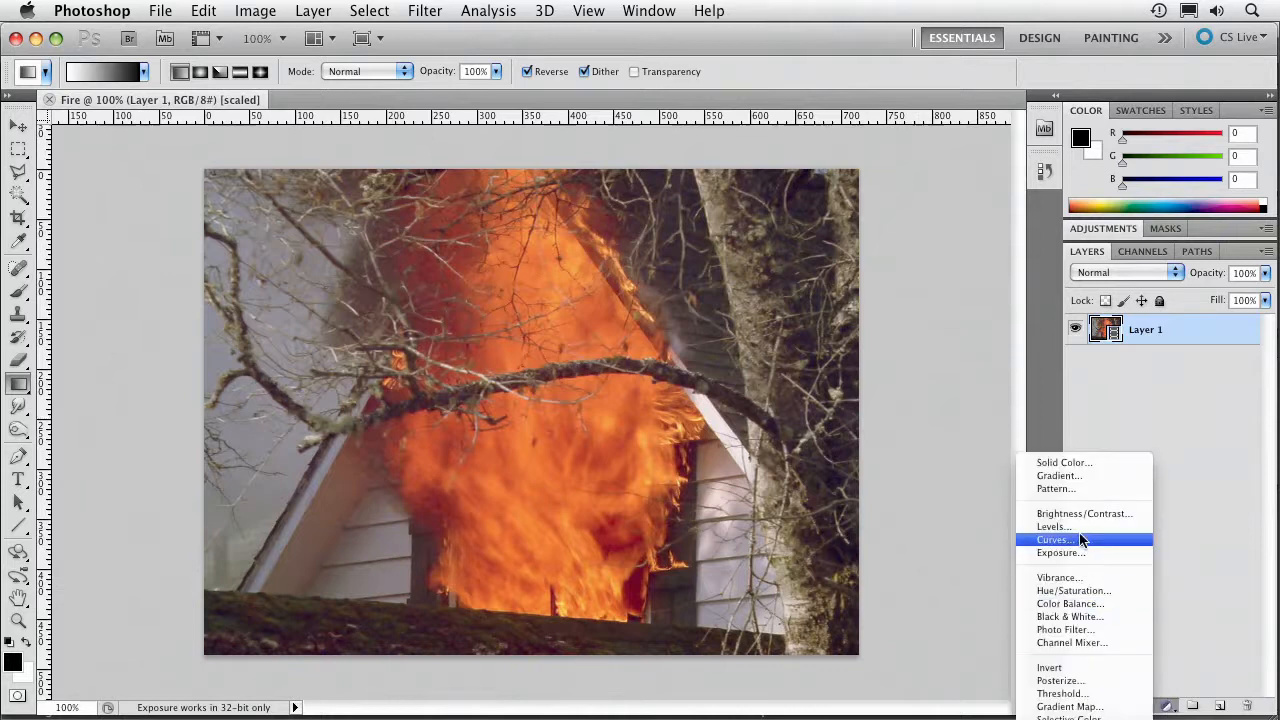
pyautogui.moveTo(1070, 604)
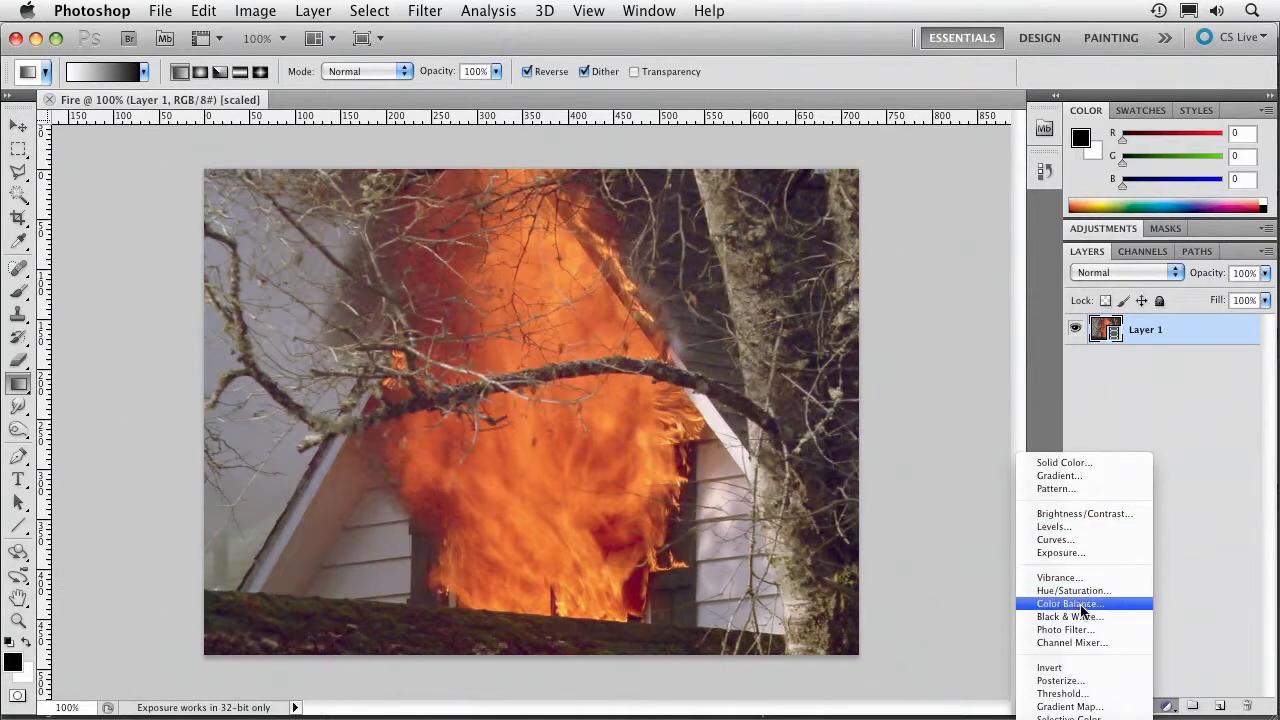
pyautogui.click(1068, 616)
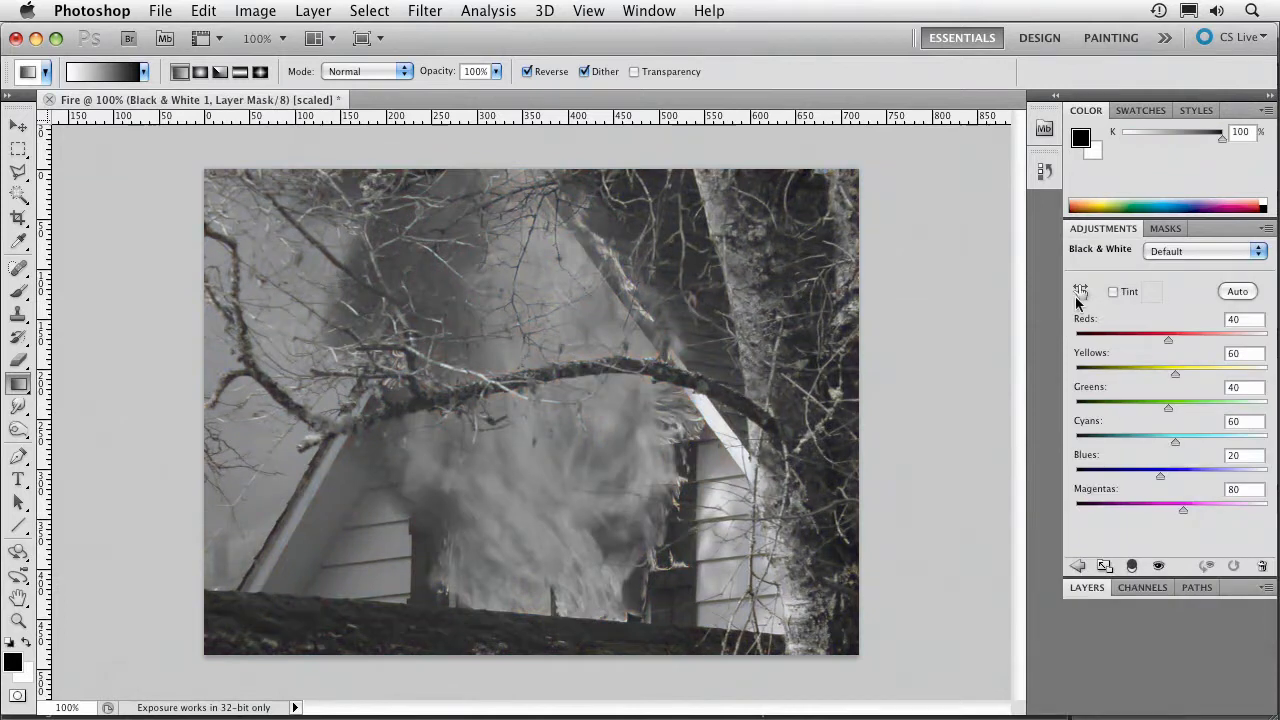
pyautogui.click(1080, 292)
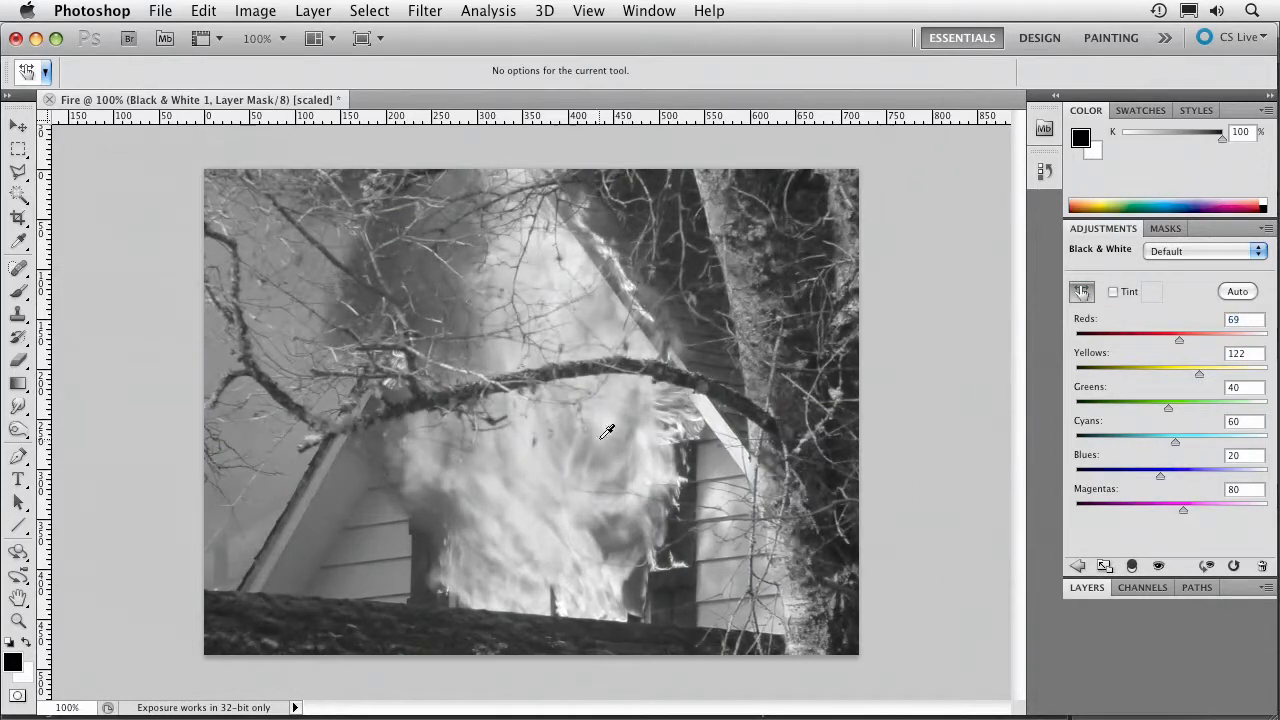
pyautogui.moveTo(1180, 340); pyautogui.dragTo(1168, 340)
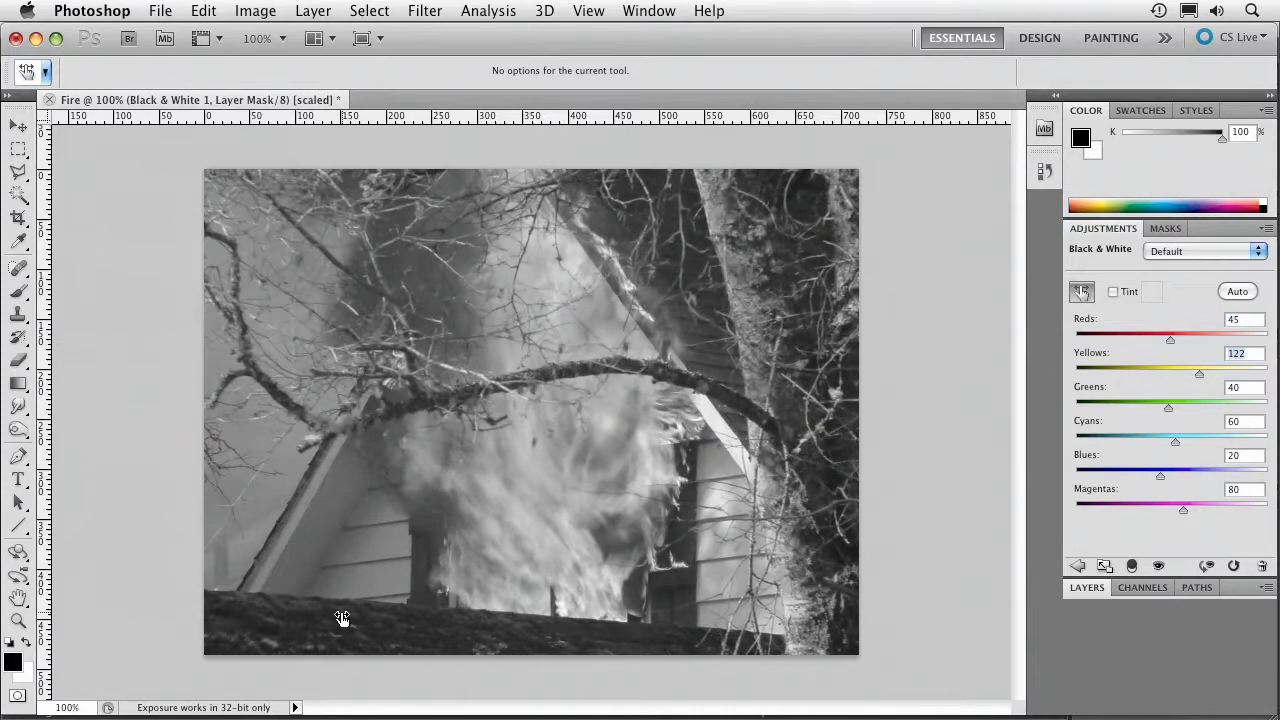
pyautogui.moveTo(1200, 374); pyautogui.dragTo(1184, 374)
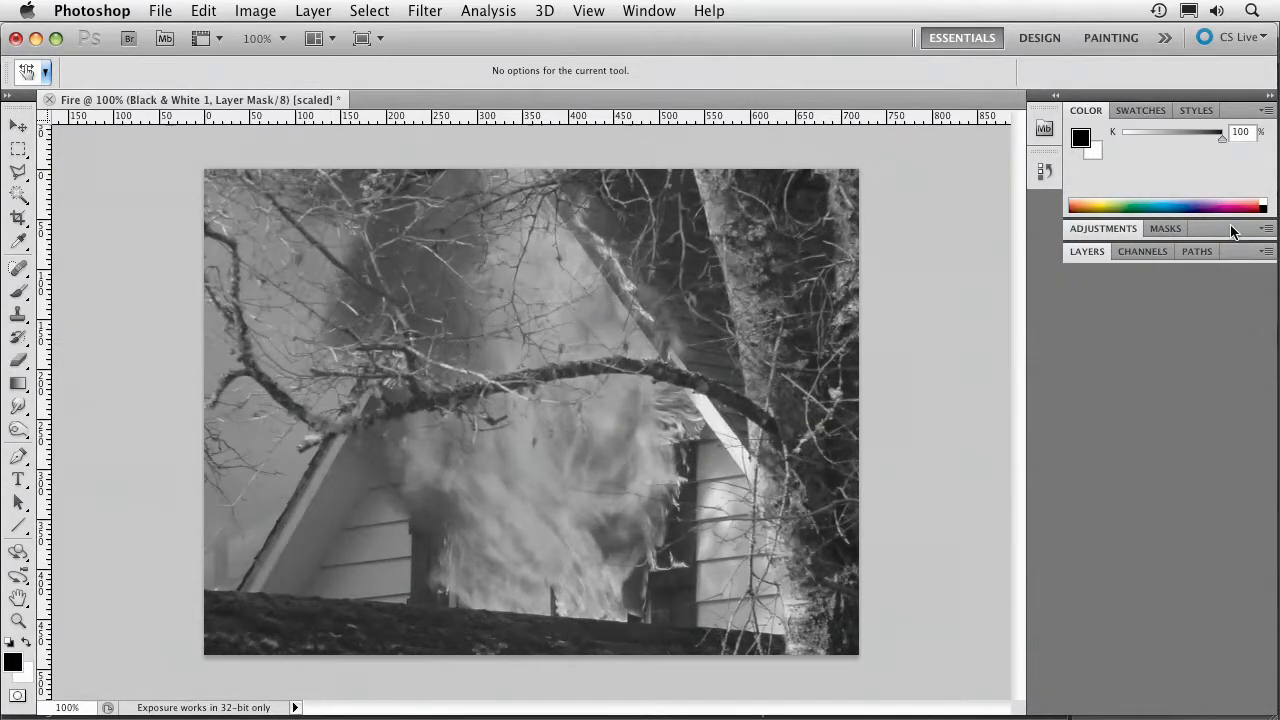
# Set the Black & White layer's Blend If to Red and try the lower threshold, resetting it to zero
pyautogui.click(1086, 252)
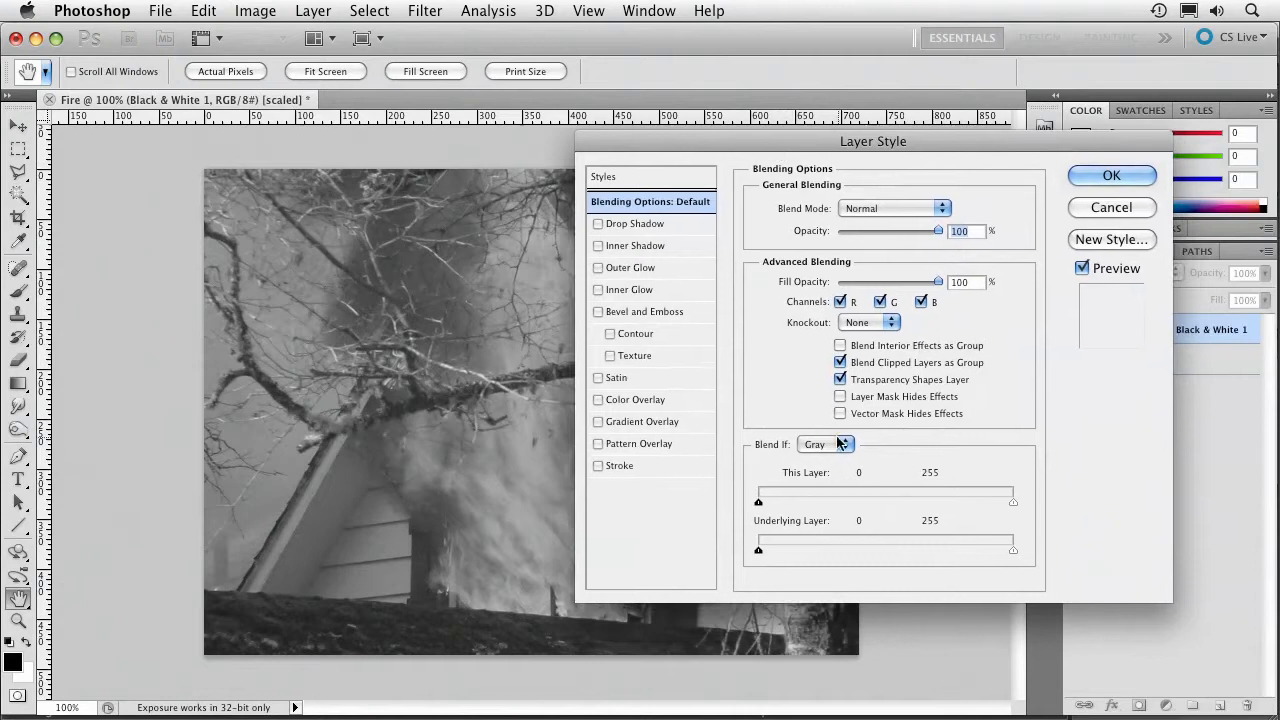
pyautogui.click(824, 444)
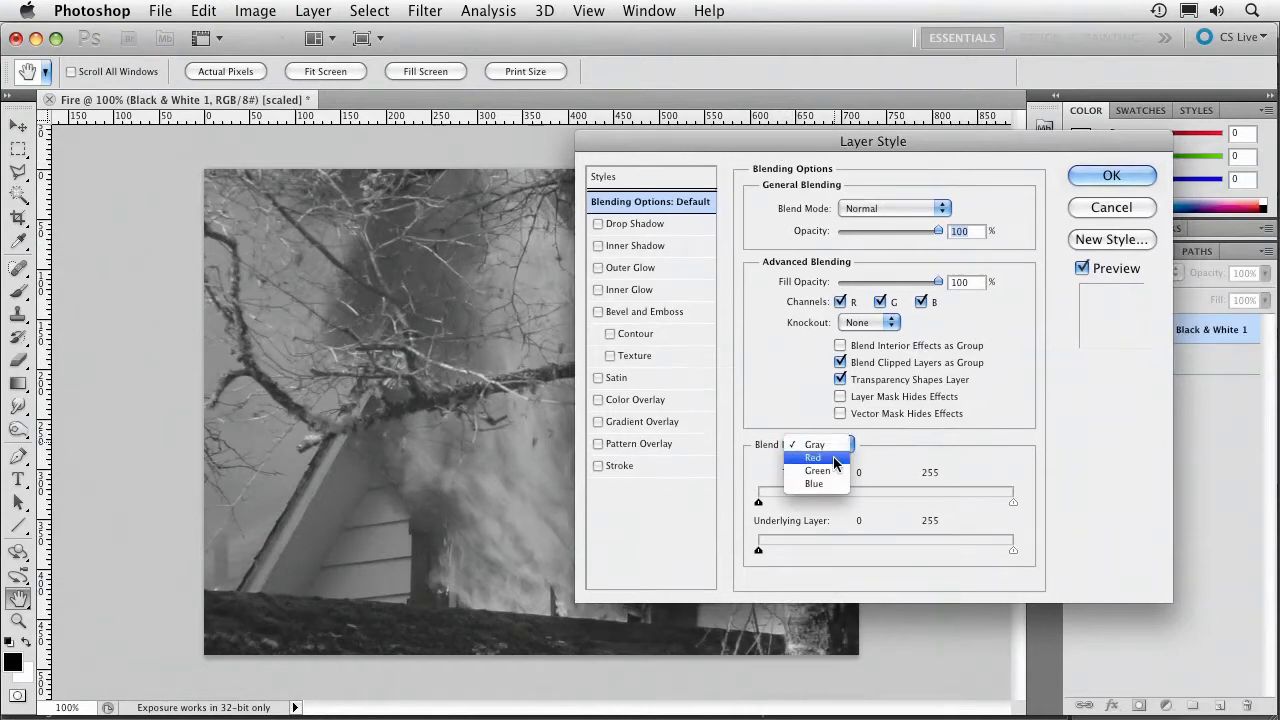
pyautogui.click(812, 456)
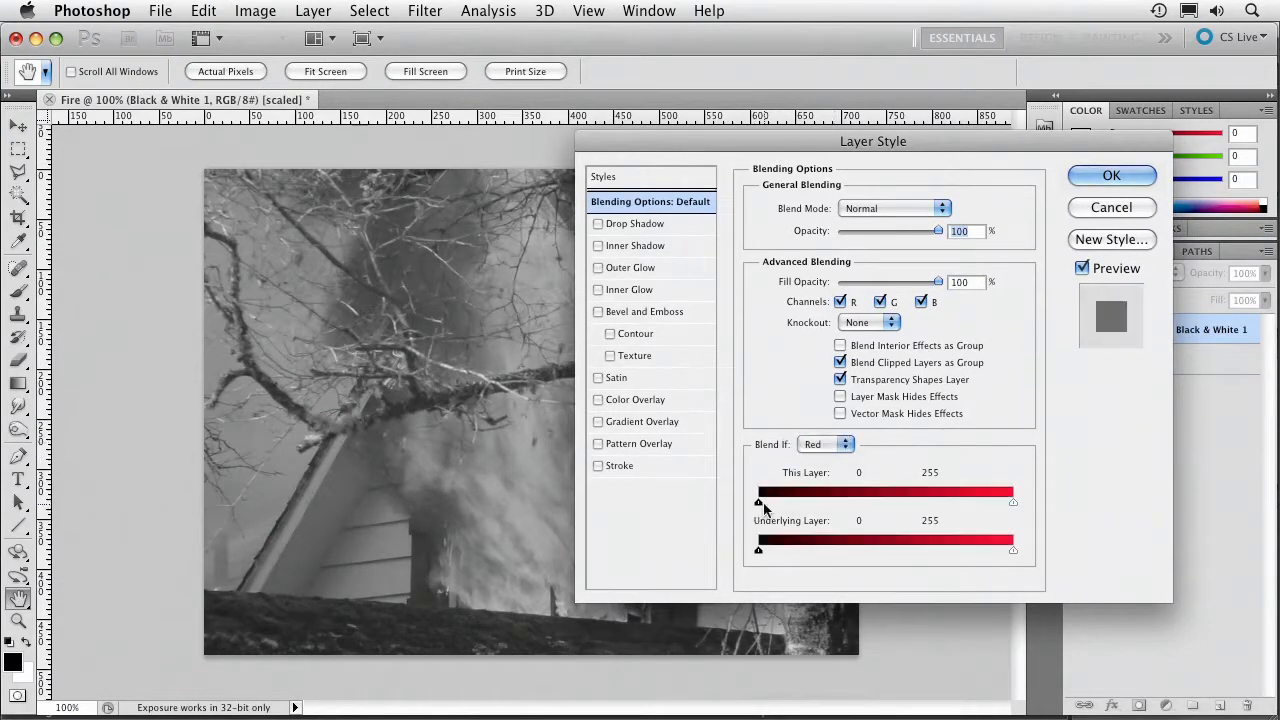
pyautogui.moveTo(756, 502); pyautogui.dragTo(760, 502)
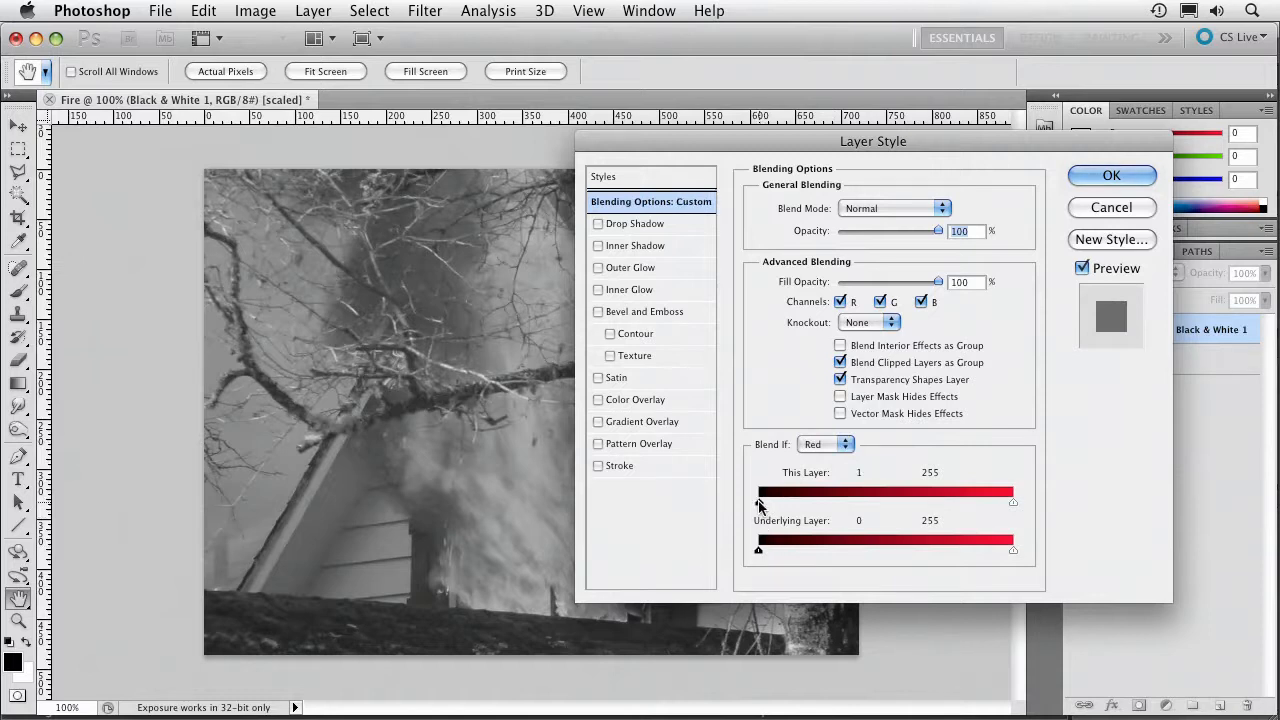
pyautogui.moveTo(760, 502); pyautogui.dragTo(892, 502)
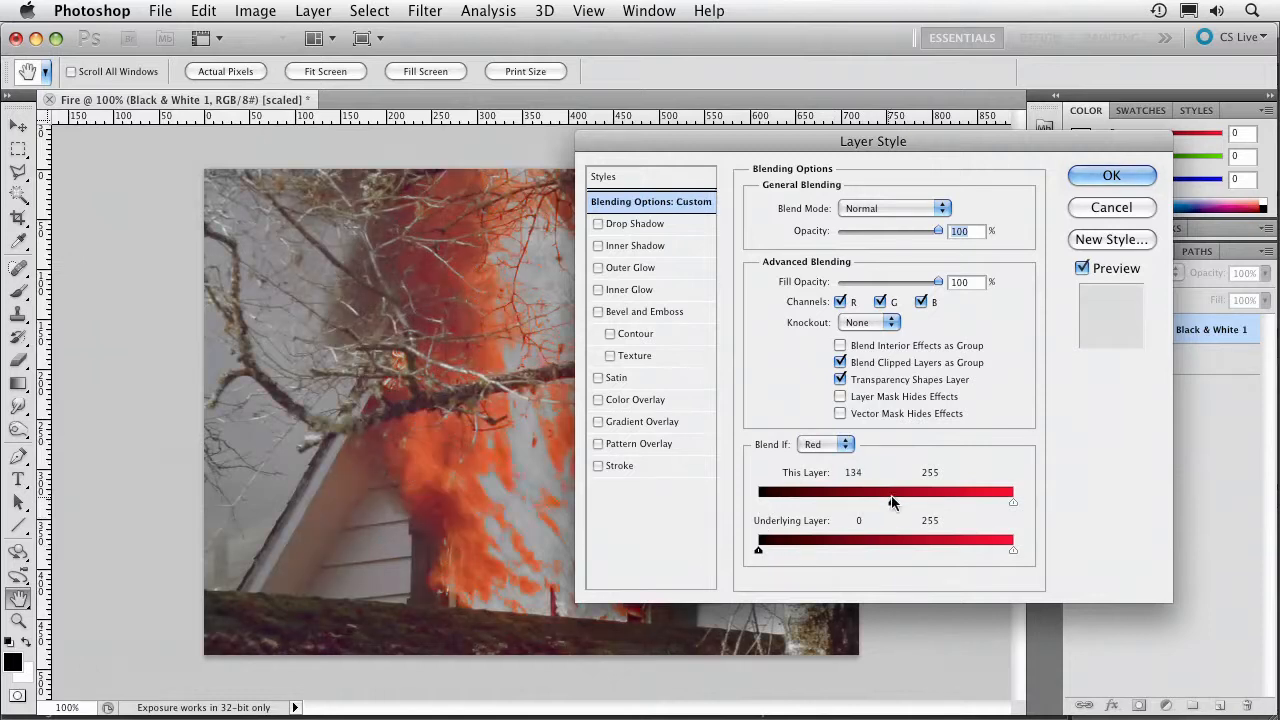
pyautogui.moveTo(890, 502); pyautogui.dragTo(758, 502)
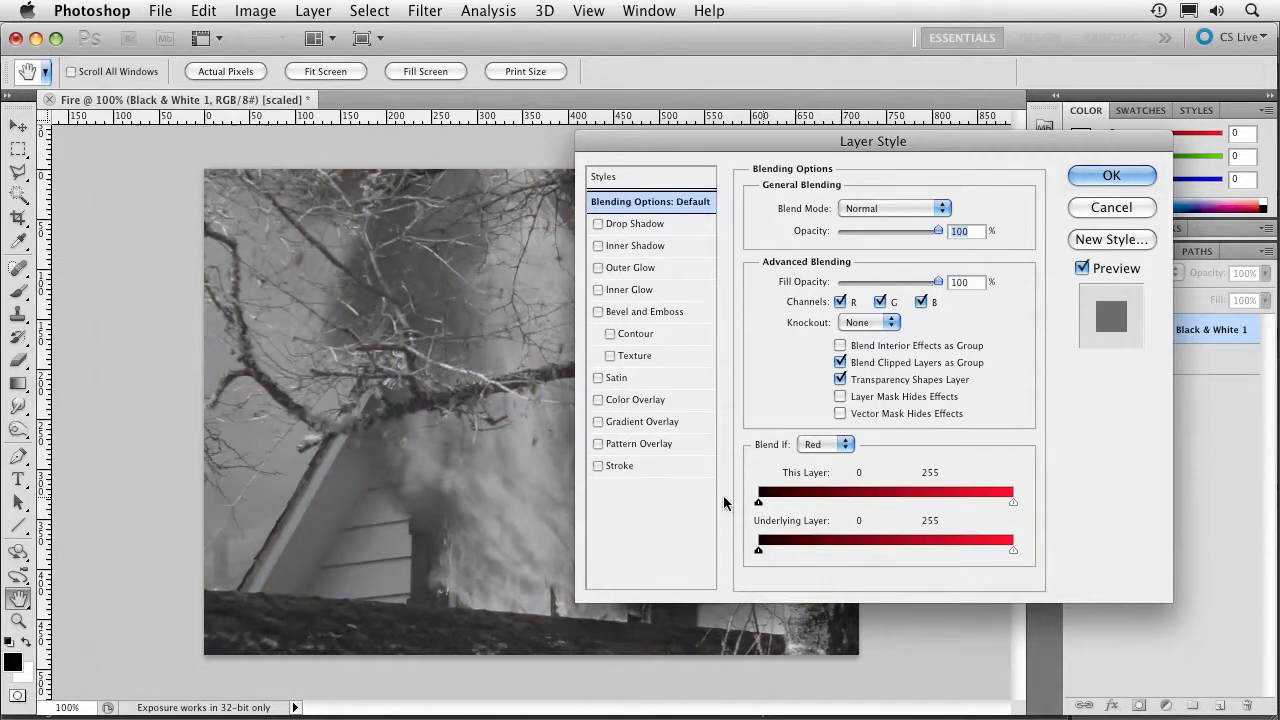
# Lower and split the red Blend If sliders so the orange flames show through in colour softly
pyautogui.moveTo(1012, 502); pyautogui.dragTo(948, 502)
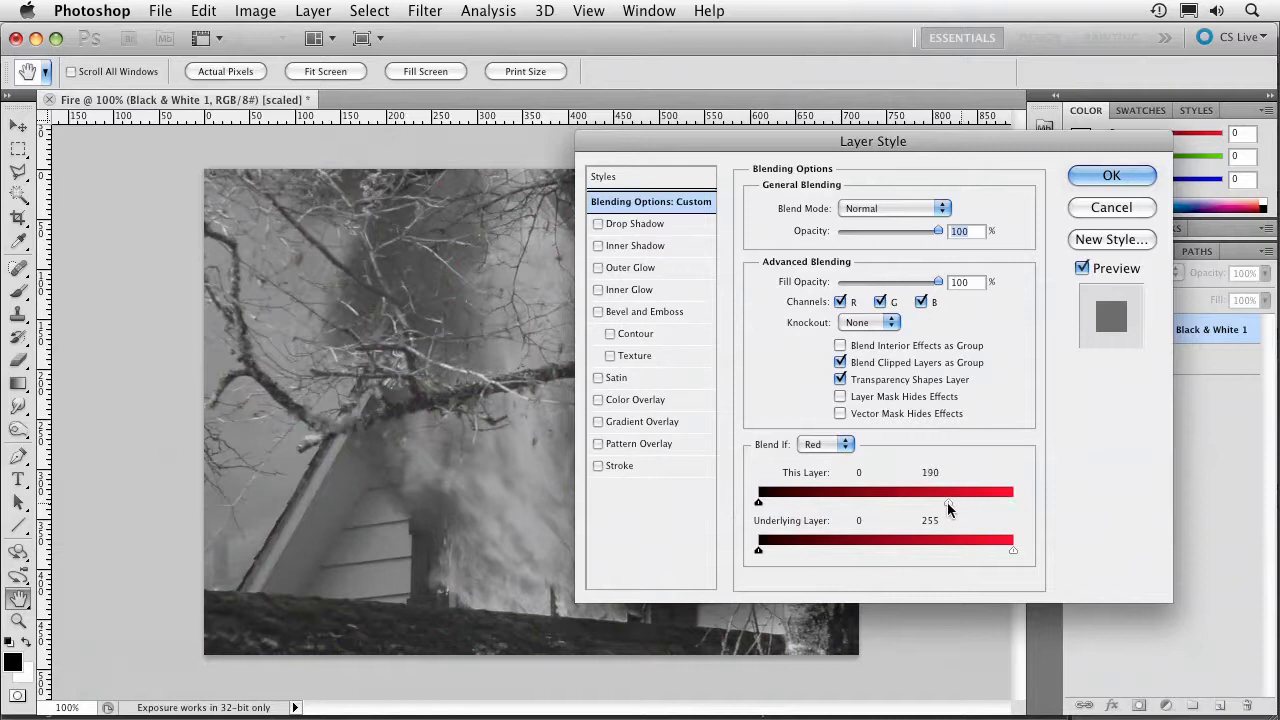
pyautogui.moveTo(948, 492); pyautogui.dragTo(876, 492)
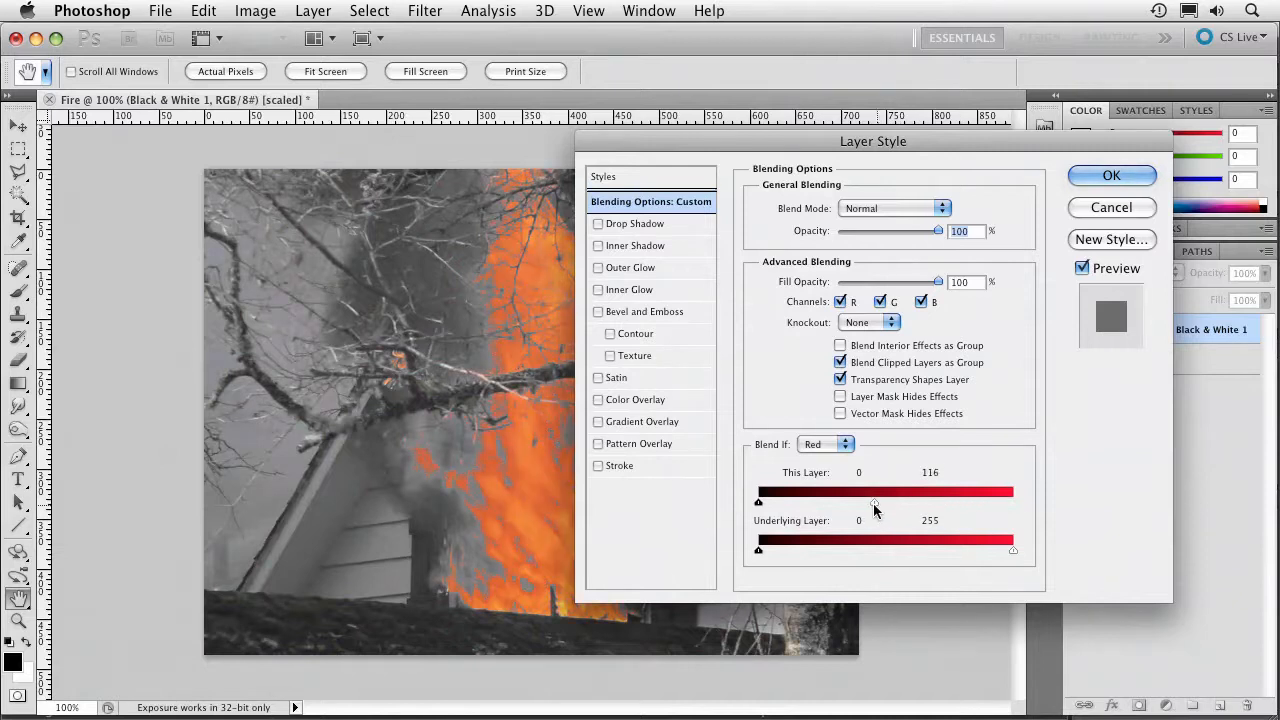
pyautogui.moveTo(872, 140); pyautogui.dragTo(1052, 116)
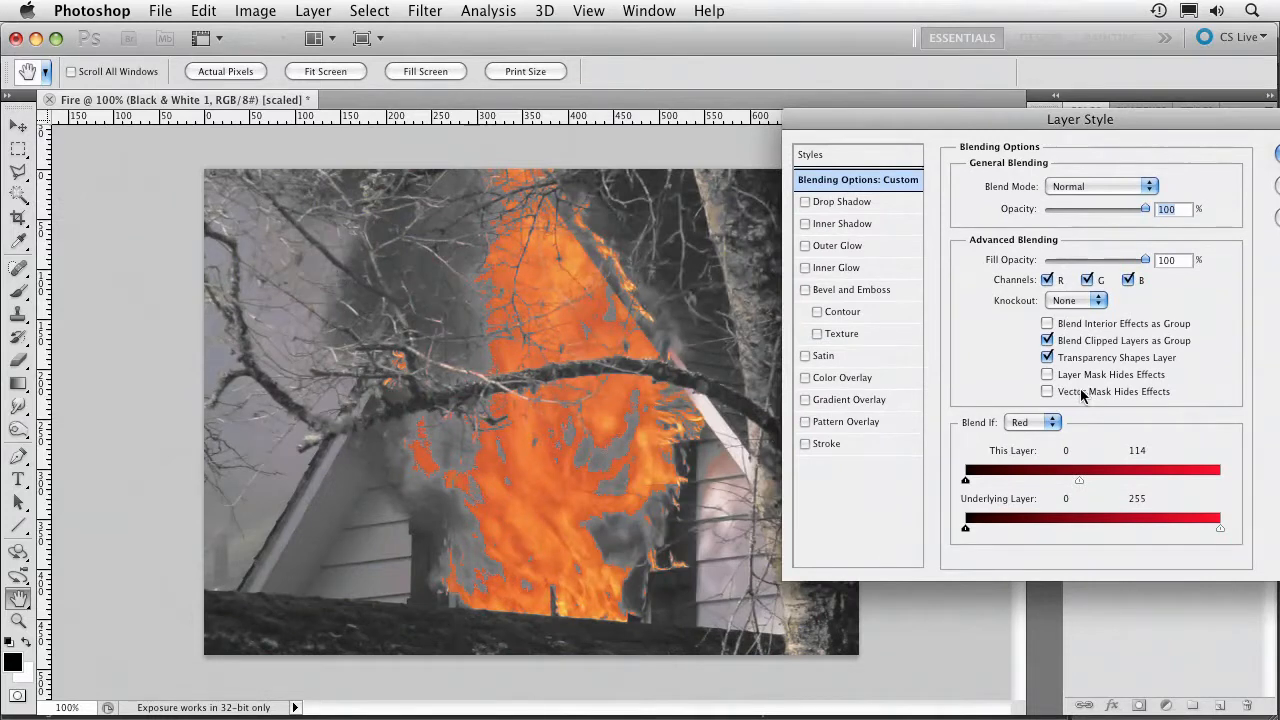
pyautogui.moveTo(1078, 480); pyautogui.dragTo(1078, 480)
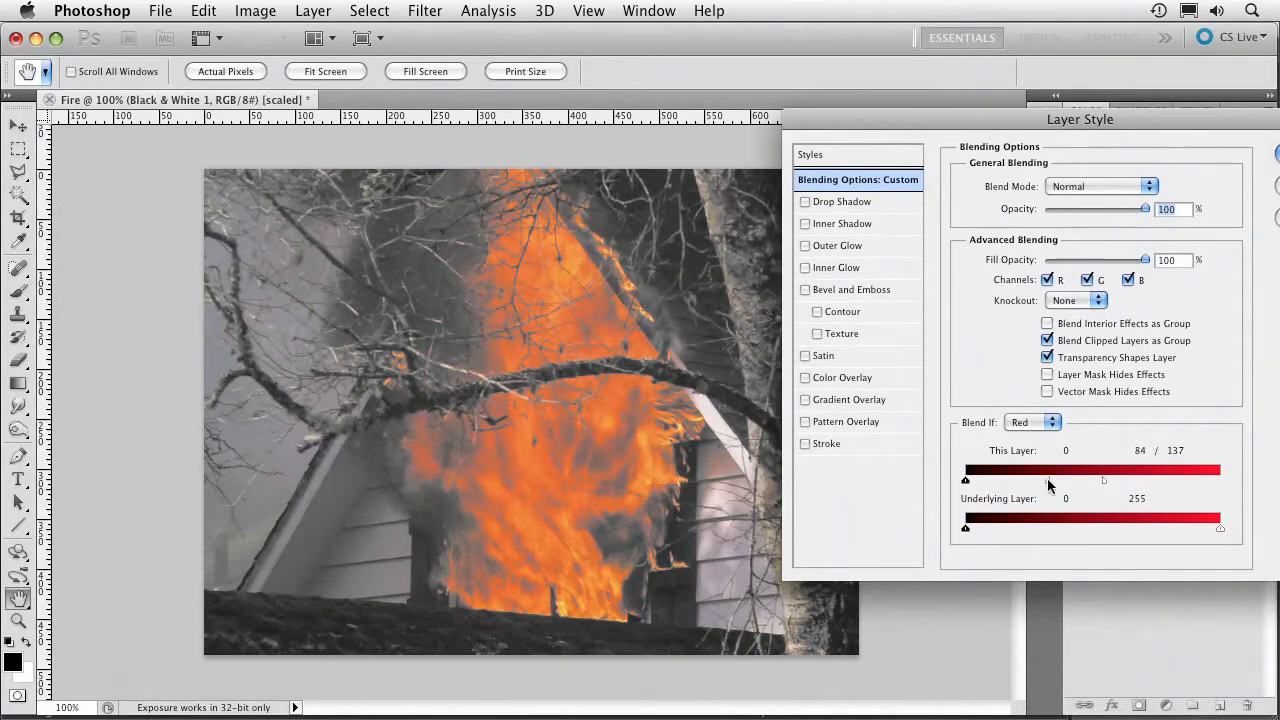
pyautogui.moveTo(1104, 480); pyautogui.dragTo(1018, 480)
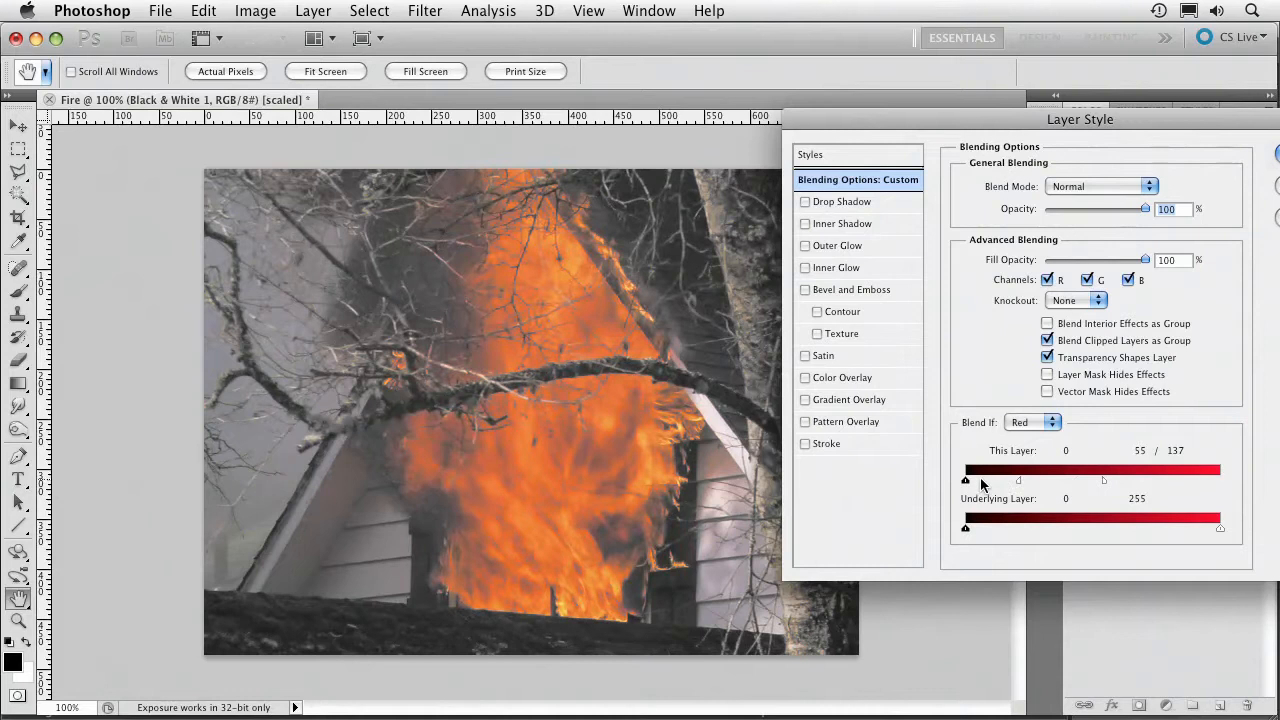
pyautogui.moveTo(964, 480); pyautogui.dragTo(968, 480)
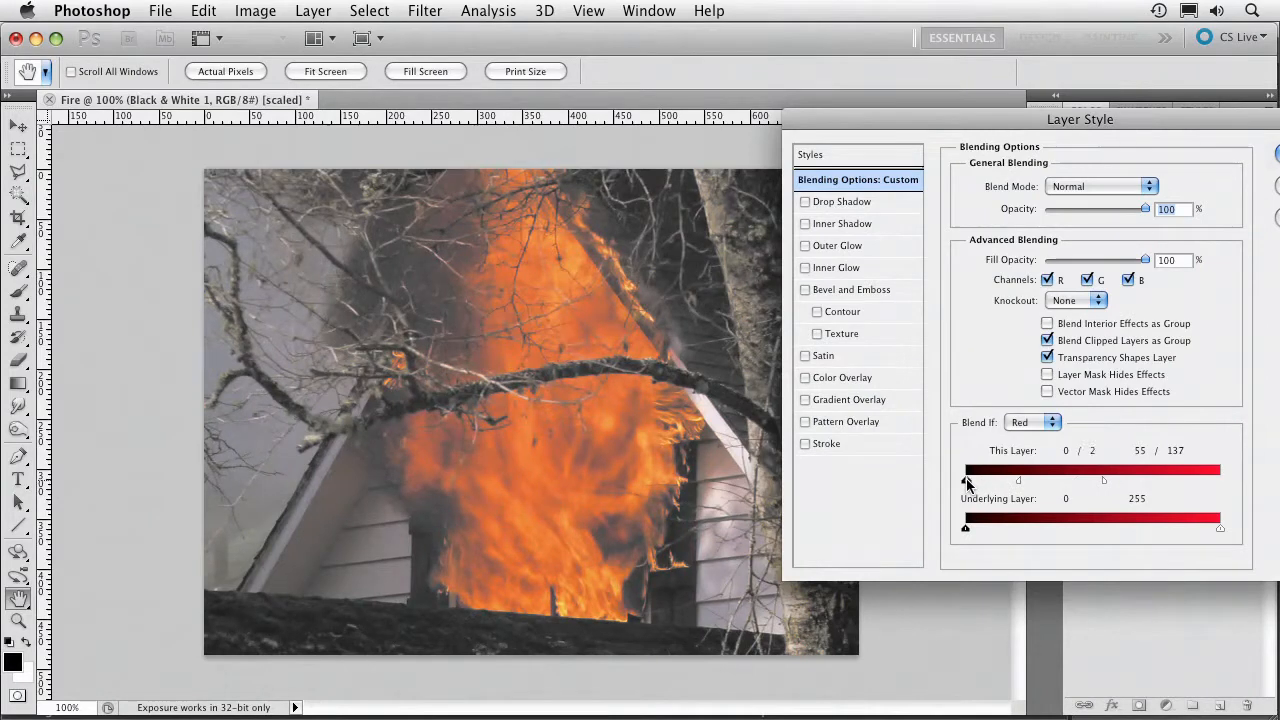
pyautogui.moveTo(966, 480); pyautogui.dragTo(980, 480)
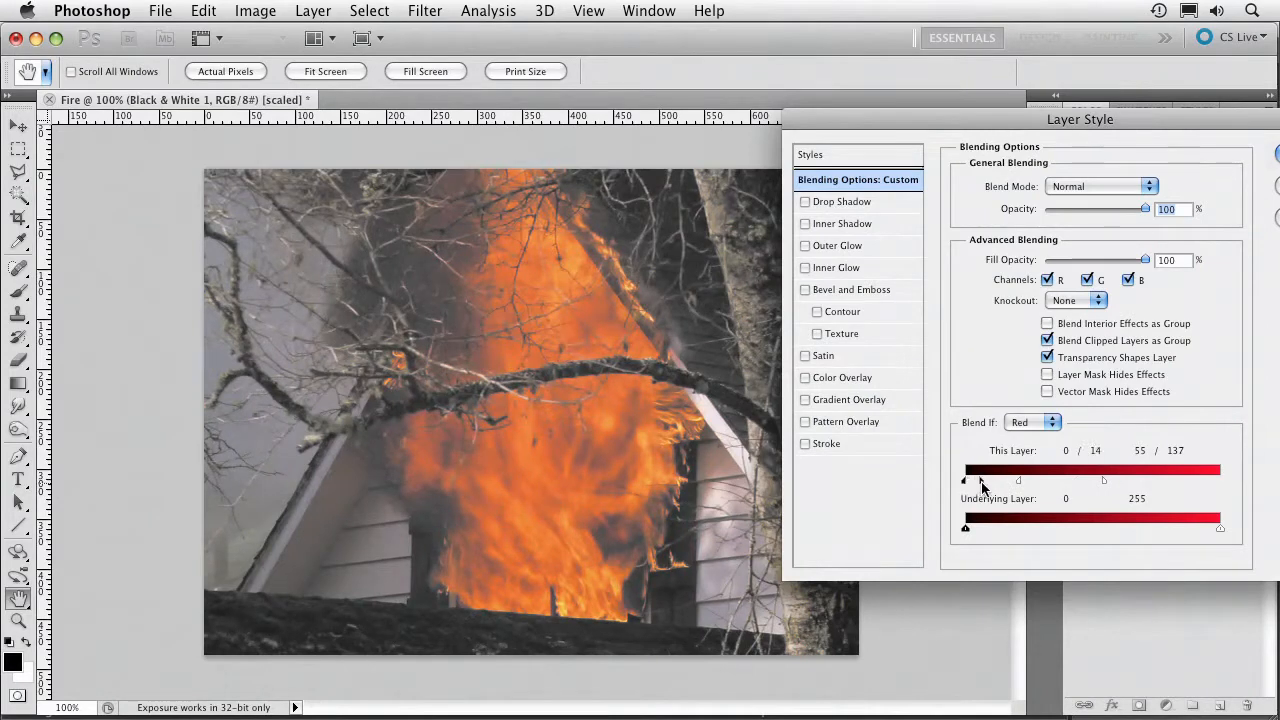
pyautogui.moveTo(964, 480); pyautogui.dragTo(980, 480)
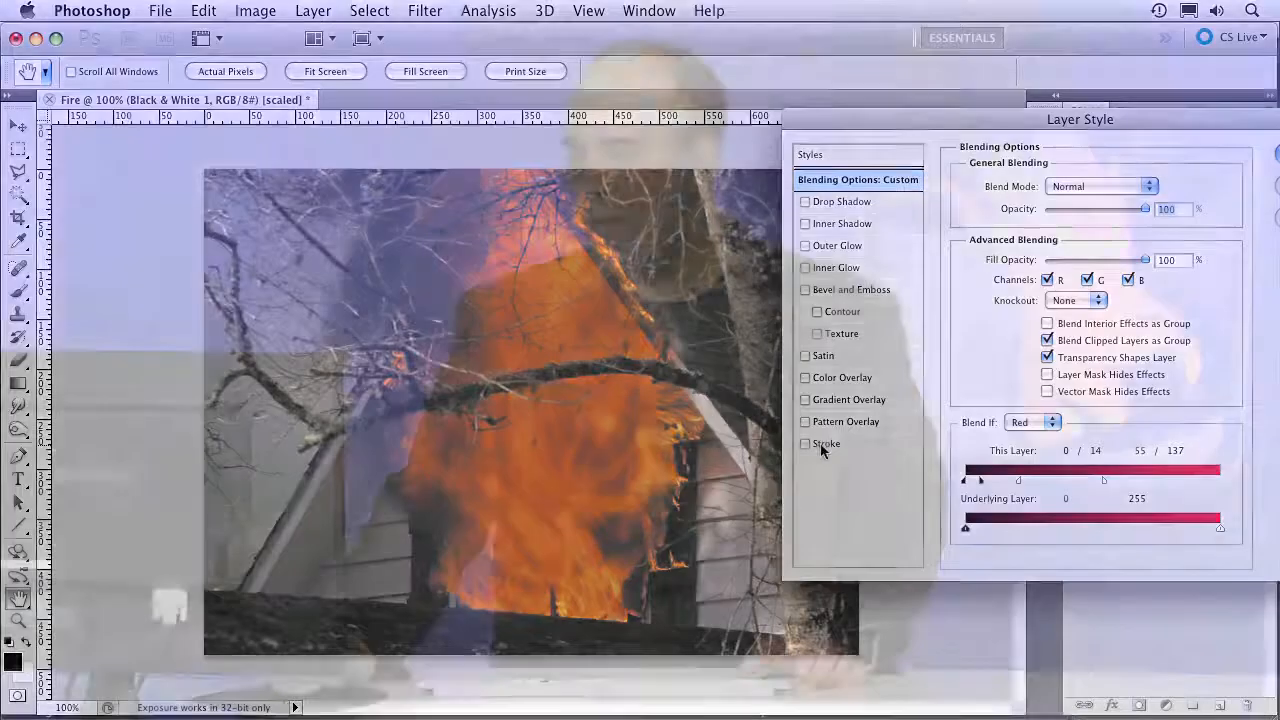
pyautogui.click(648, 12)
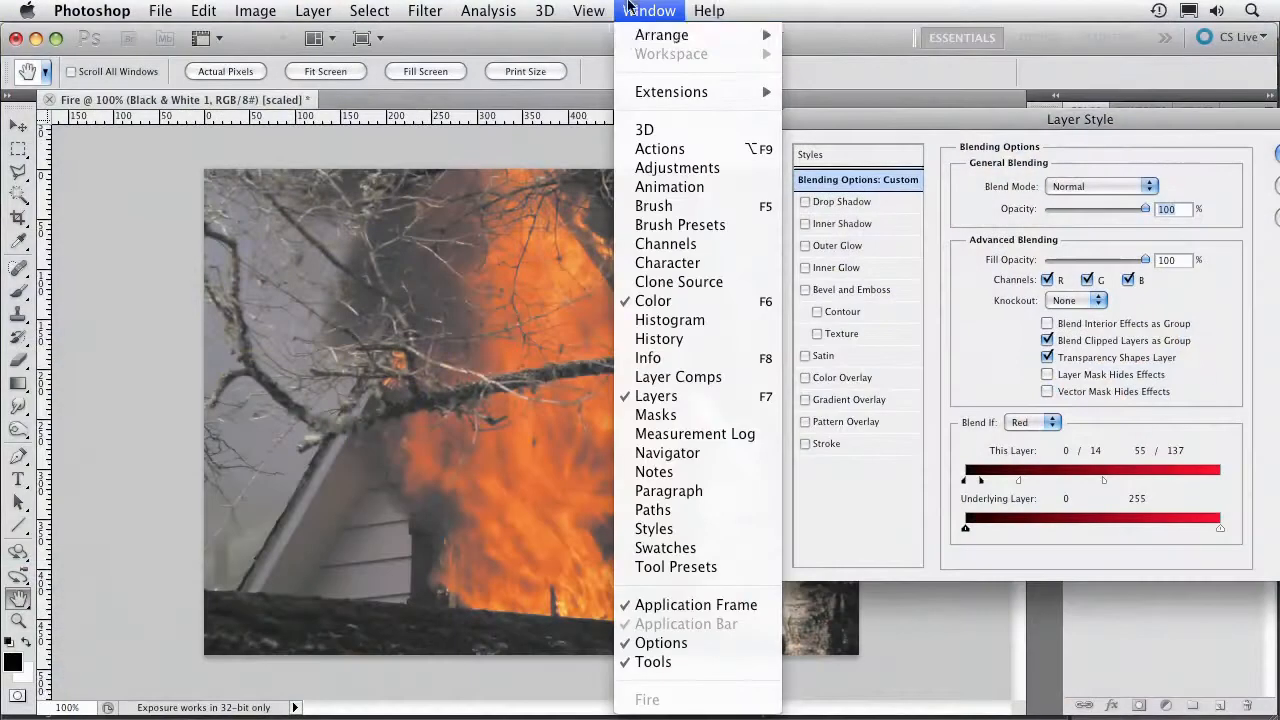
pyautogui.moveTo(652, 204)
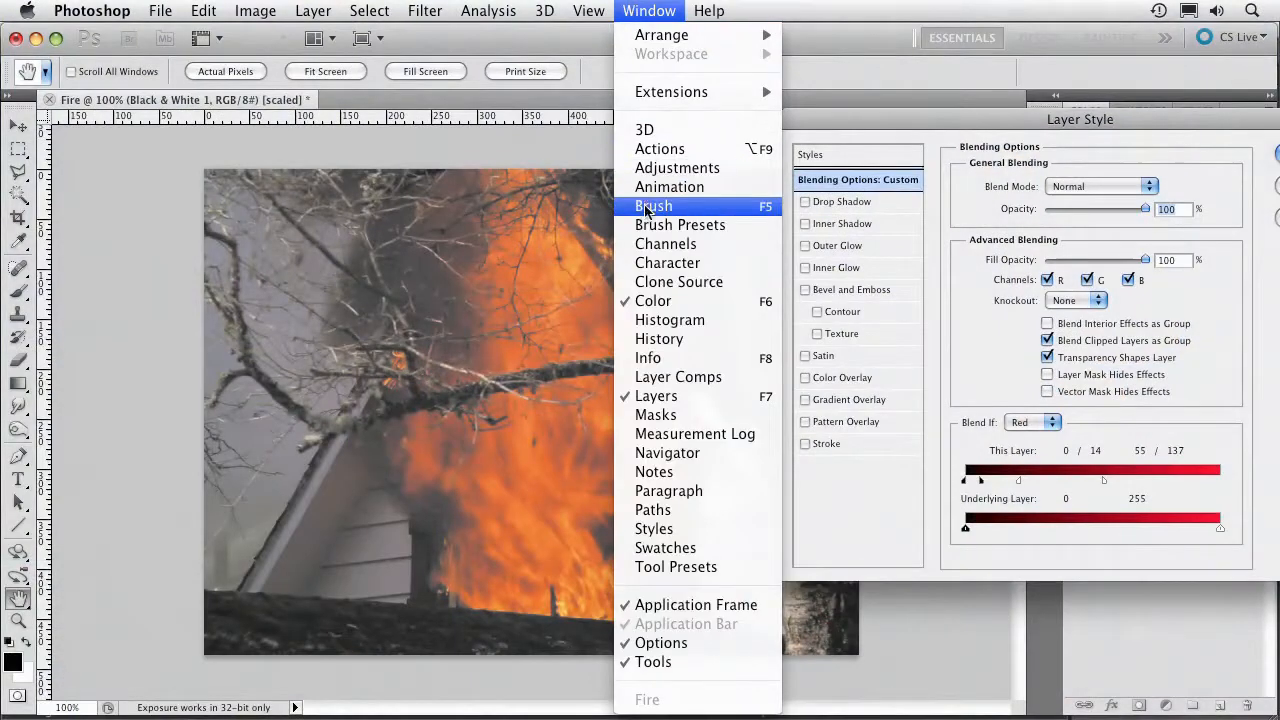
pyautogui.click(668, 186)
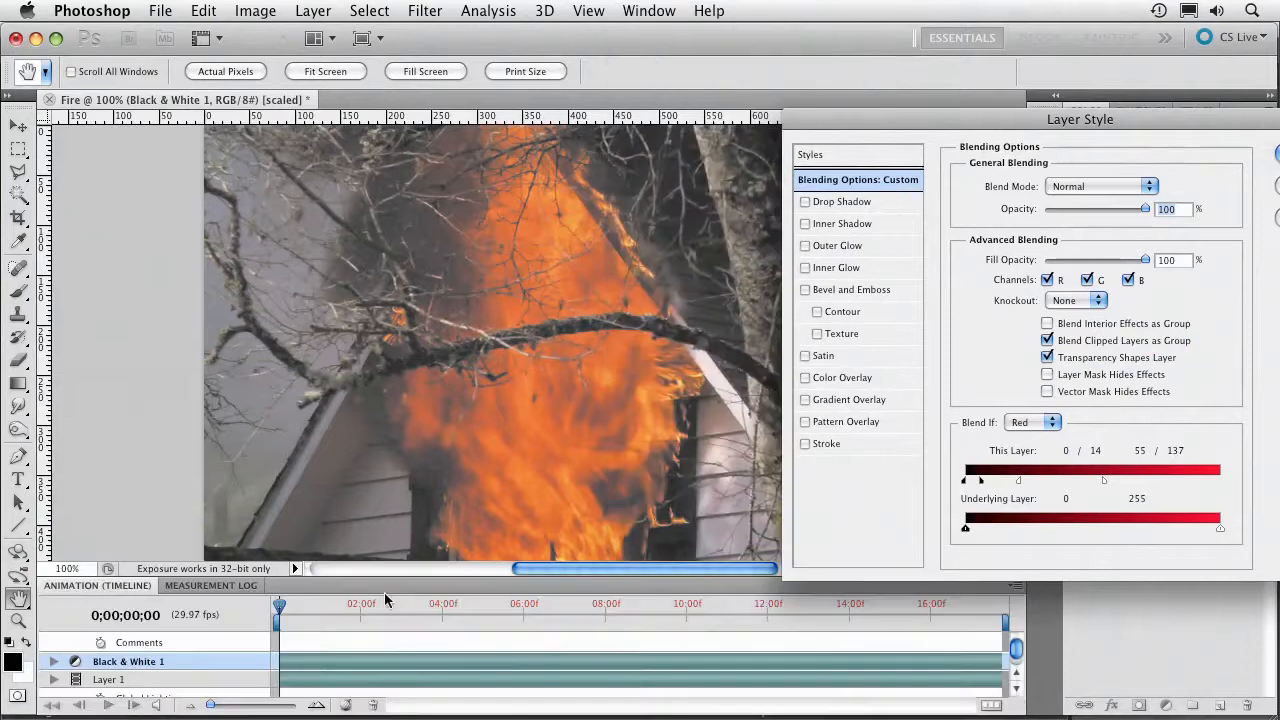
pyautogui.moveTo(344, 616)
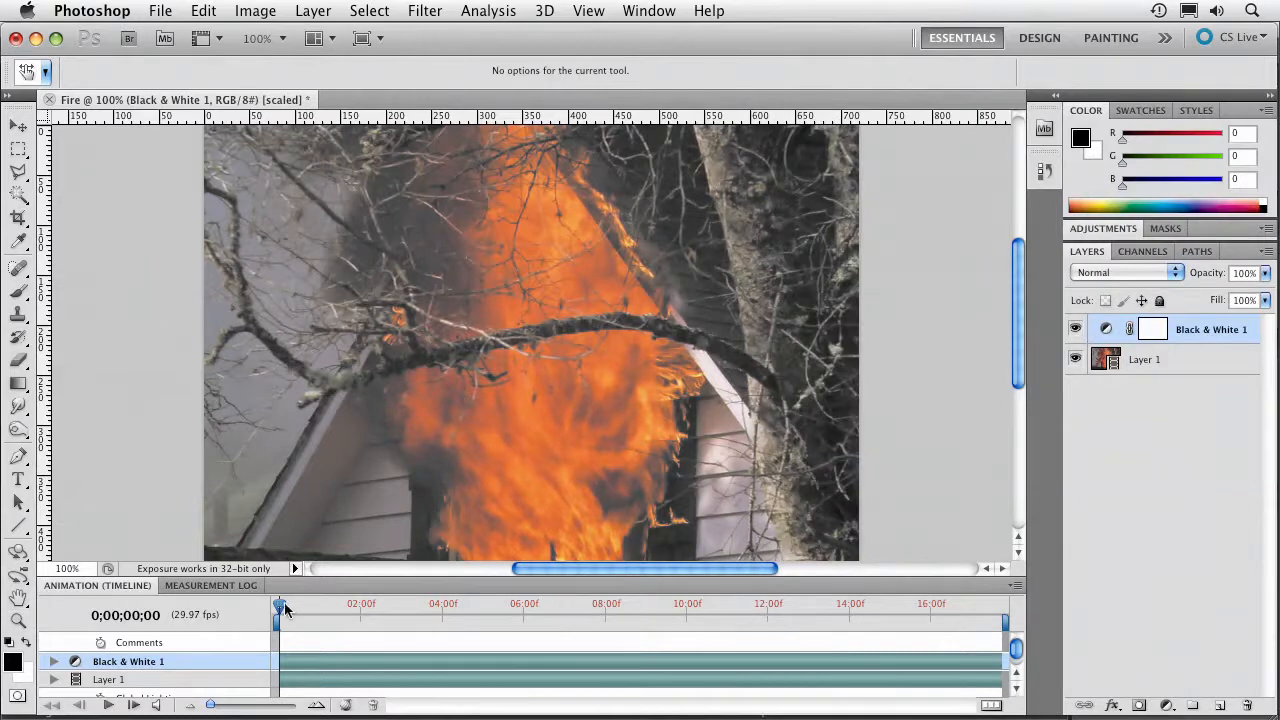
pyautogui.moveTo(280, 608); pyautogui.dragTo(420, 608)
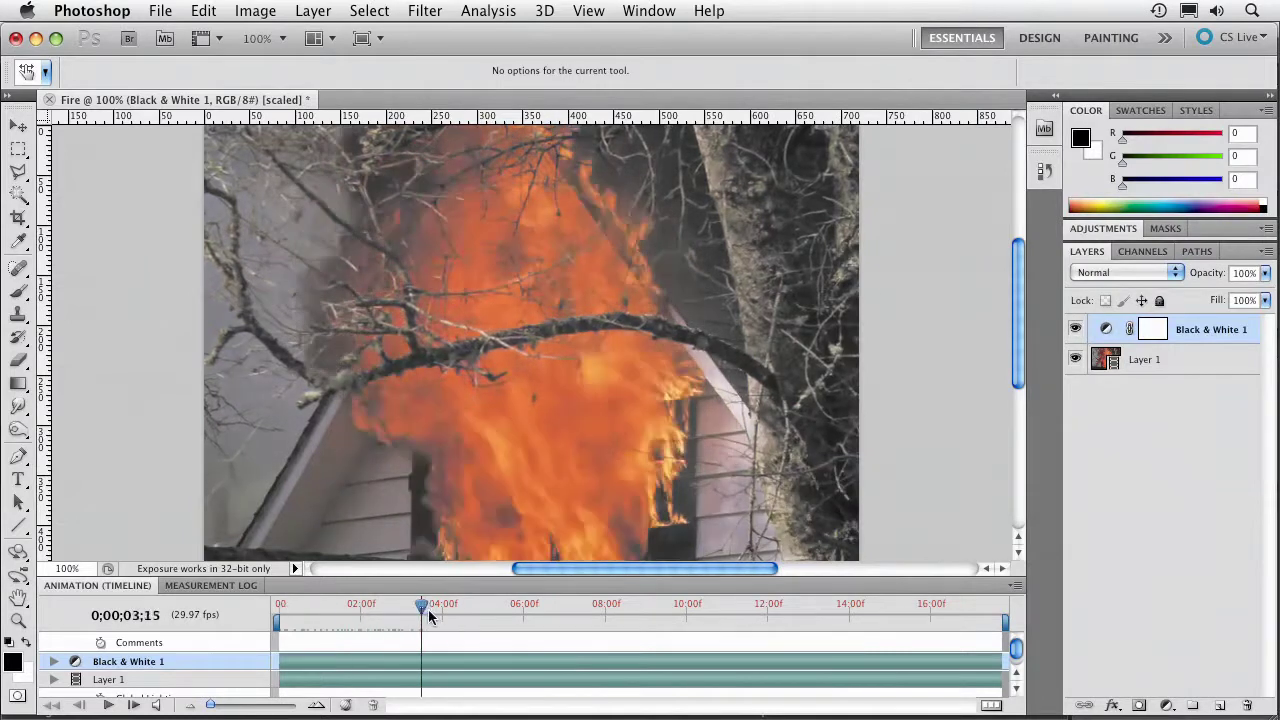
pyautogui.moveTo(420, 608); pyautogui.dragTo(612, 608)
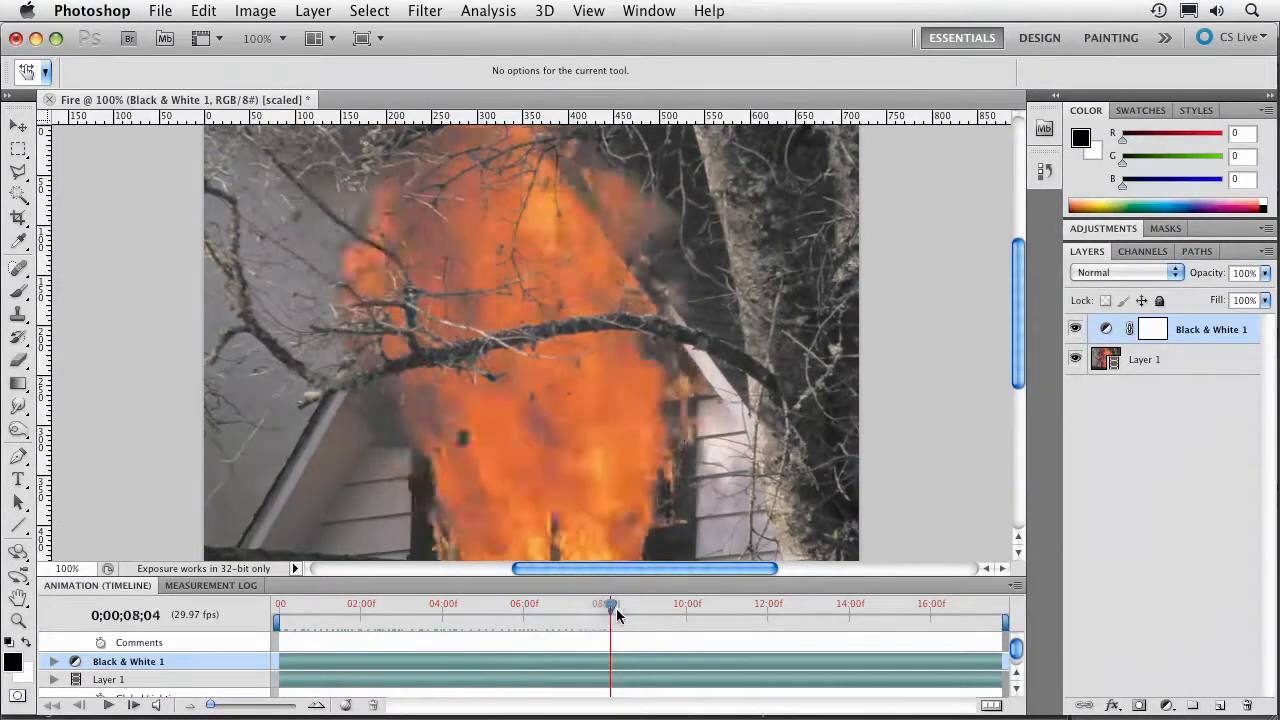
pyautogui.moveTo(610, 610); pyautogui.dragTo(796, 610)
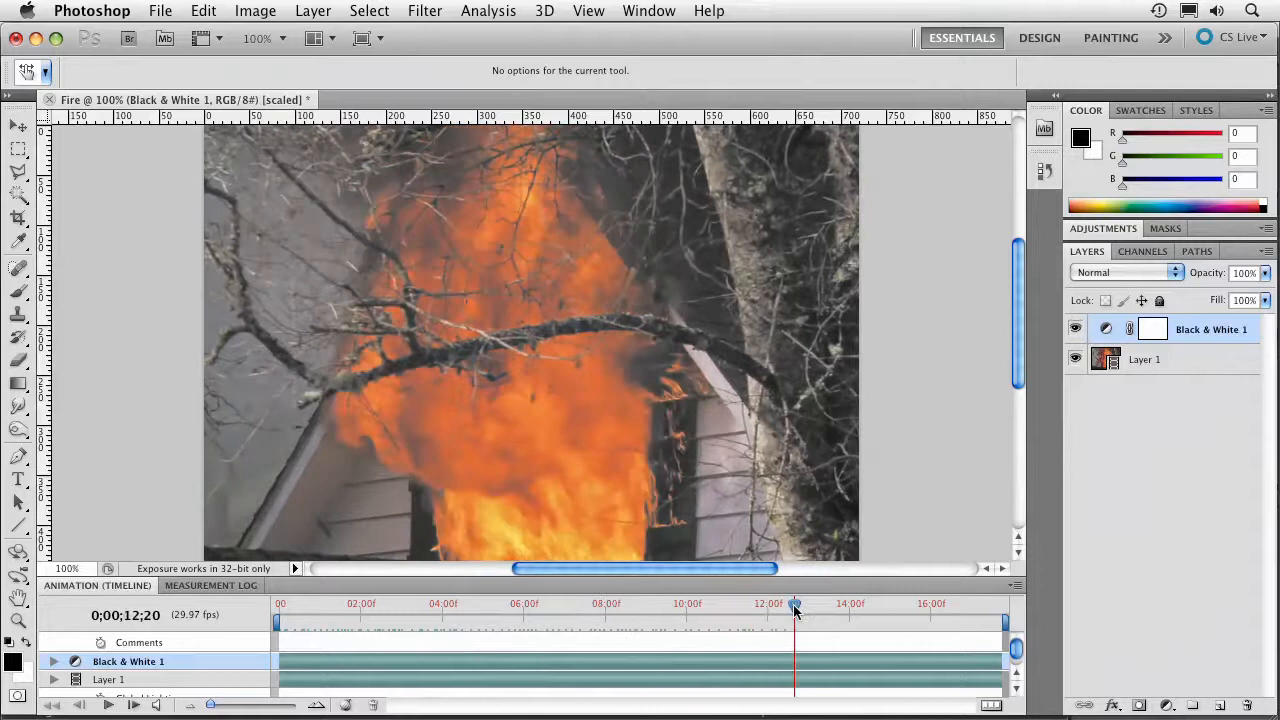
pyautogui.moveTo(796, 604); pyautogui.dragTo(732, 604)
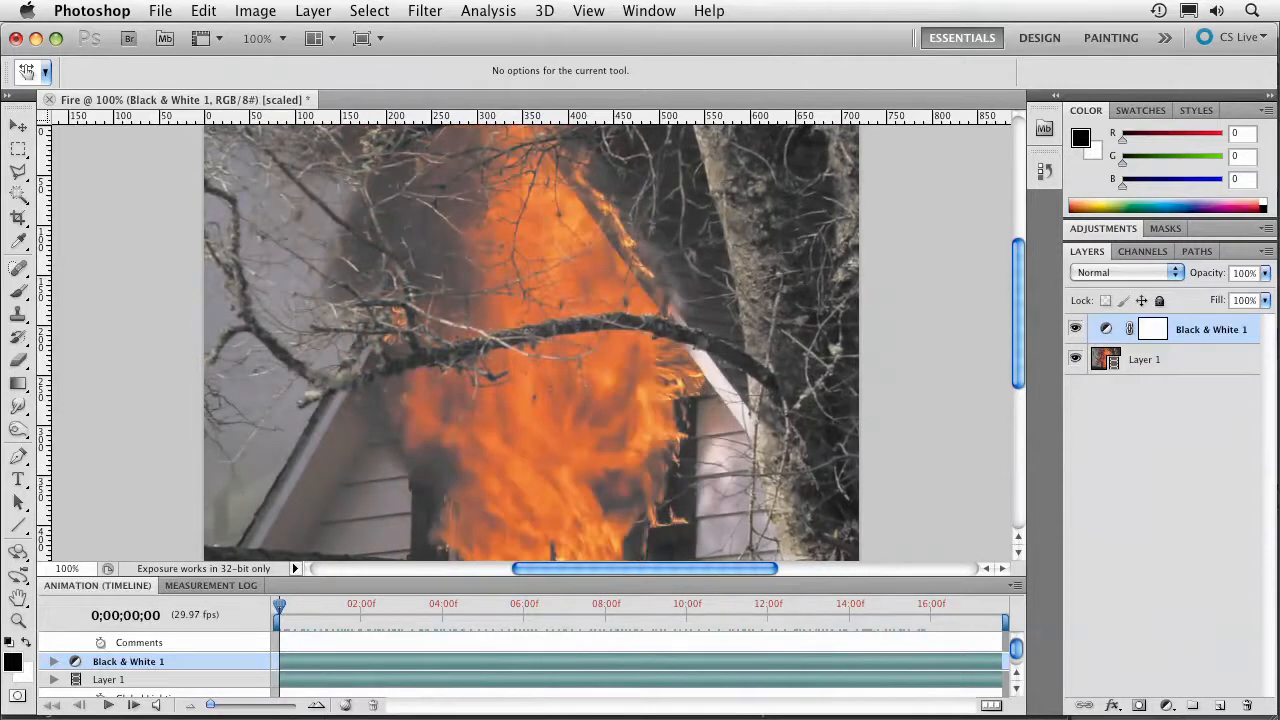
# Add a Pattern Fill layer and replace the pattern library with the Artist Surfaces set
pyautogui.click(1166, 704)
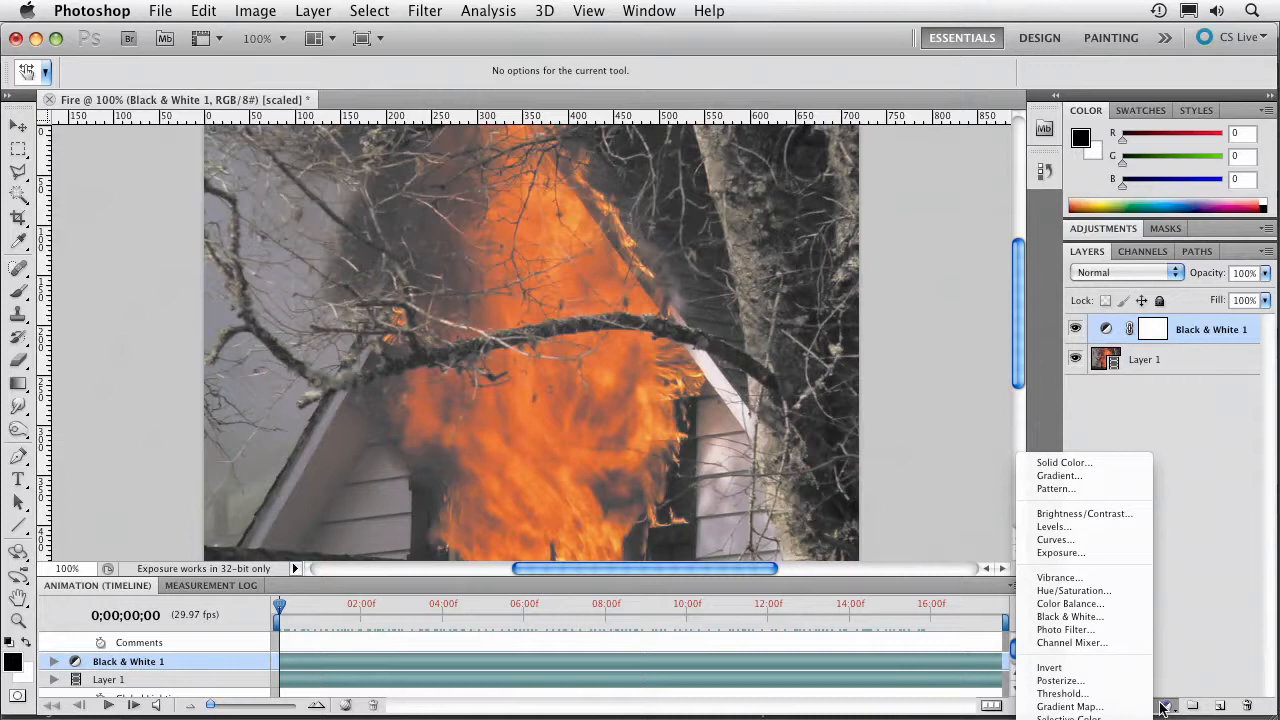
pyautogui.moveTo(1060, 692)
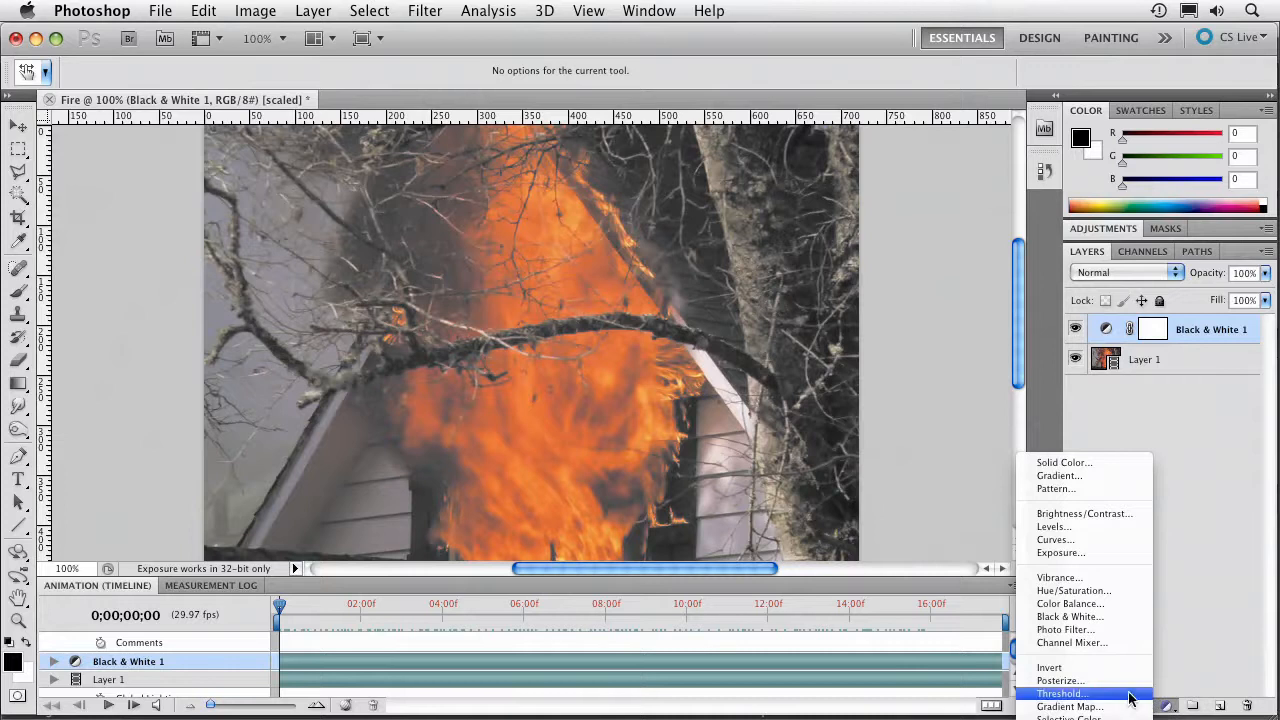
pyautogui.click(1056, 488)
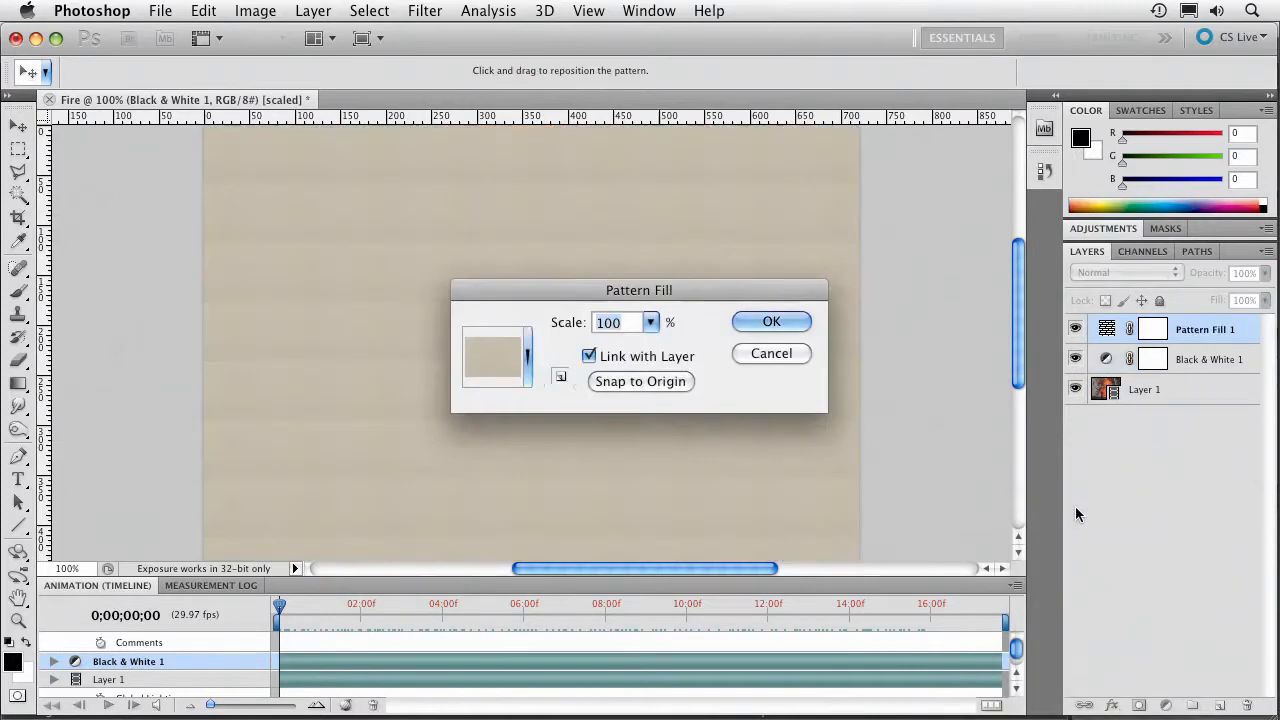
pyautogui.click(496, 356)
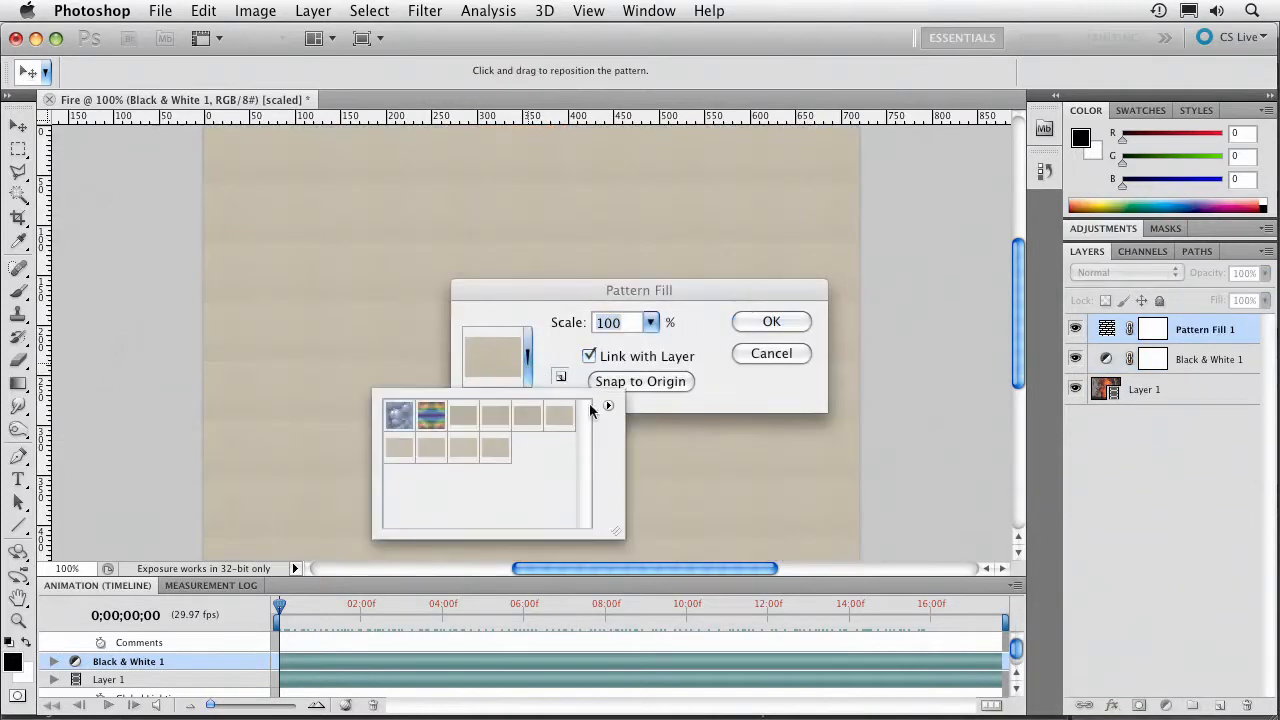
pyautogui.click(608, 404)
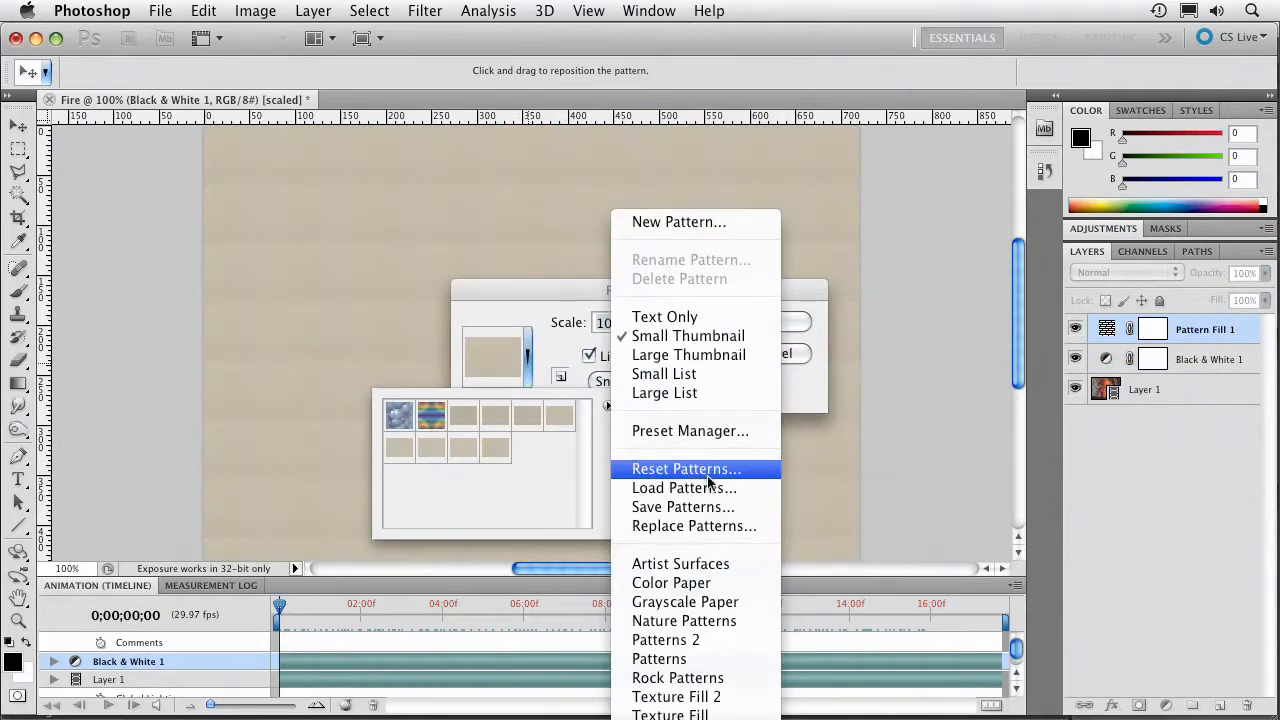
pyautogui.moveTo(728, 584)
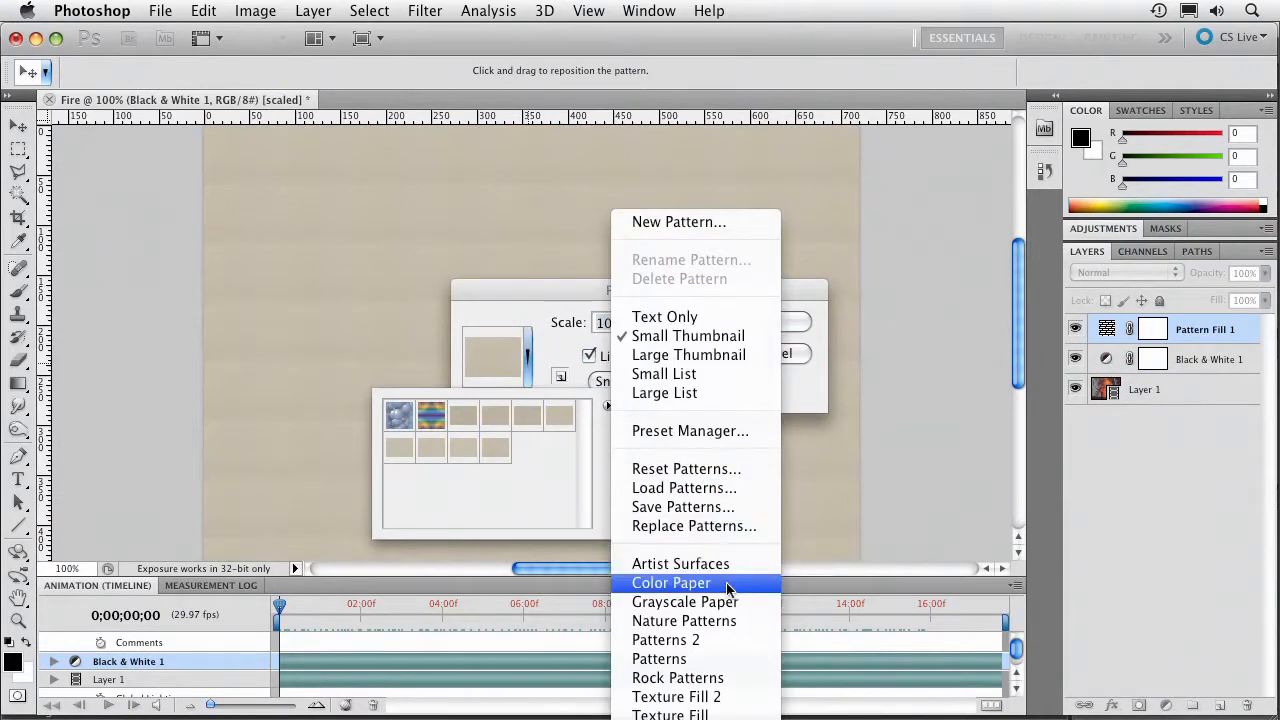
pyautogui.moveTo(684, 620)
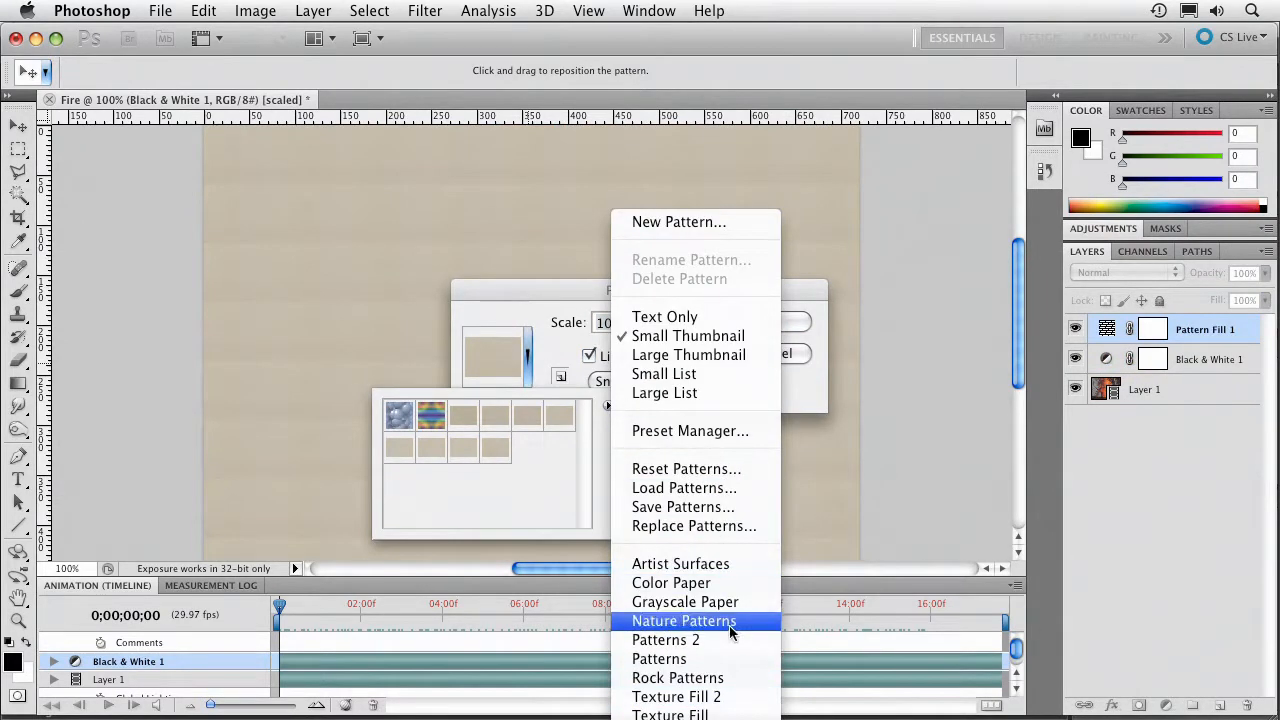
pyautogui.click(680, 564)
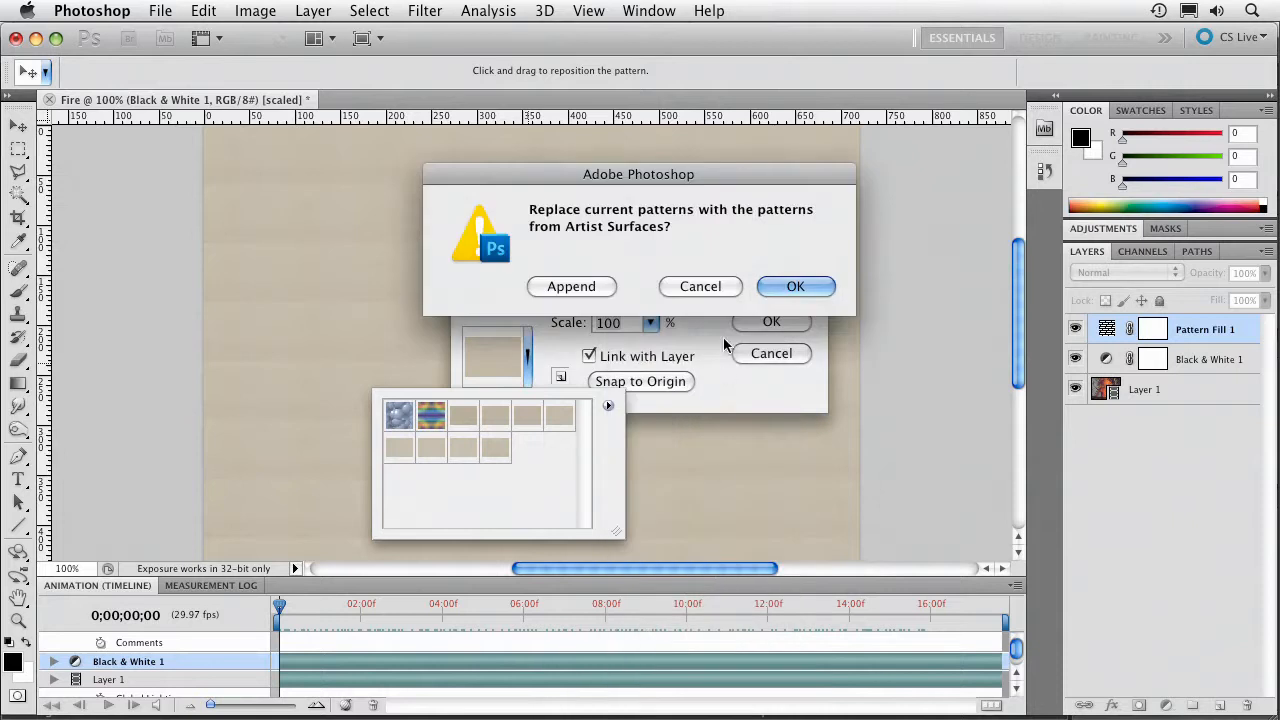
pyautogui.click(796, 286)
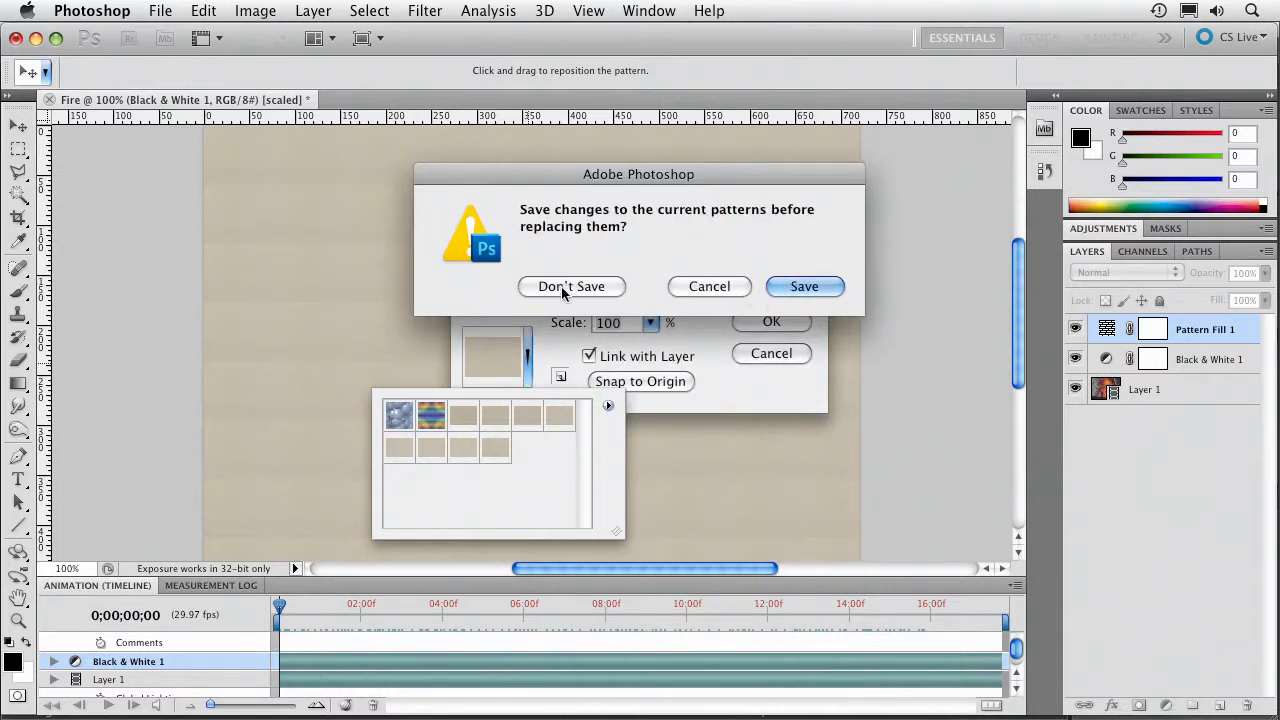
pyautogui.click(572, 286)
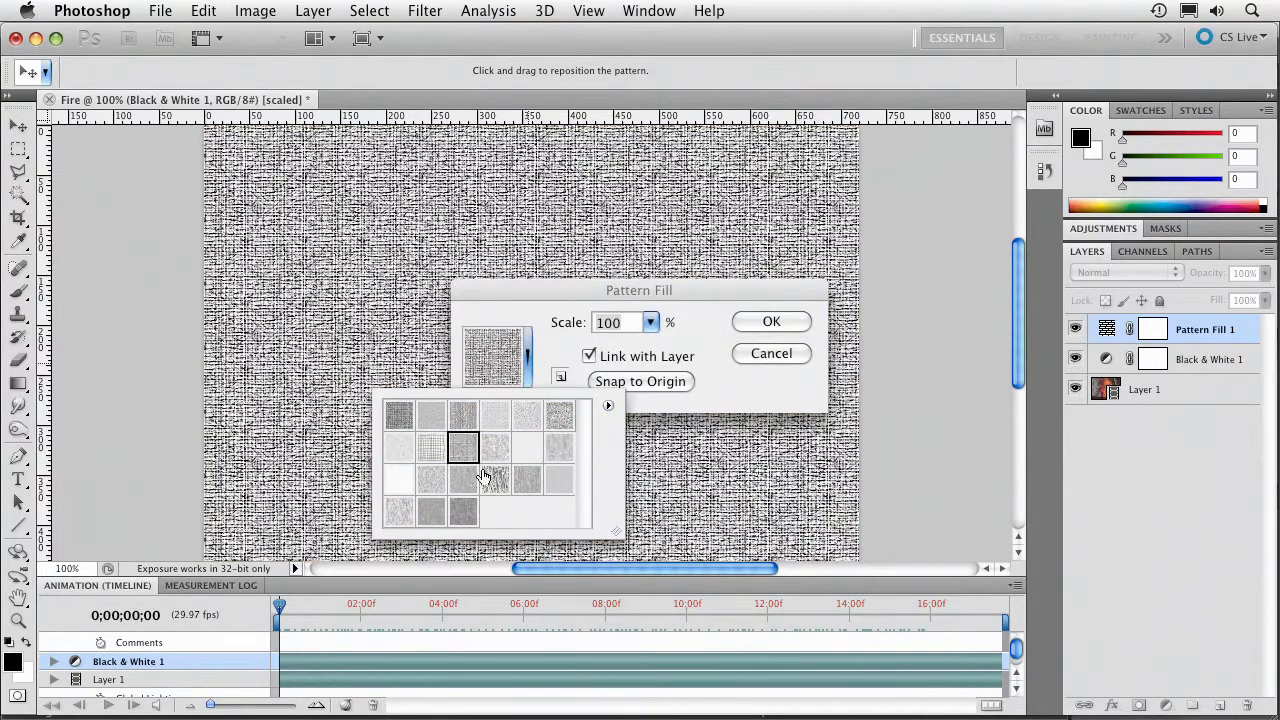
# Fill with the streaky texture at 364% scale, blended Soft Light at 36% opacity
pyautogui.click(528, 480)
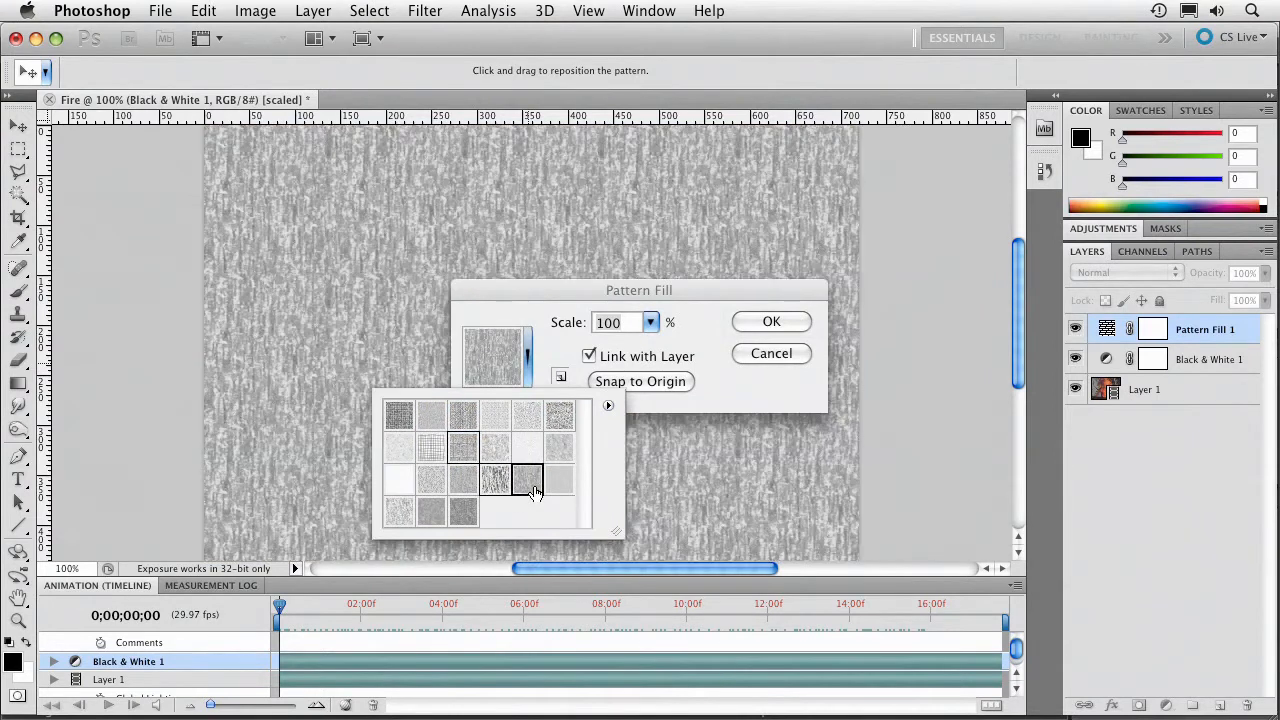
pyautogui.click(528, 480)
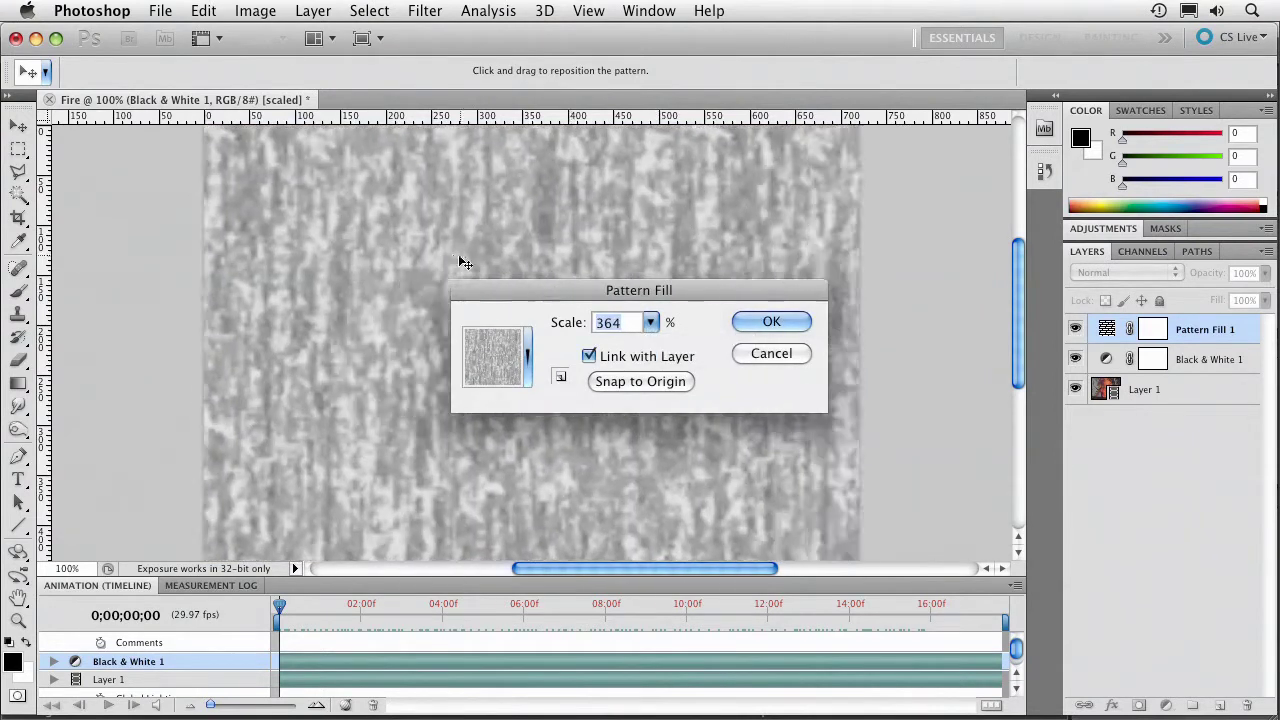
pyautogui.click(1124, 272)
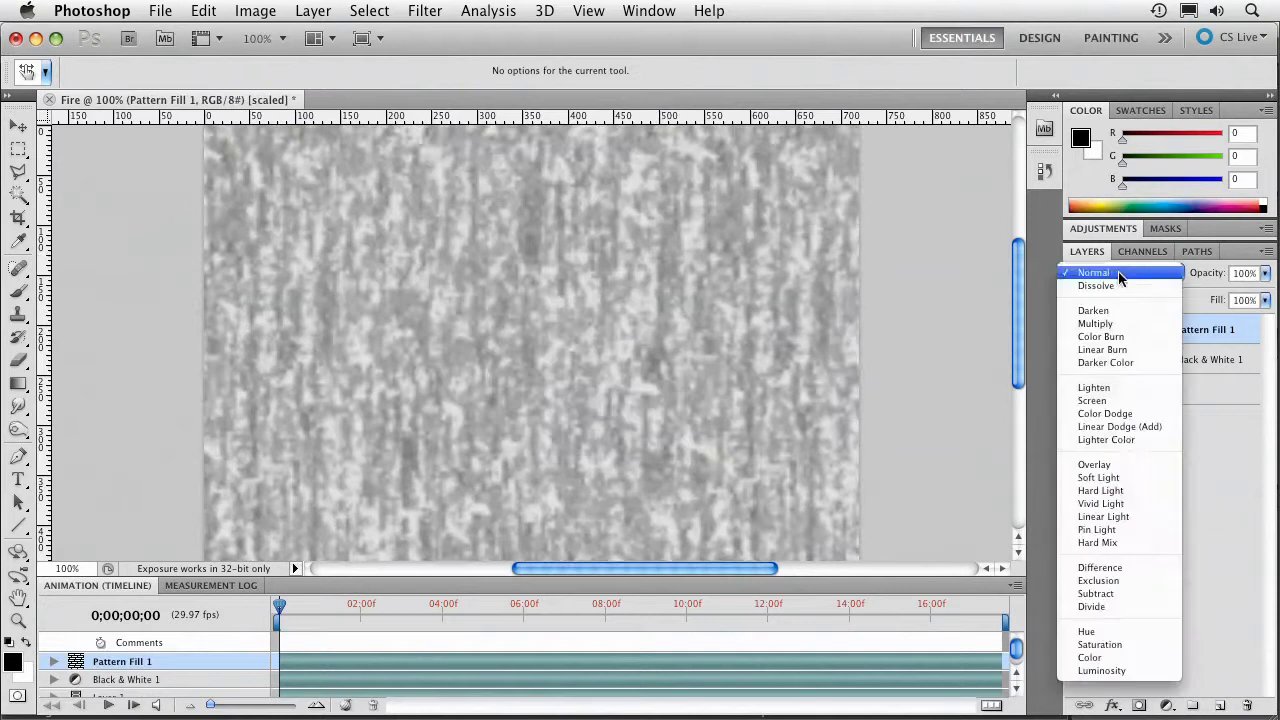
pyautogui.click(1098, 476)
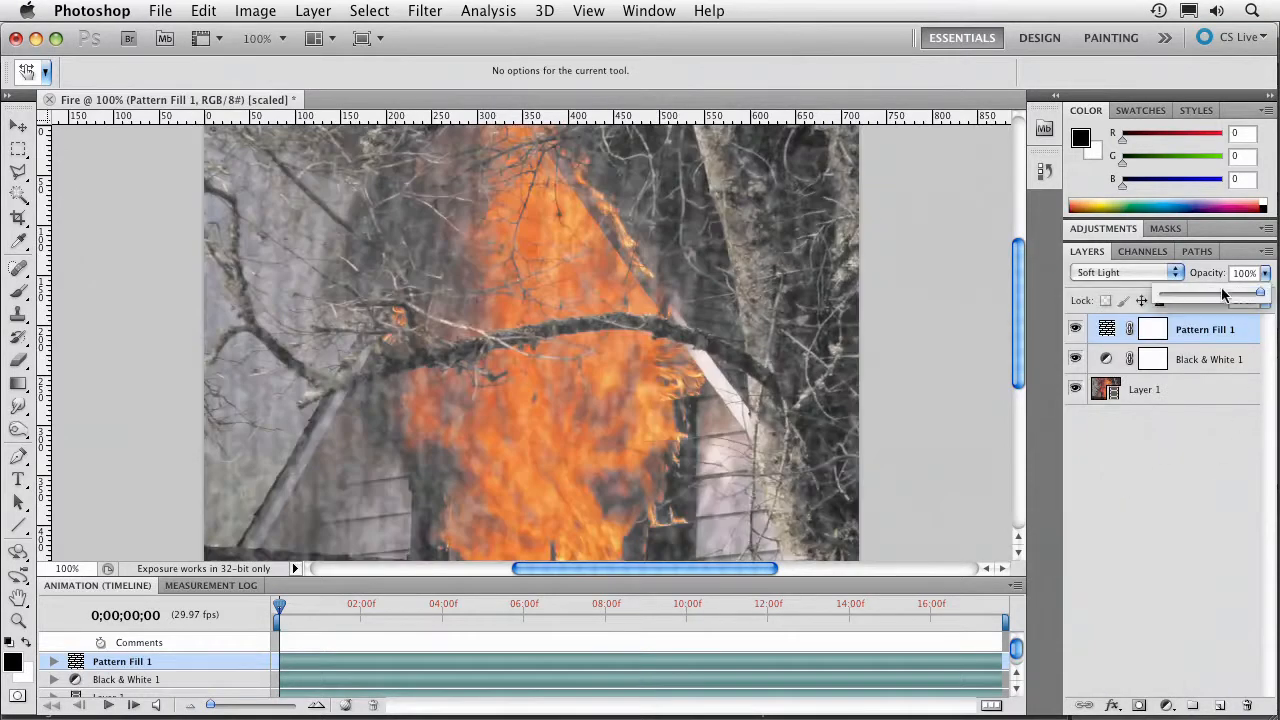
pyautogui.moveTo(1258, 292); pyautogui.dragTo(1196, 292)
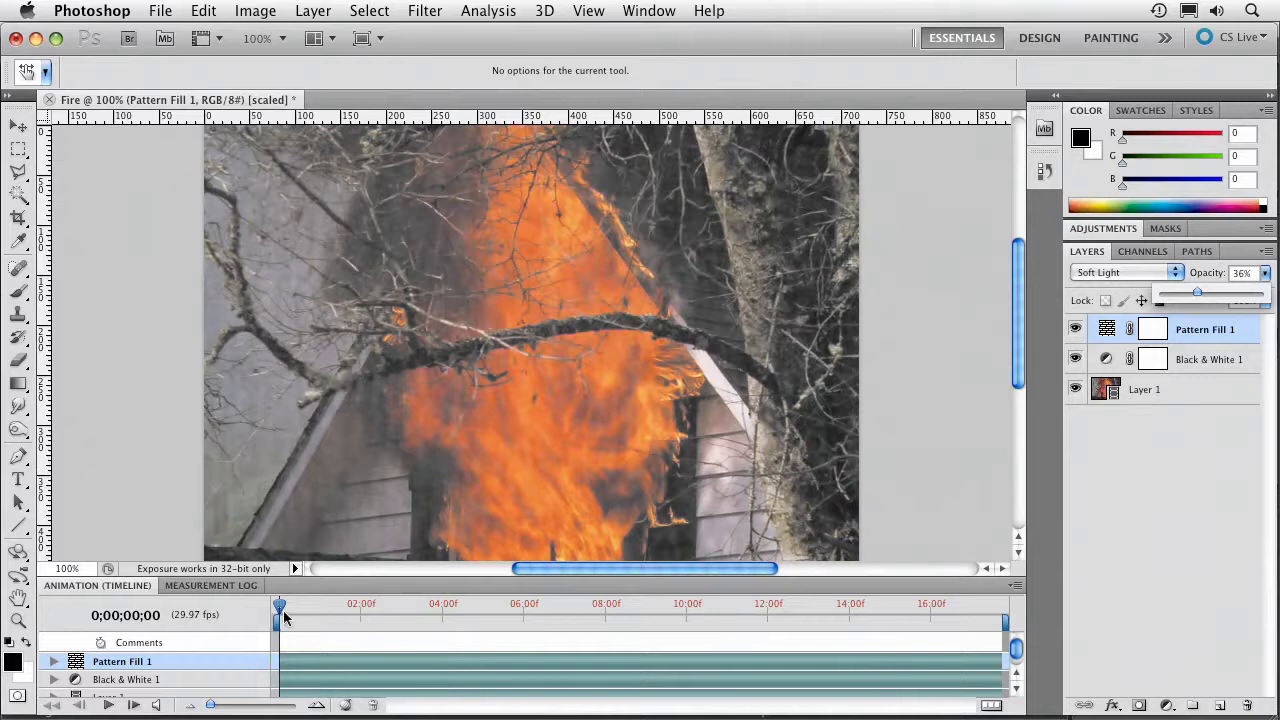
pyautogui.moveTo(280, 608); pyautogui.dragTo(656, 608)
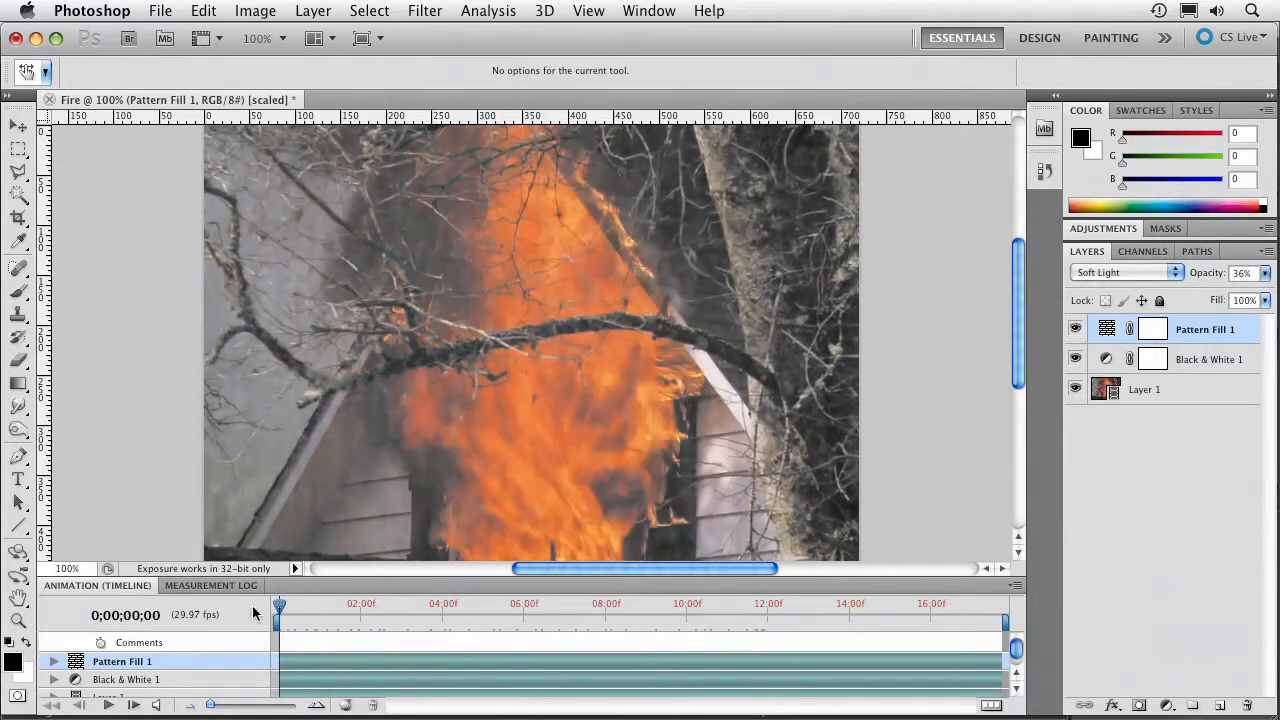
# Add a radial Gradient Fill vignette at about -47 degrees and 147% scale
pyautogui.click(1164, 704)
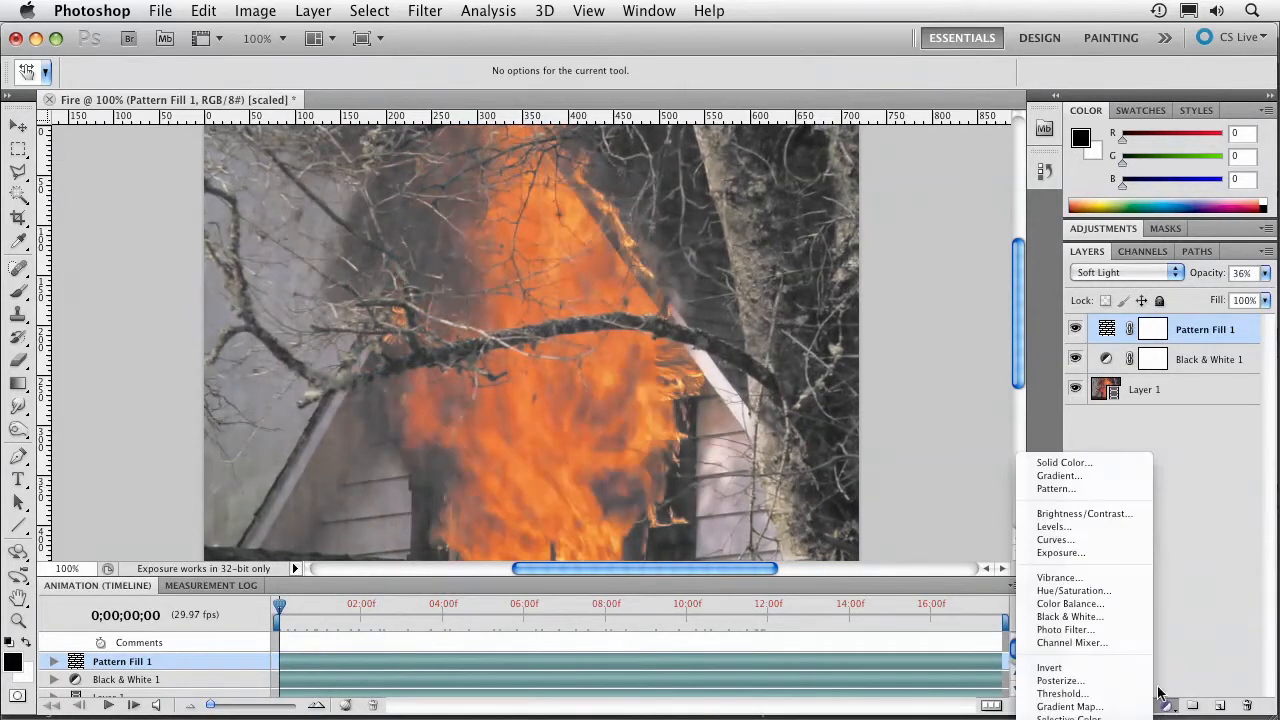
pyautogui.click(1058, 476)
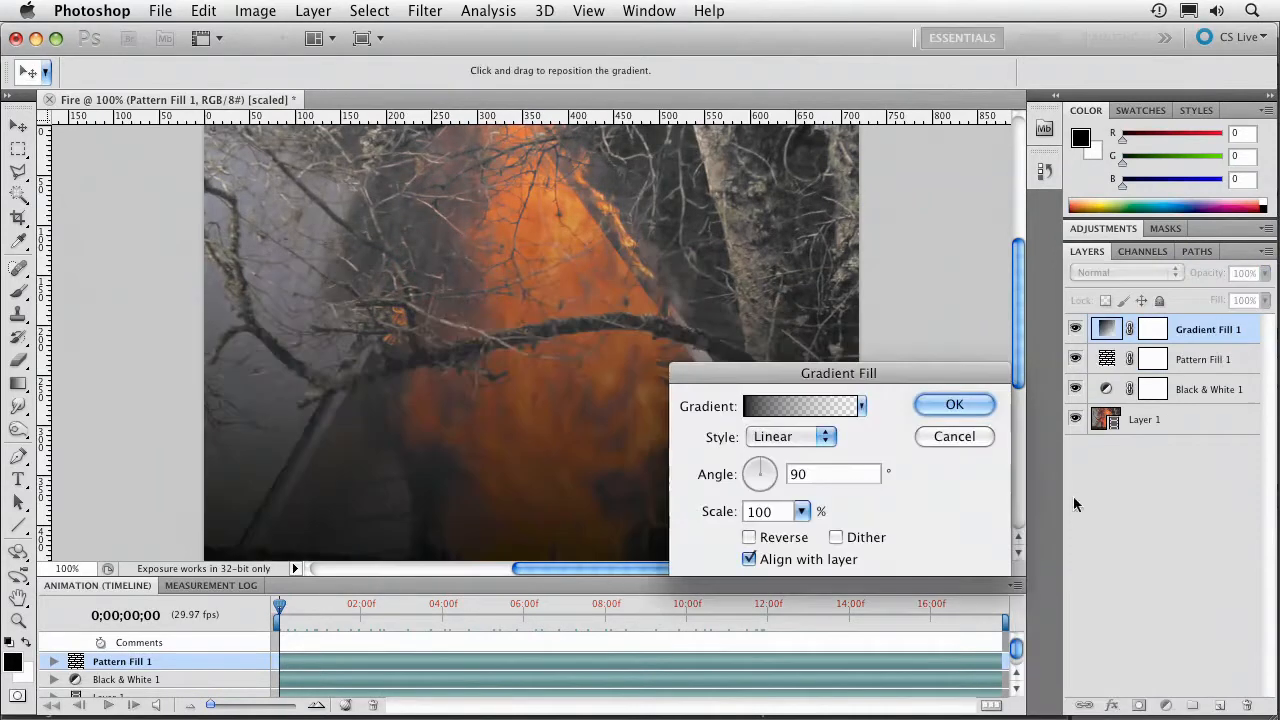
pyautogui.click(790, 436)
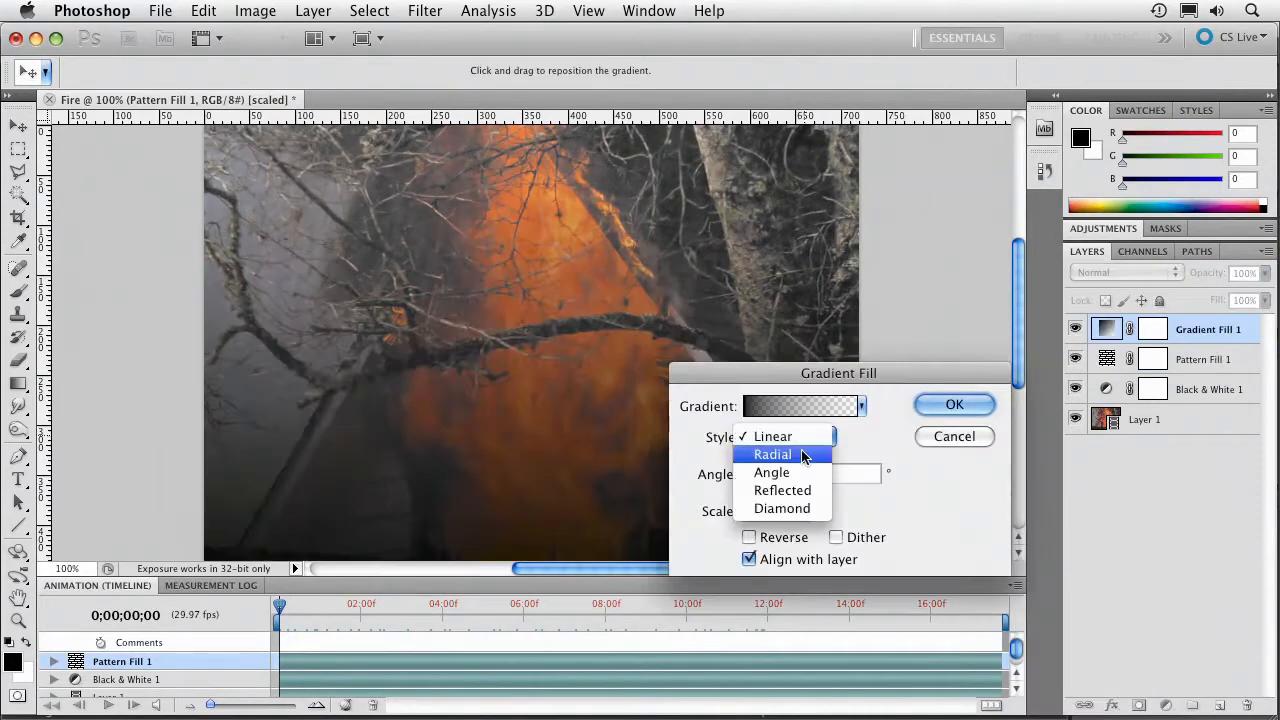
pyautogui.click(772, 454)
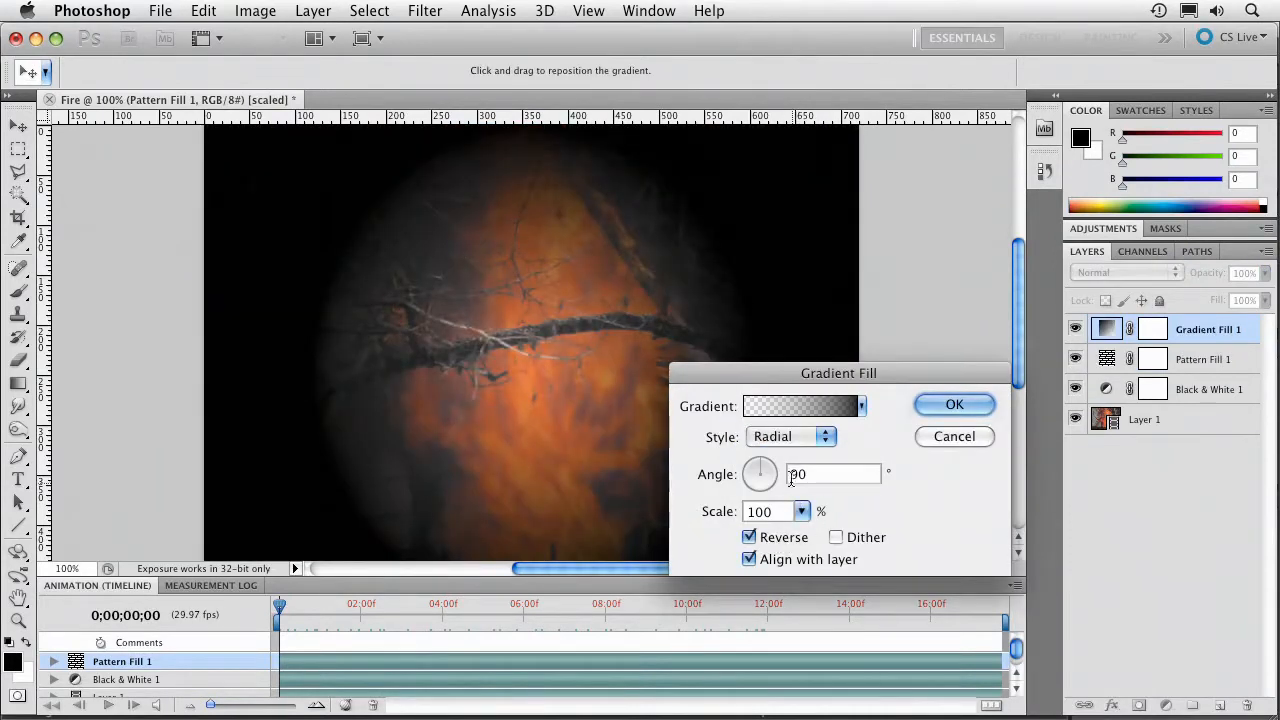
pyautogui.moveTo(760, 474); pyautogui.dragTo(762, 480)
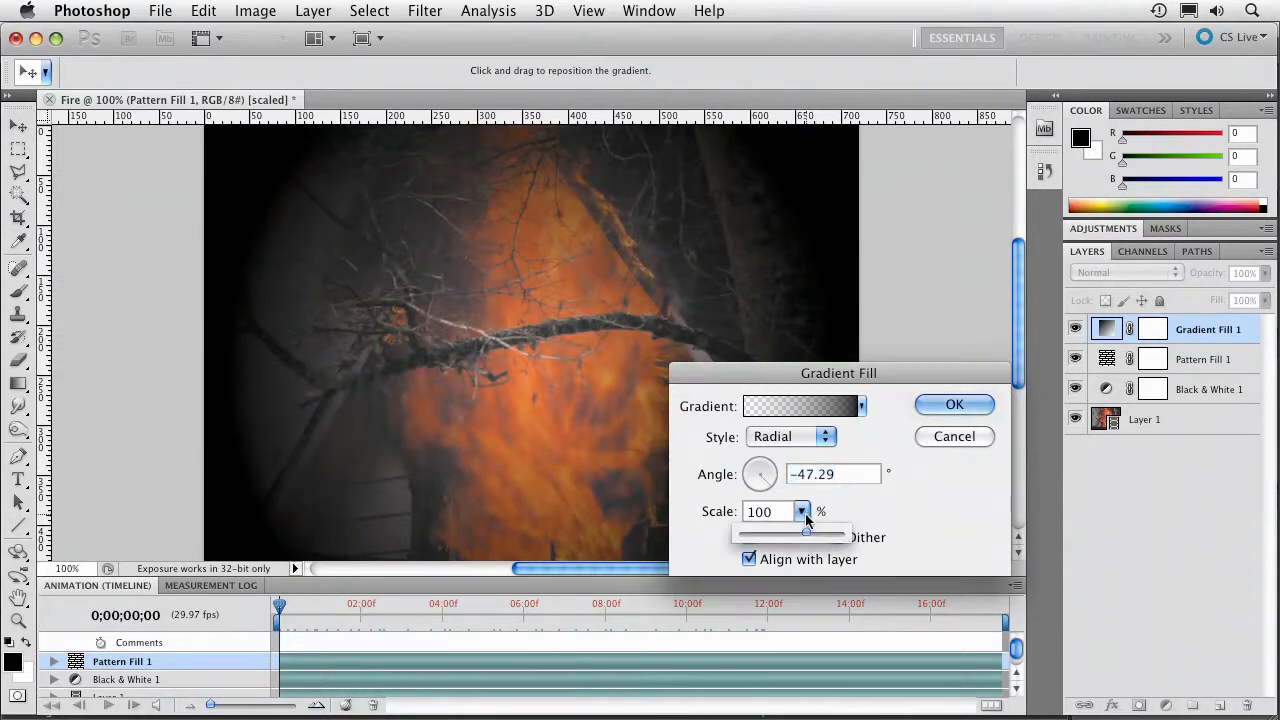
pyautogui.moveTo(796, 536); pyautogui.dragTo(844, 536)
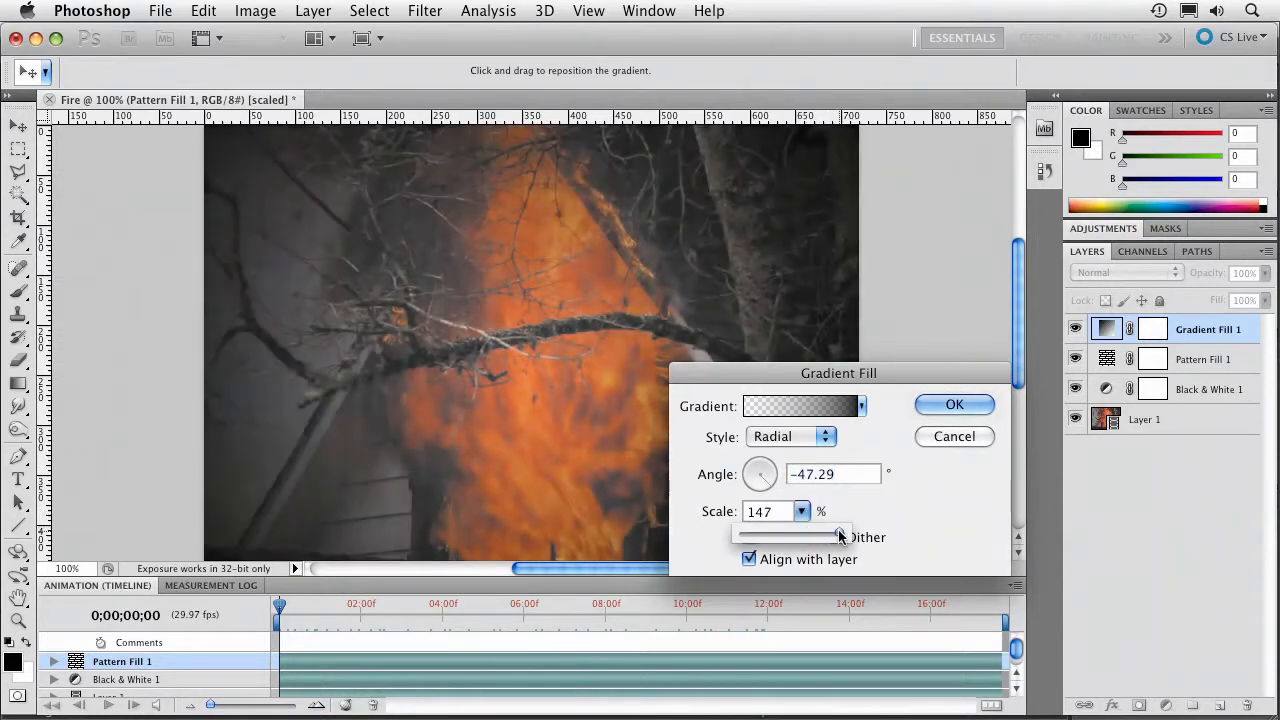
pyautogui.click(952, 404)
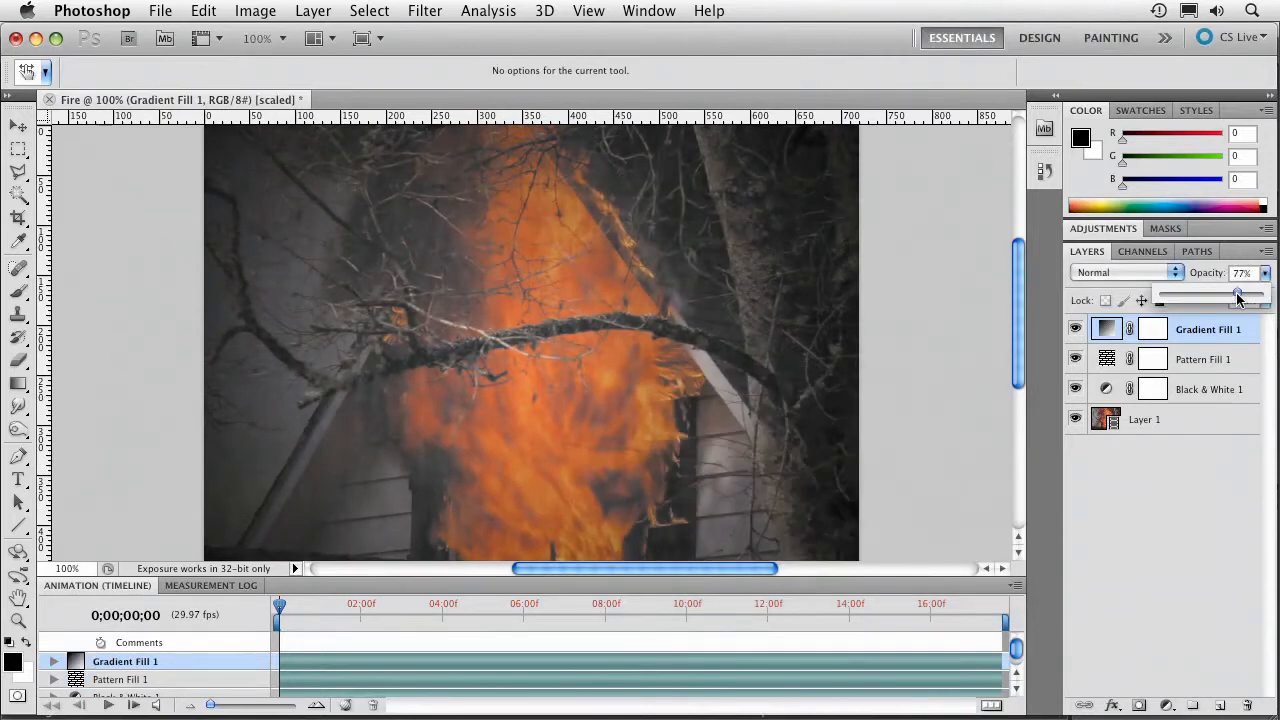
# Set the vignette to Multiply at 66% opacity and preview the footage
pyautogui.click(1124, 272)
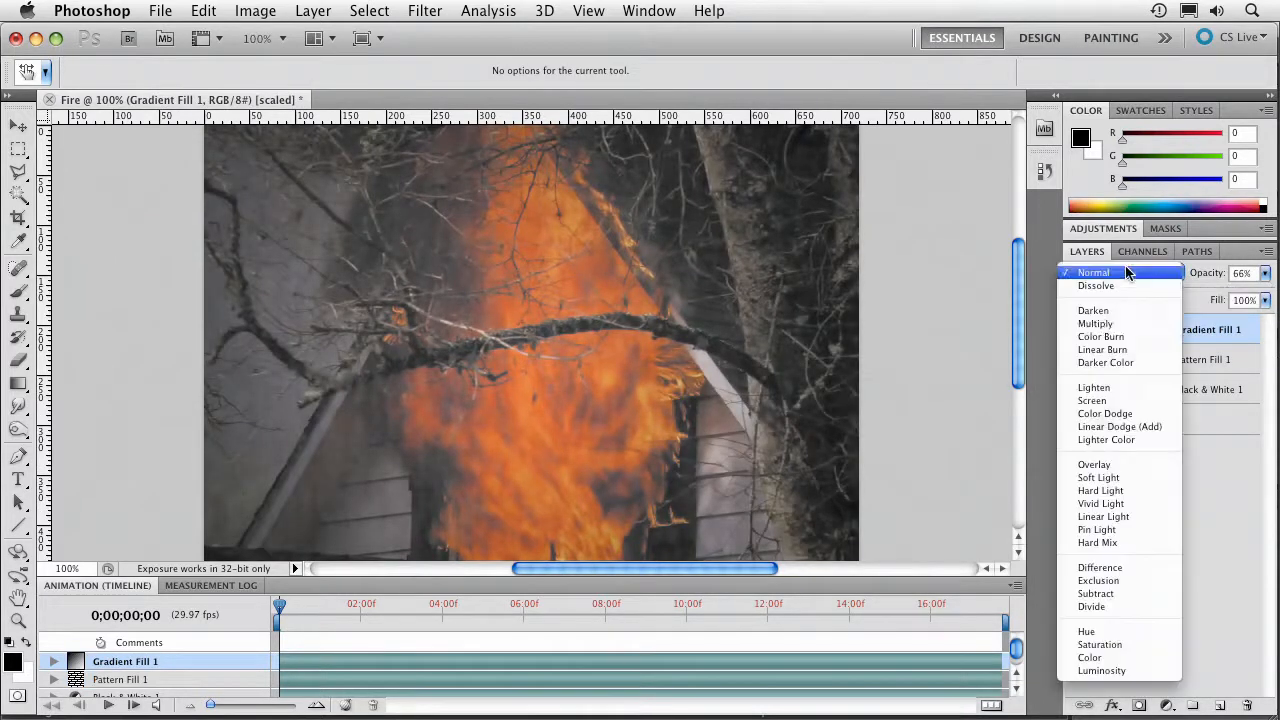
pyautogui.click(1096, 324)
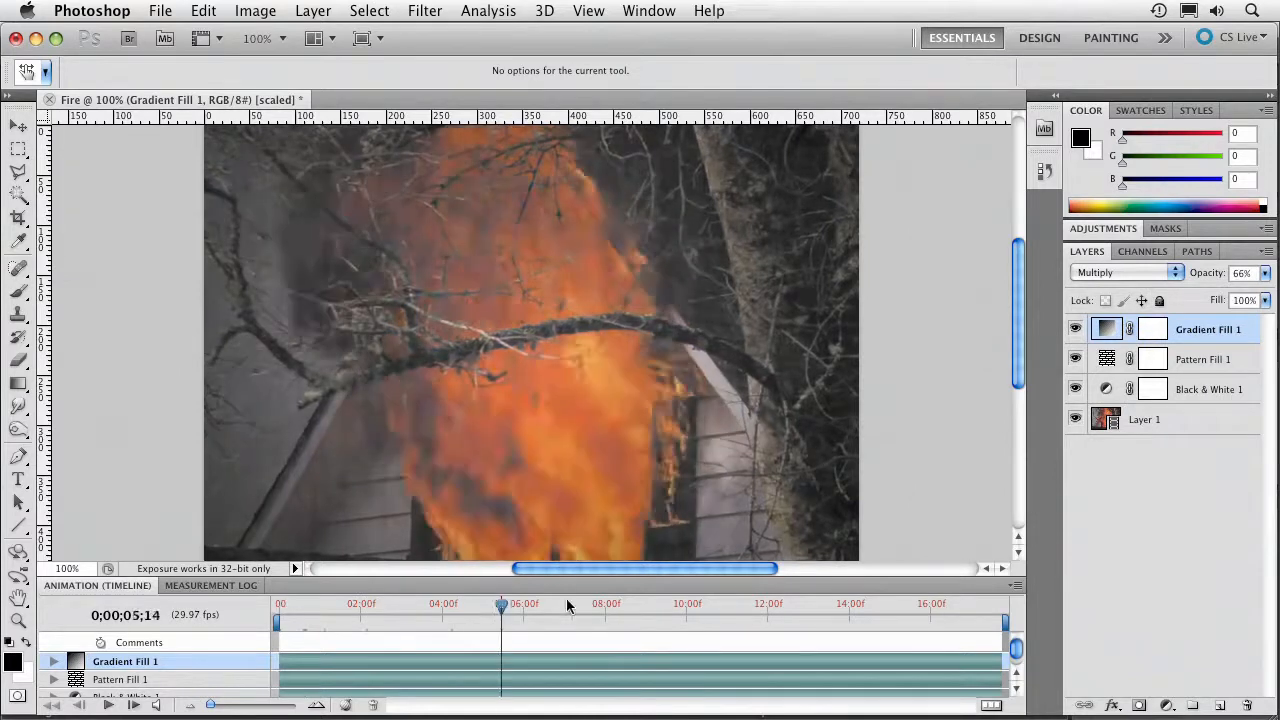
pyautogui.moveTo(500, 604); pyautogui.dragTo(812, 604)
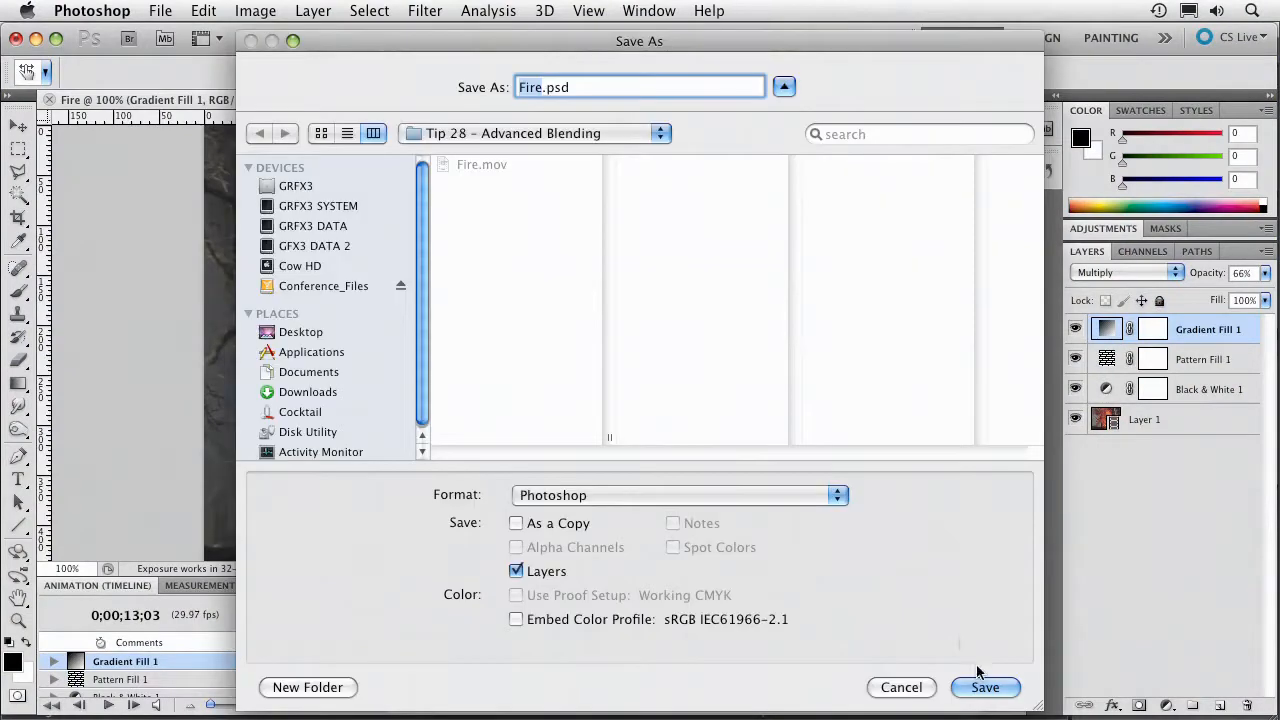
# Save the layered footage as Fire.psd and switch to After Effects
pyautogui.click(984, 688)
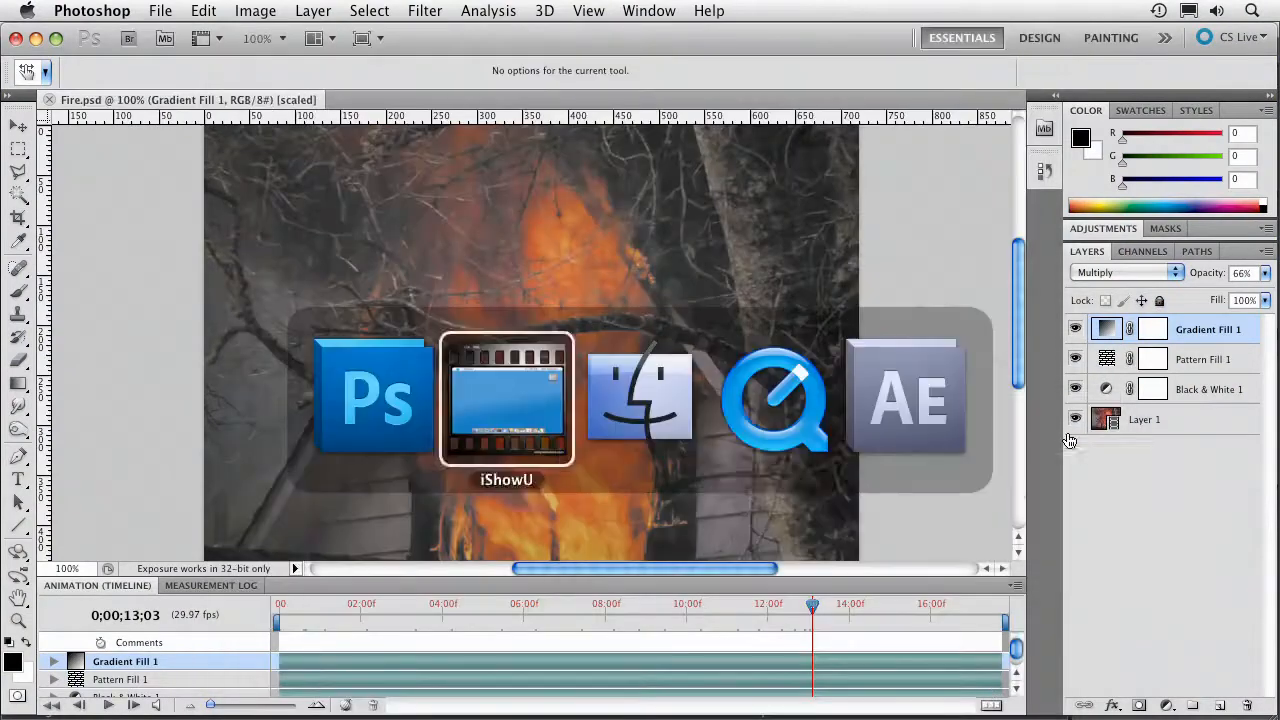
pyautogui.click(906, 396)
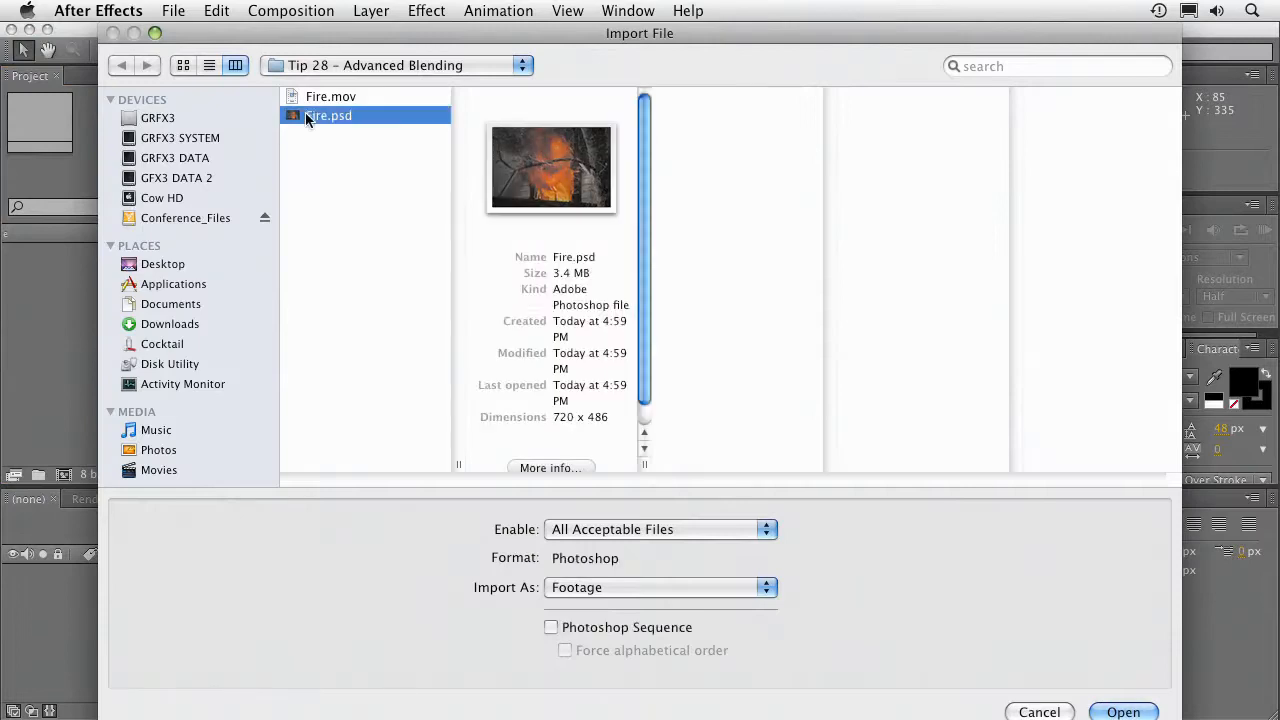
pyautogui.moveTo(698, 588)
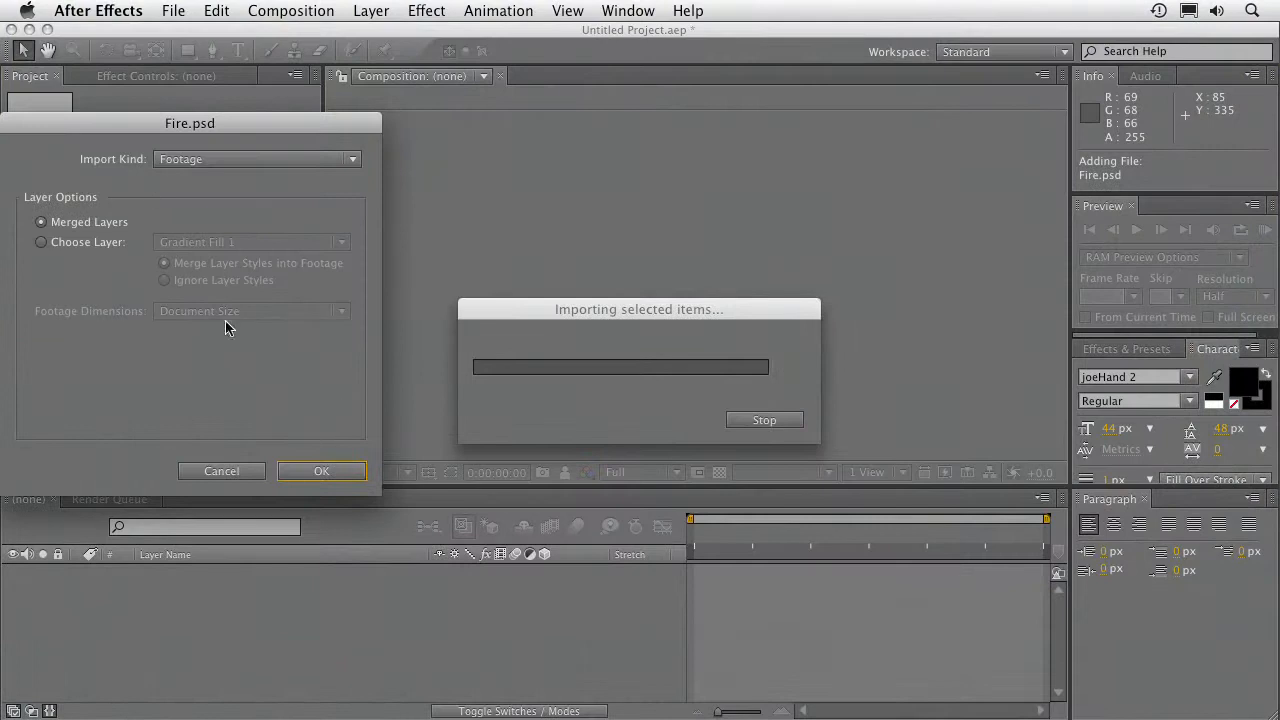
# Import Fire.psd as merged footage, create a composition from it and preview at 50% zoom
pyautogui.click(320, 472)
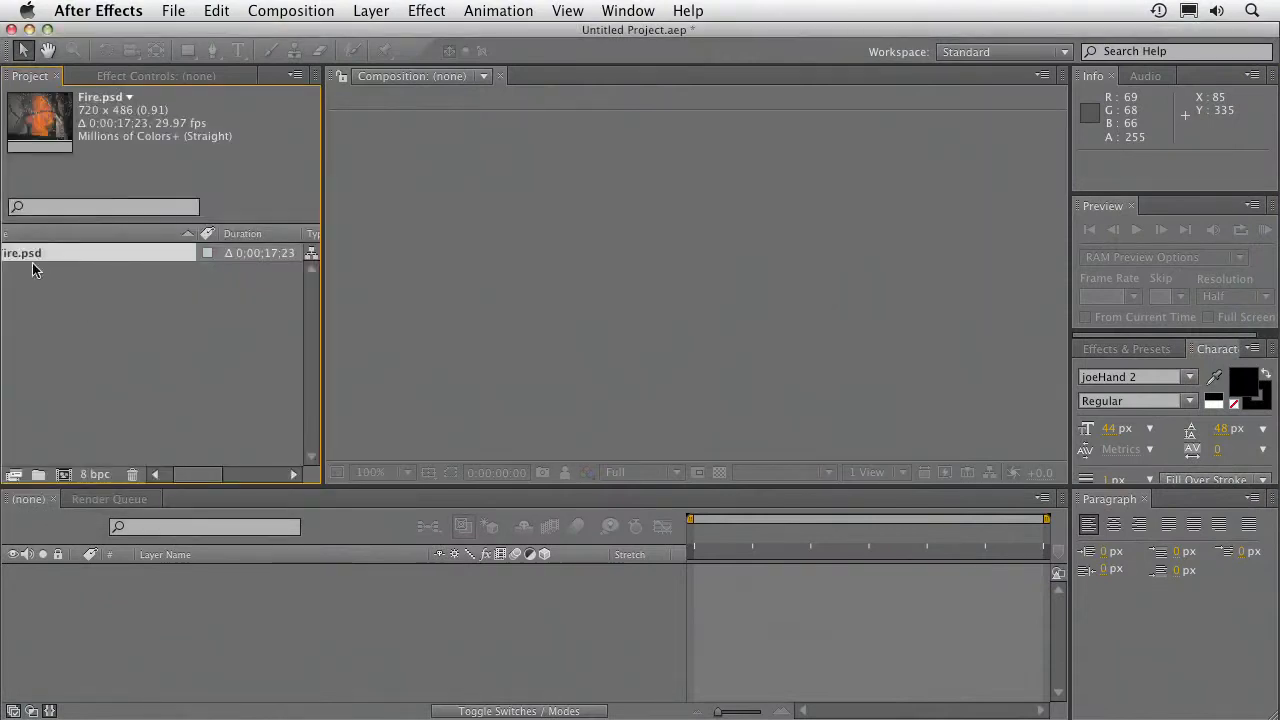
pyautogui.click(60, 252)
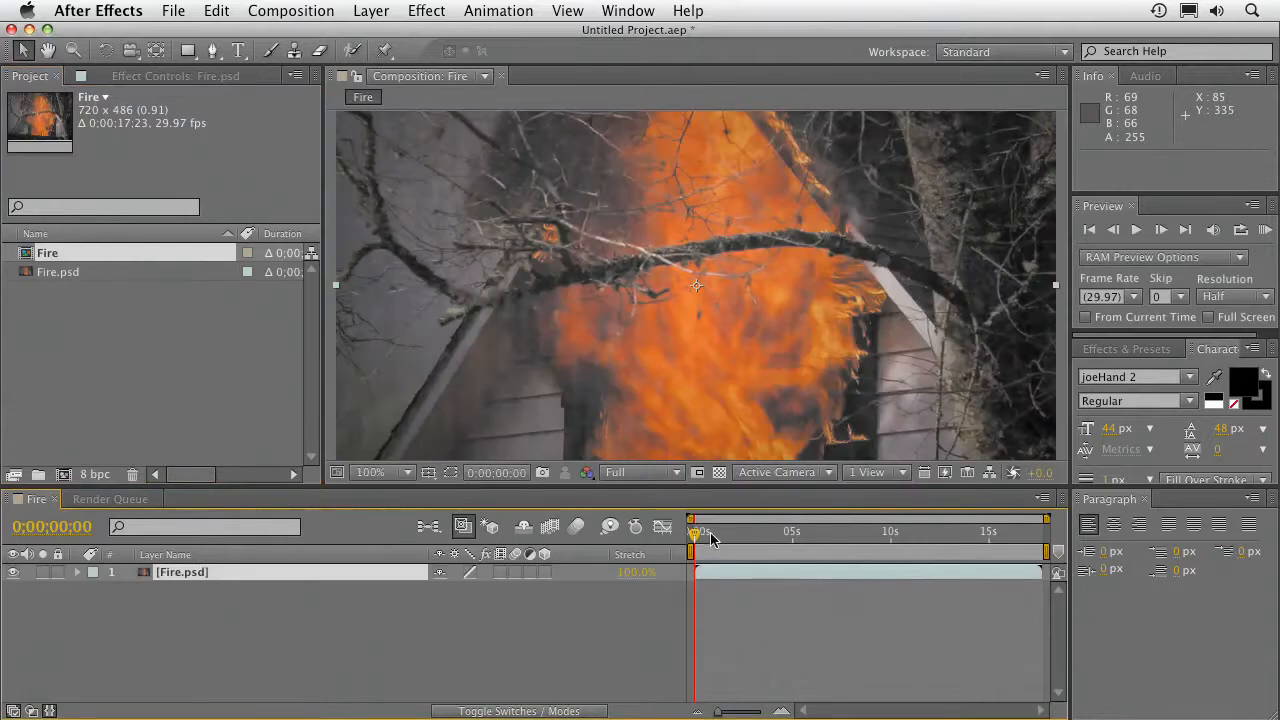
pyautogui.moveTo(692, 538); pyautogui.dragTo(1044, 538)
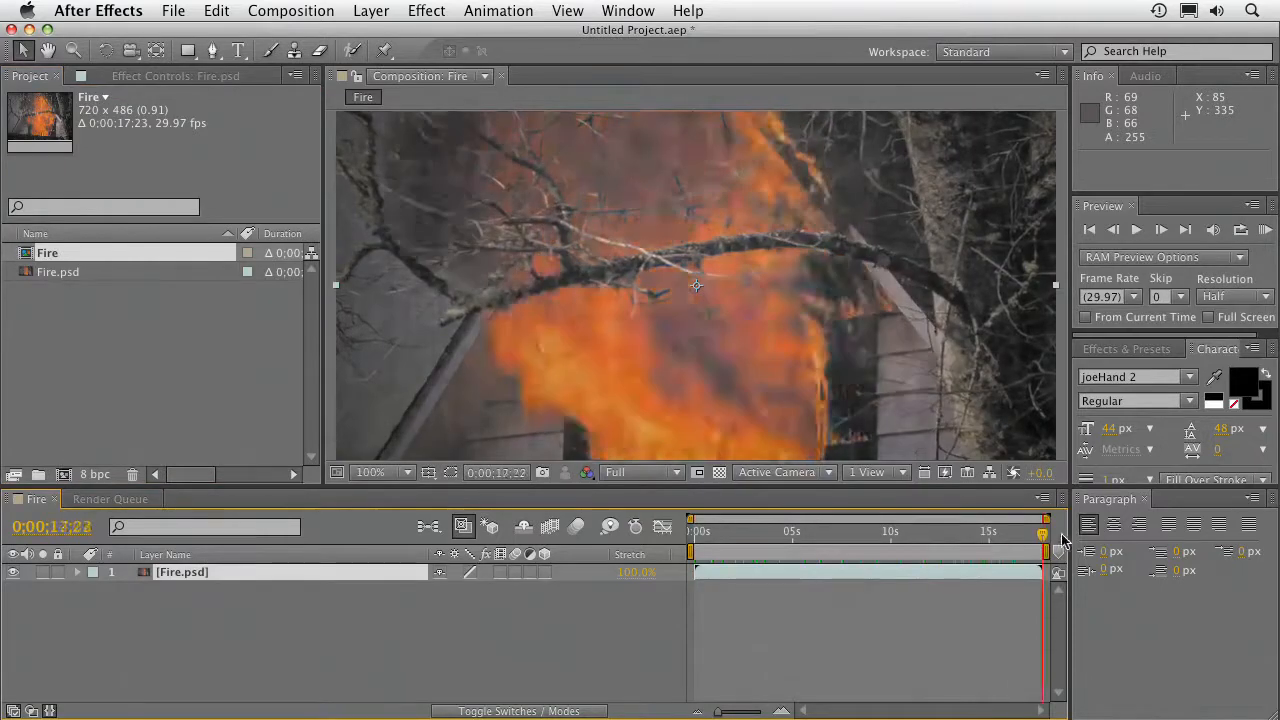
pyautogui.moveTo(1042, 532); pyautogui.dragTo(1014, 532)
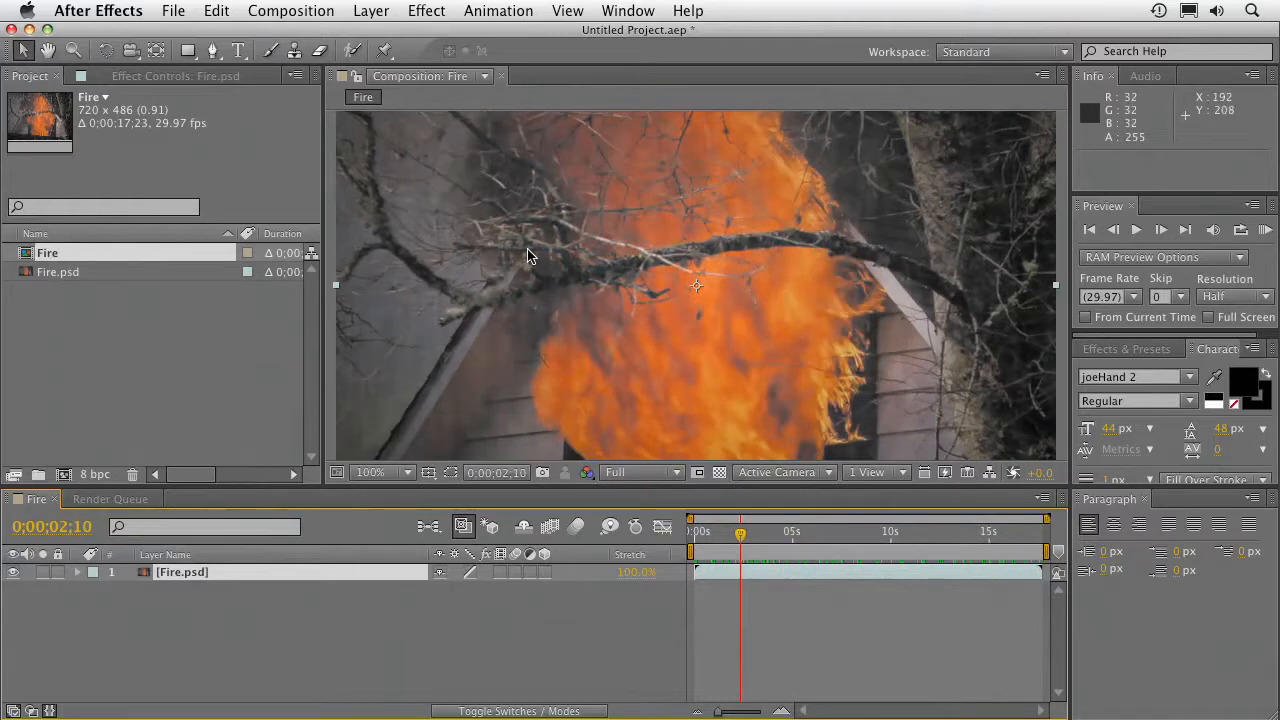
pyautogui.click(368, 472)
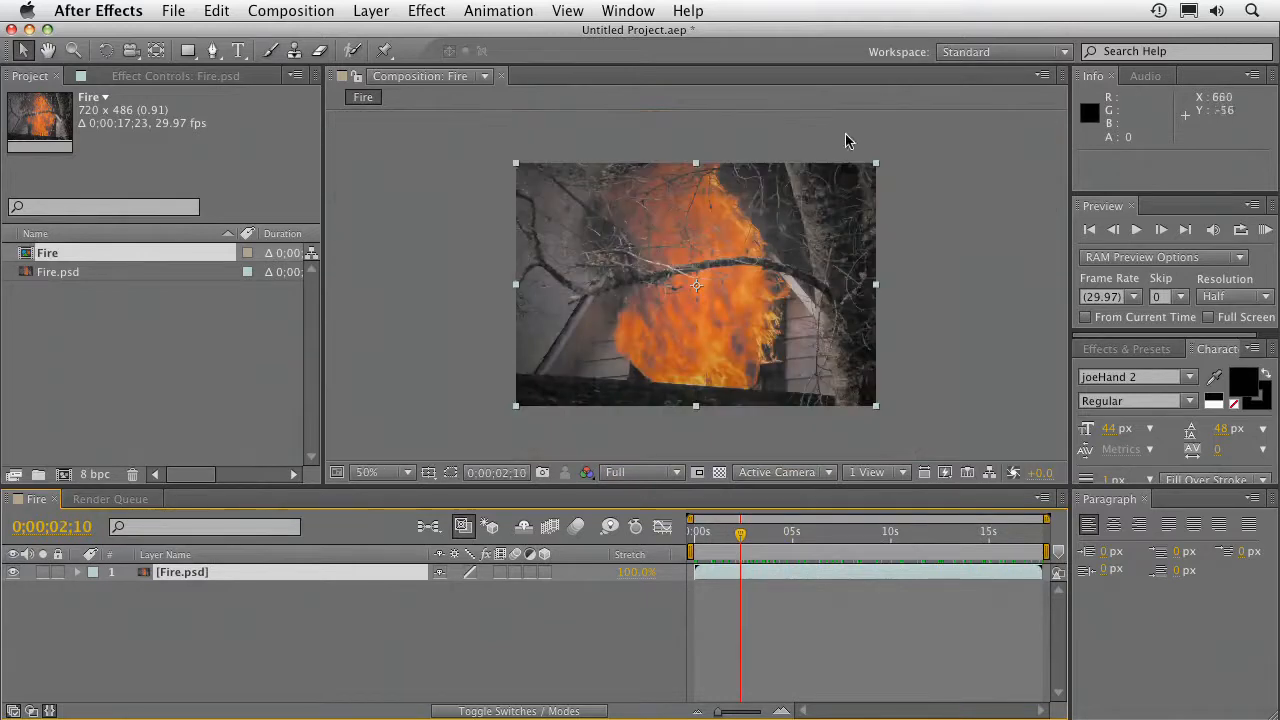
pyautogui.moveTo(866, 160)
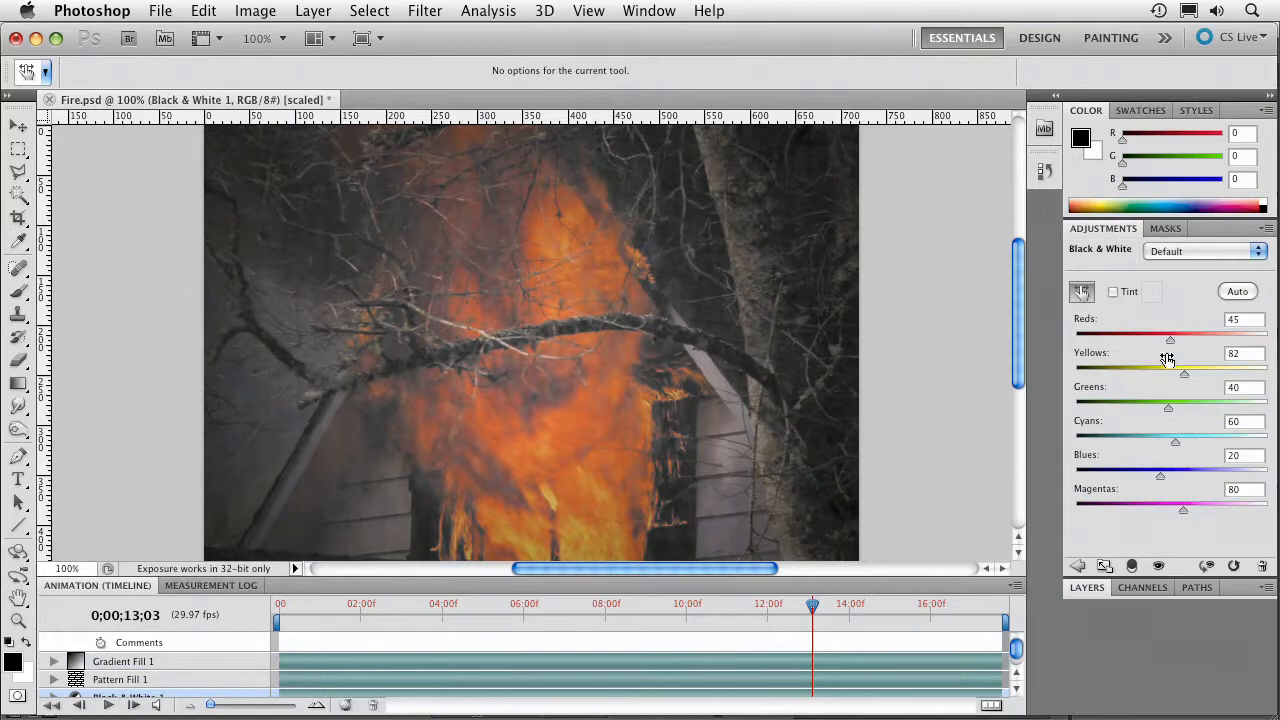
# Retune the Black & White layer's red Blend If threshold so more bright flame tones stay orange
pyautogui.click(1086, 588)
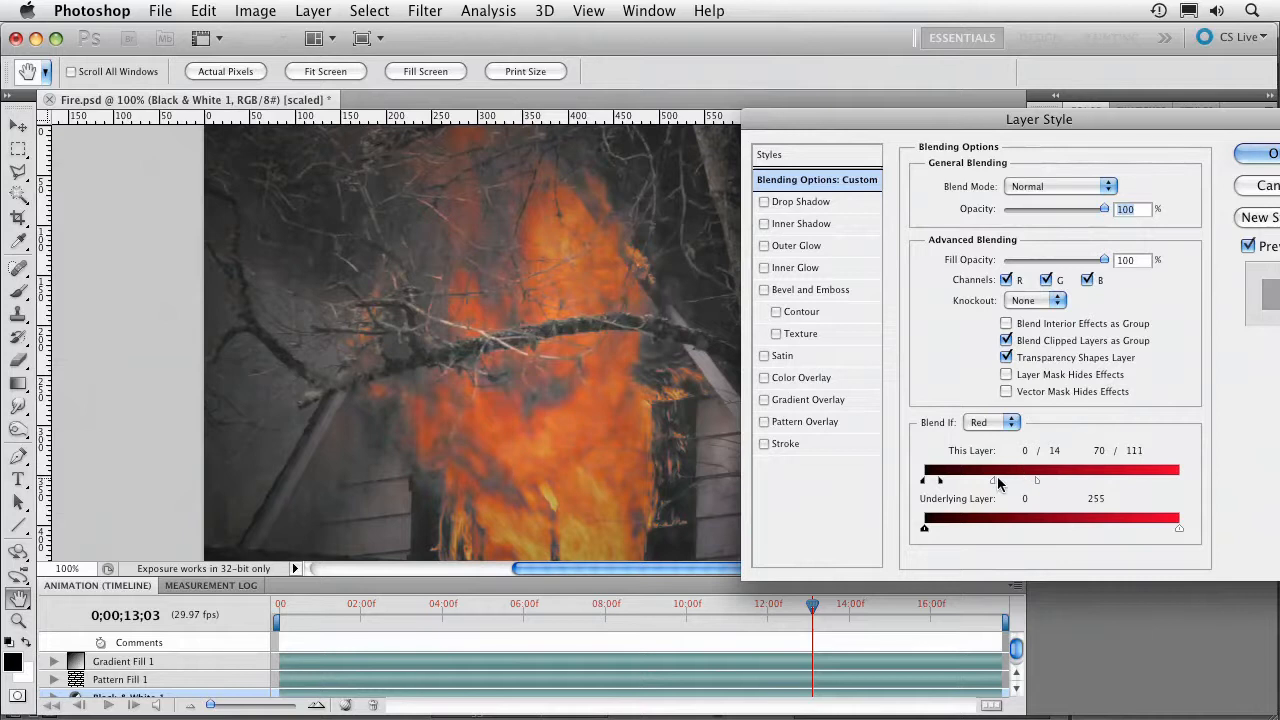
pyautogui.moveTo(1036, 480); pyautogui.dragTo(970, 480)
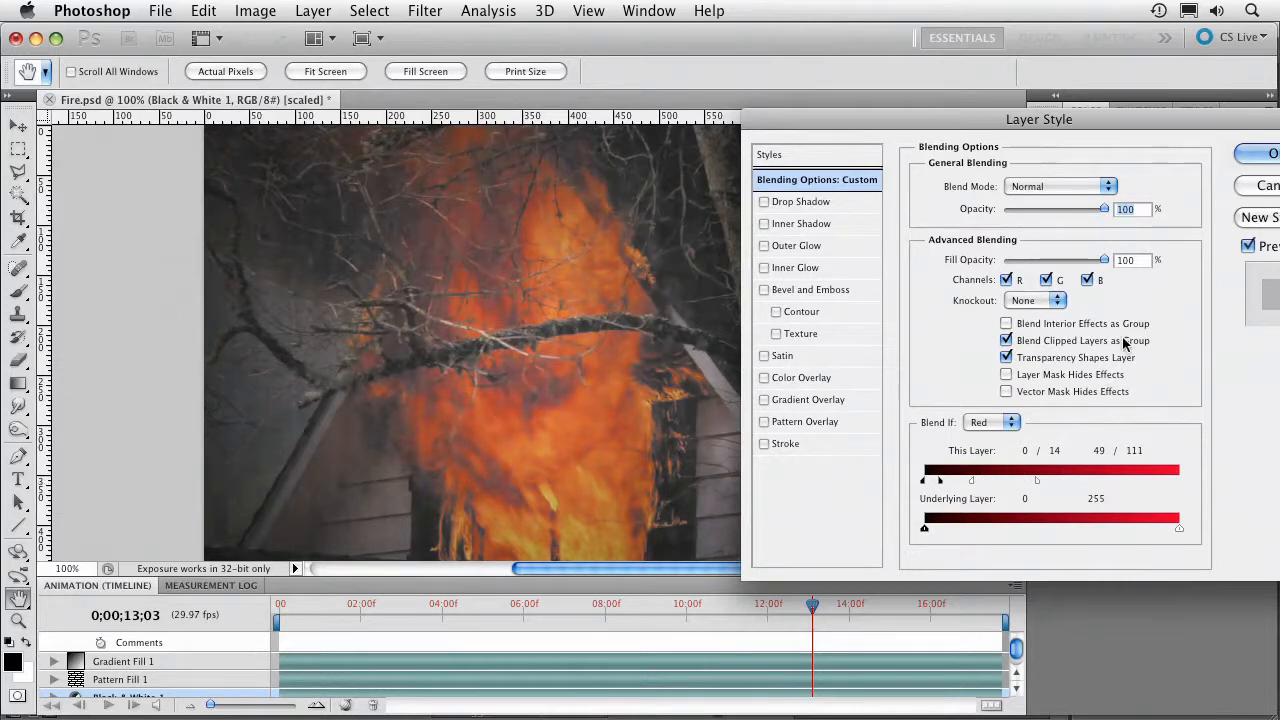
pyautogui.click(1256, 152)
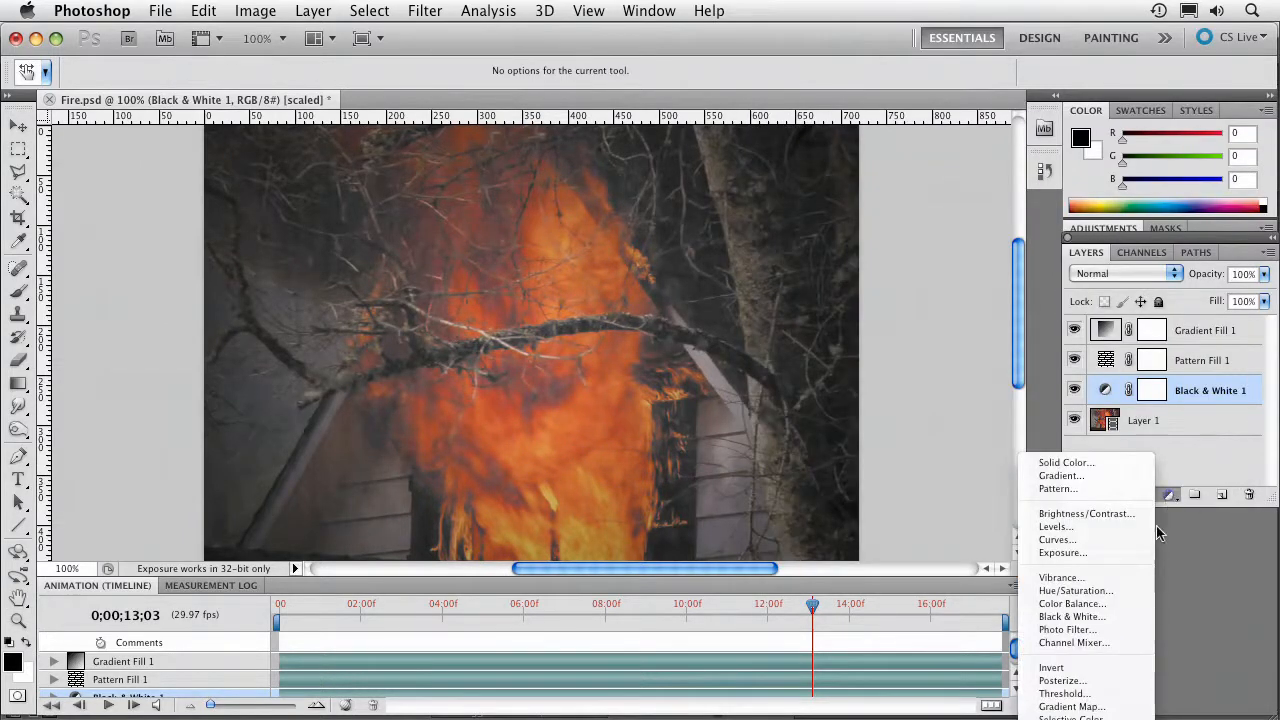
pyautogui.moveTo(1136, 586)
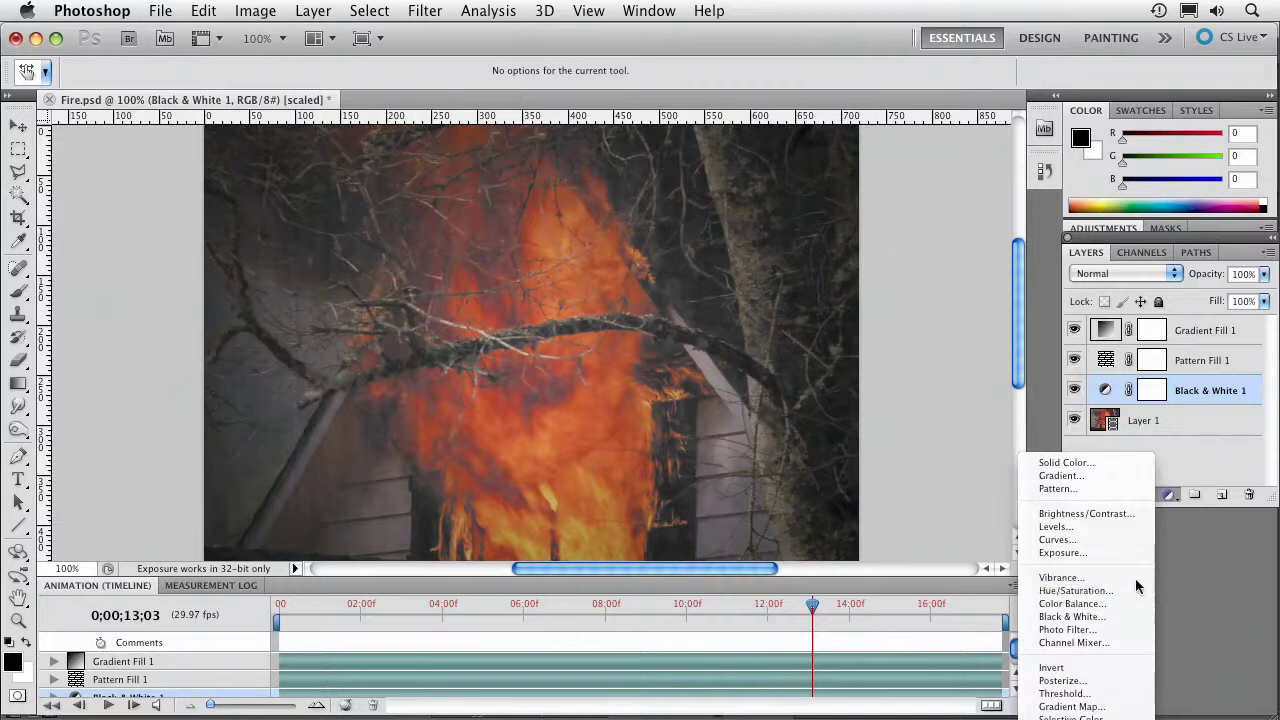
# Add a Vibrance layer with Saturation +24 and Vibrance about +13 for redder flames
pyautogui.click(1060, 576)
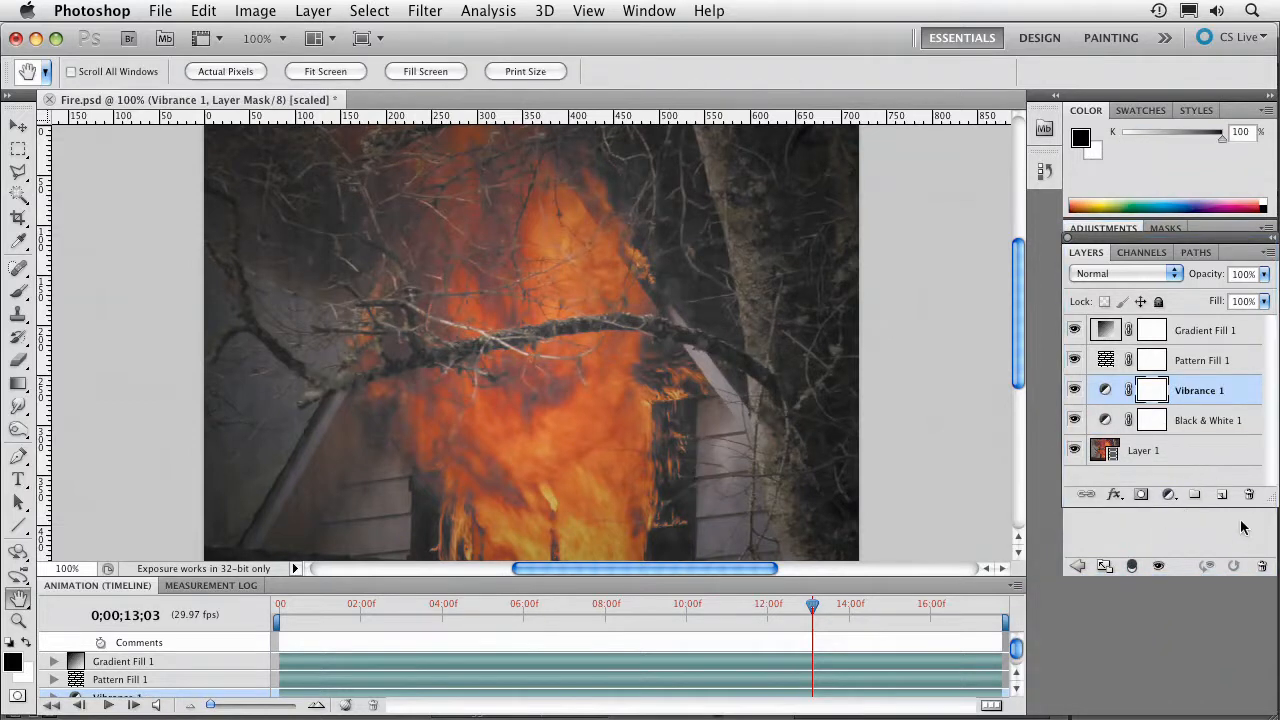
pyautogui.moveTo(502, 8)
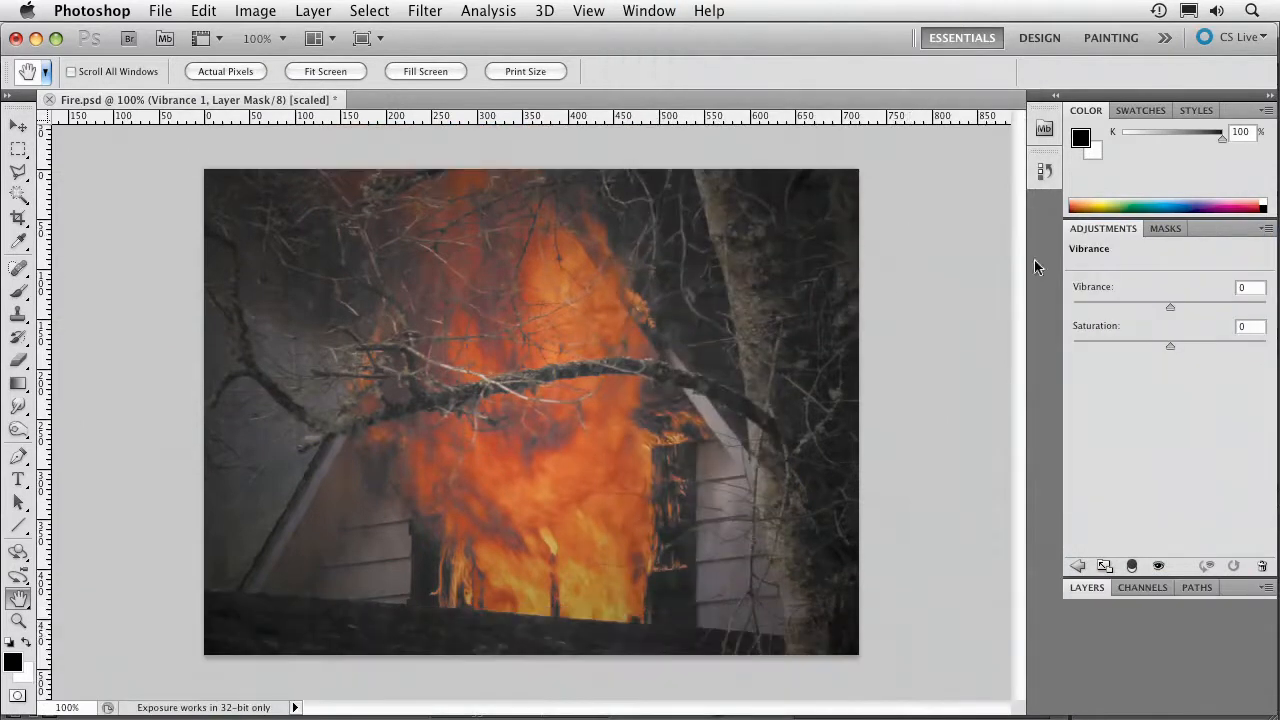
pyautogui.moveTo(1170, 344); pyautogui.dragTo(1210, 344)
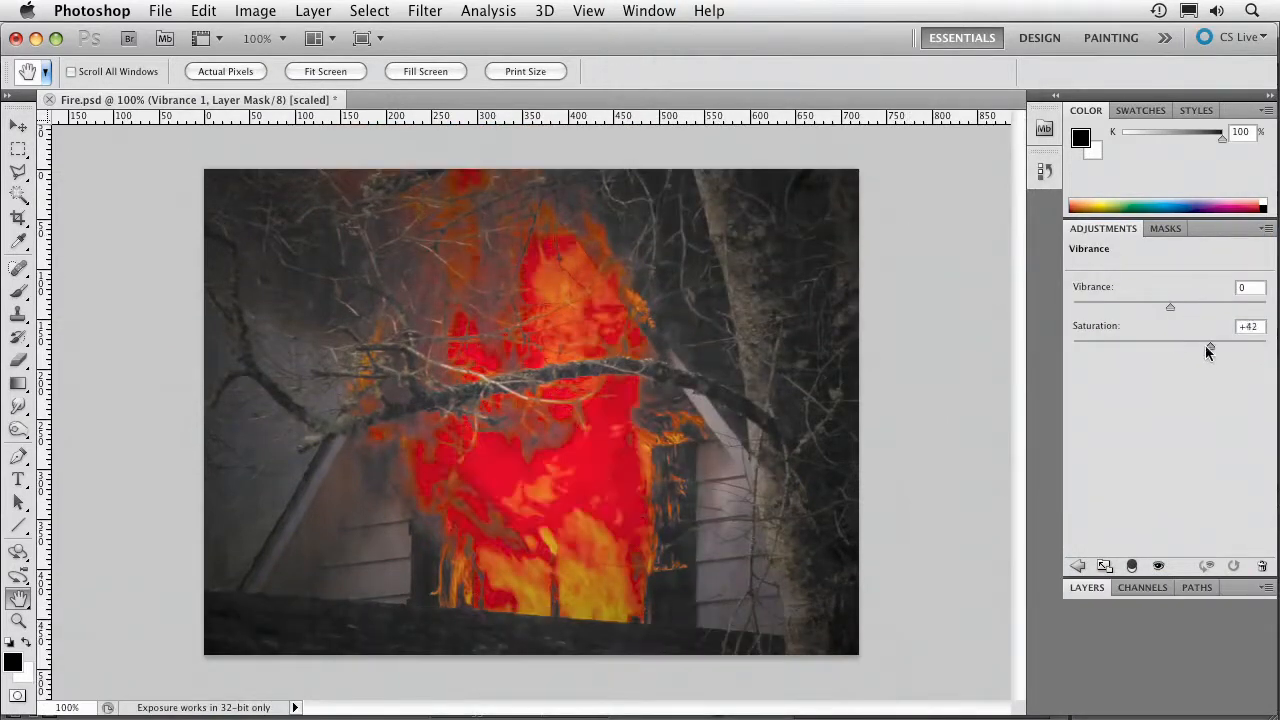
pyautogui.moveTo(1210, 344); pyautogui.dragTo(1192, 344)
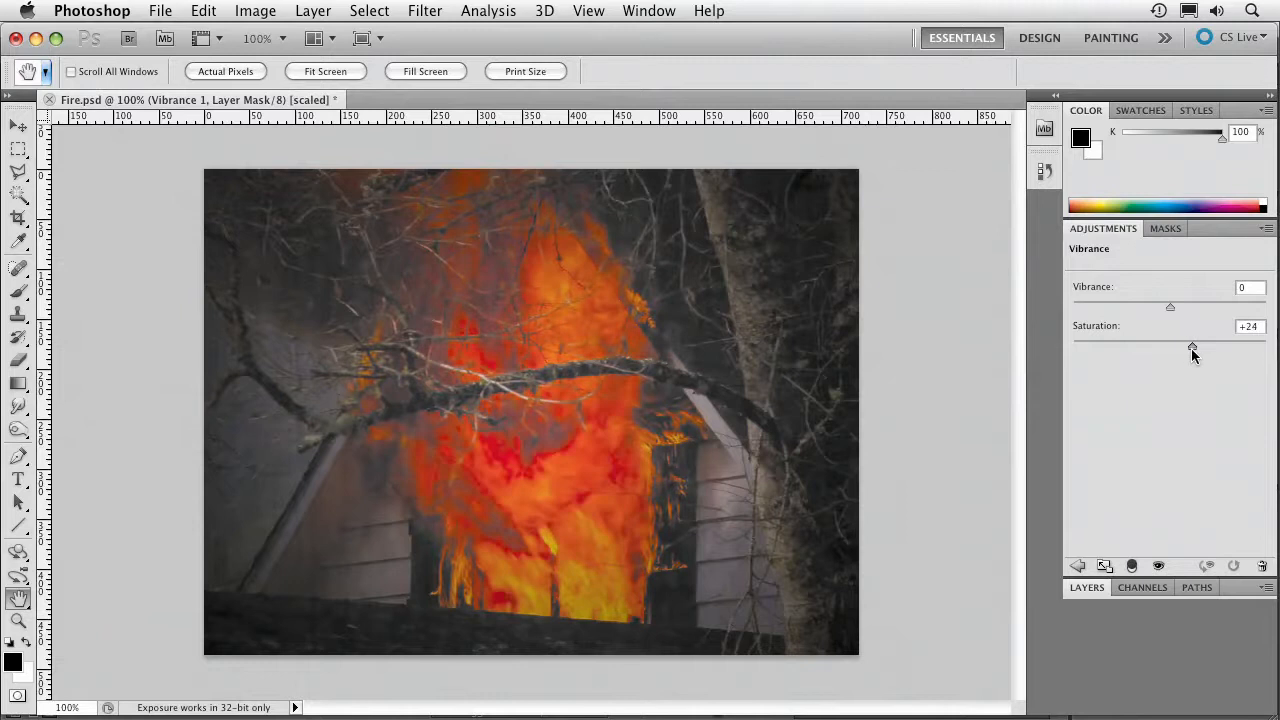
pyautogui.moveTo(1170, 308); pyautogui.dragTo(1128, 308)
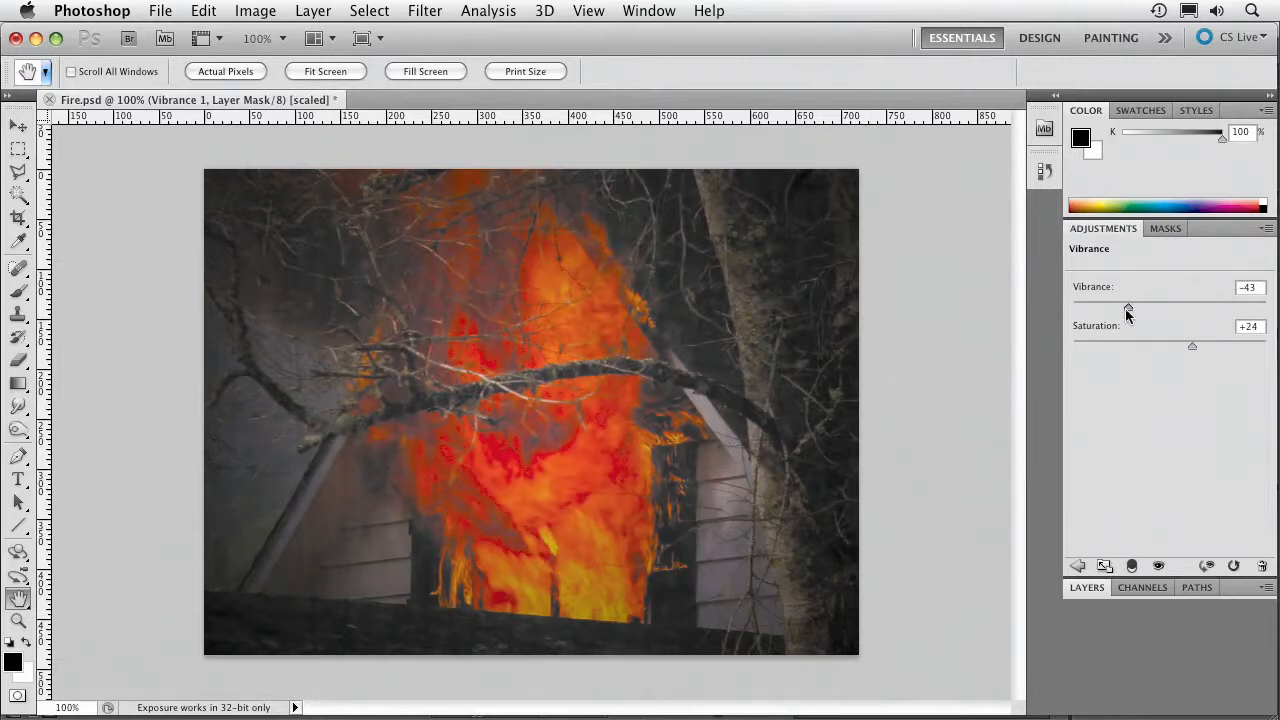
pyautogui.moveTo(1128, 308); pyautogui.dragTo(1182, 308)
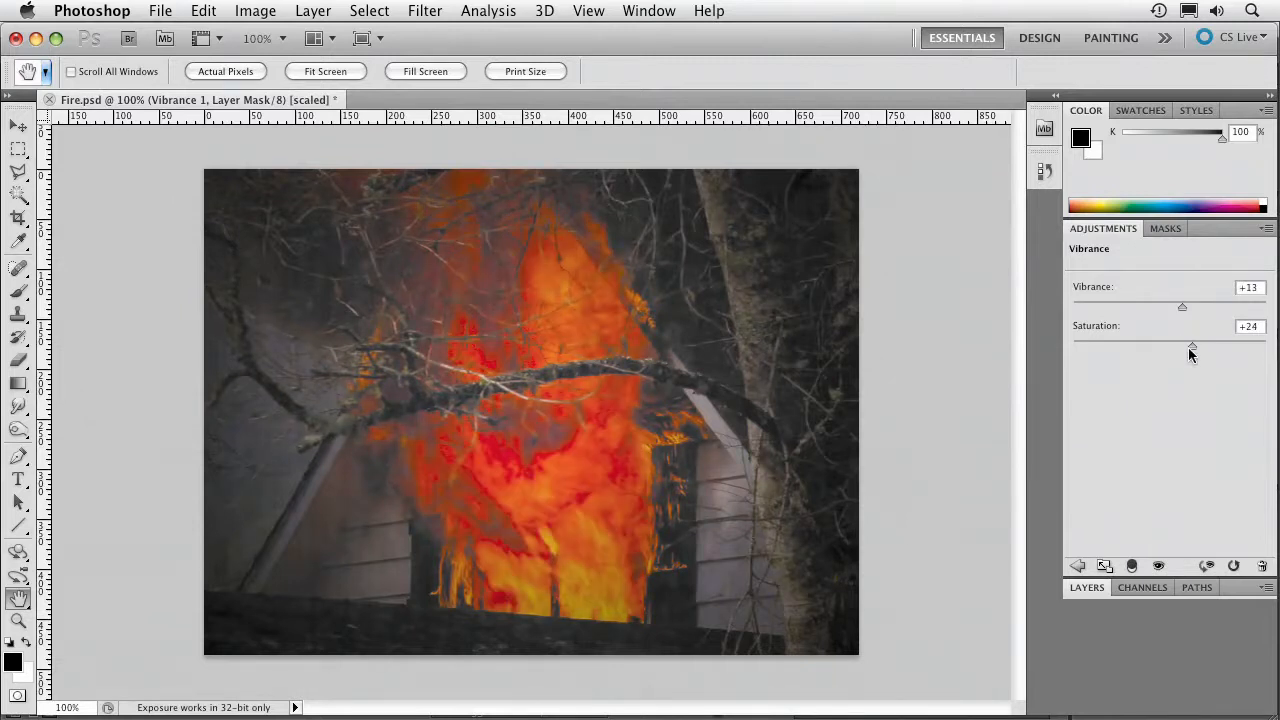
pyautogui.moveTo(1192, 344); pyautogui.dragTo(1182, 344)
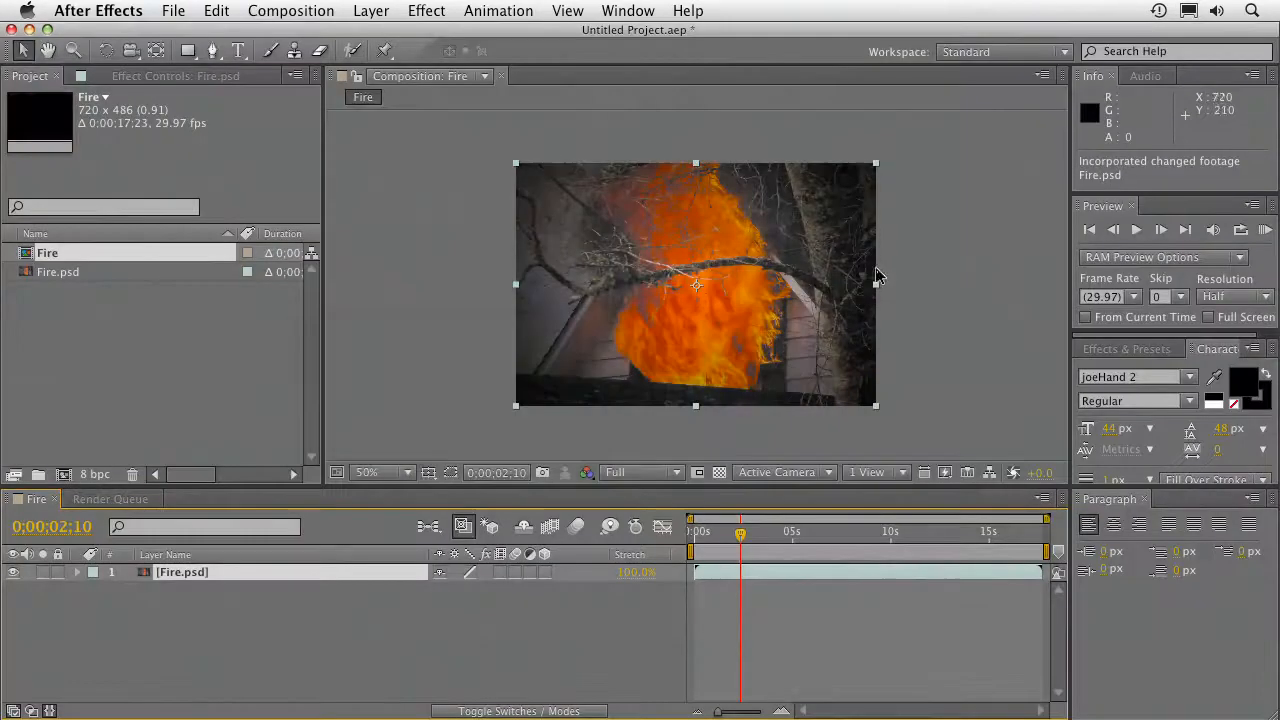
# Scrub the reloaded Fire composition to about five seconds to view the saturated flames
pyautogui.moveTo(740, 536); pyautogui.dragTo(756, 536)
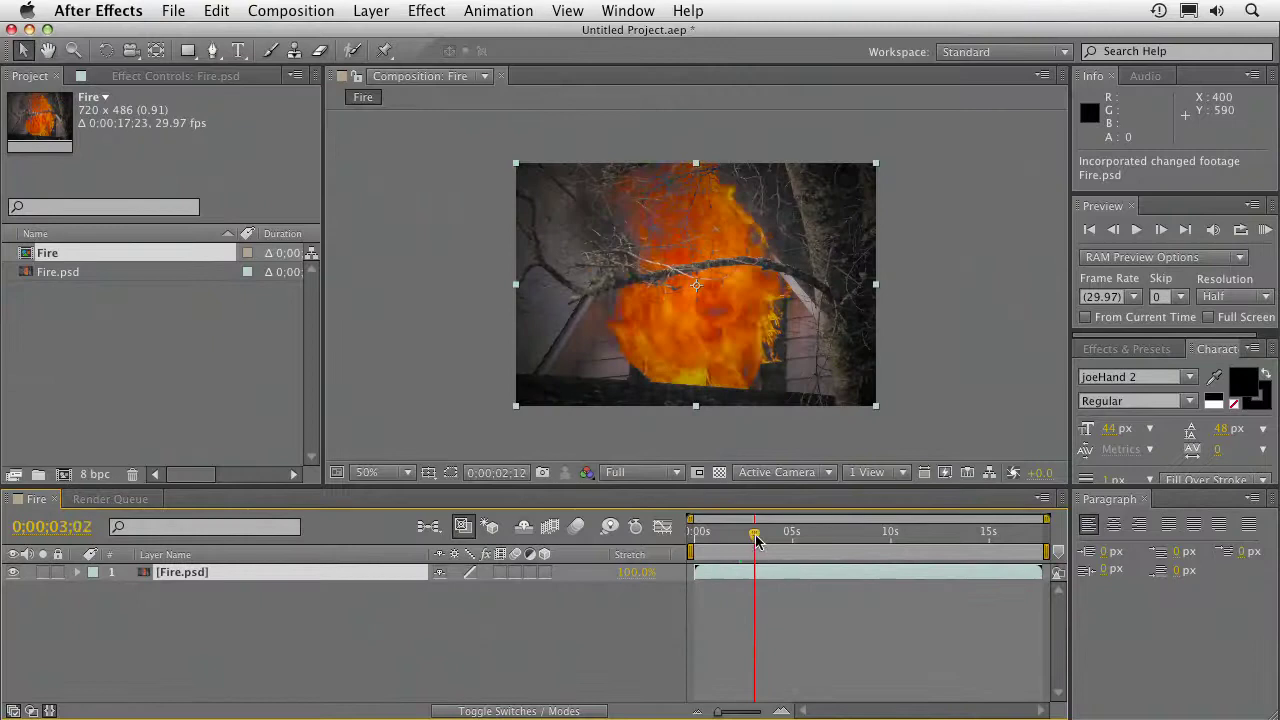
pyautogui.moveTo(754, 536); pyautogui.dragTo(810, 536)
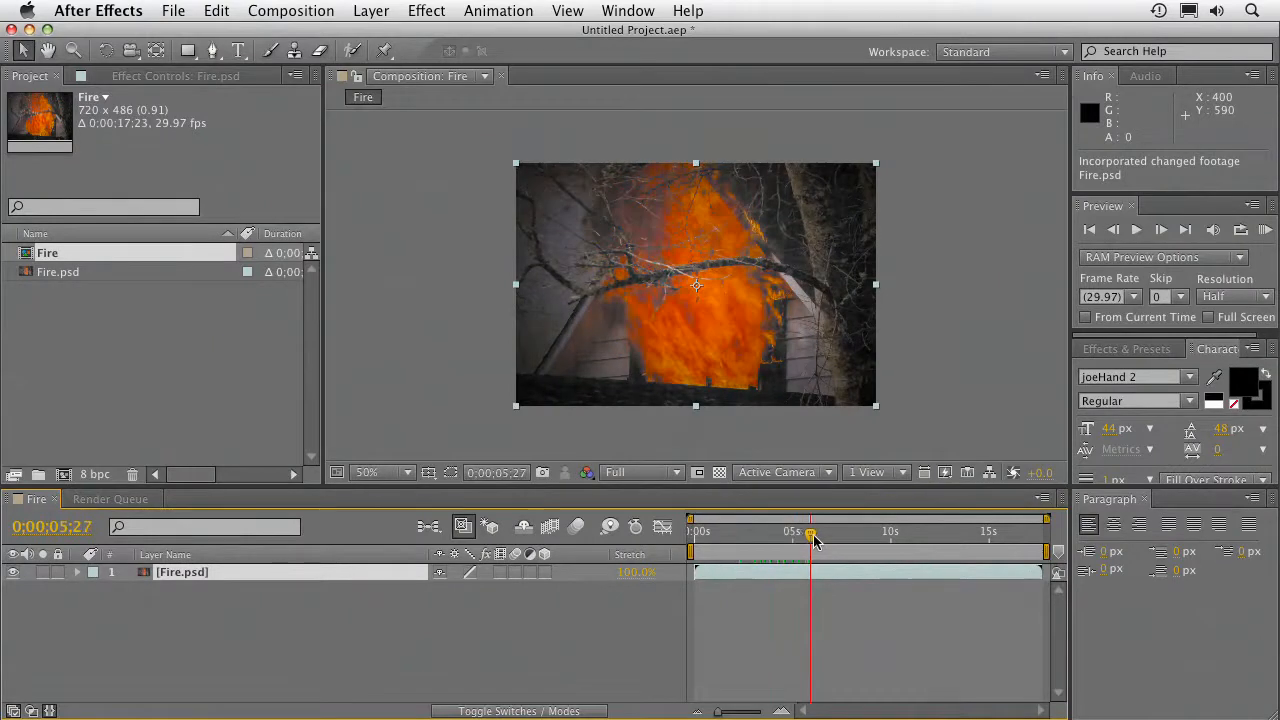